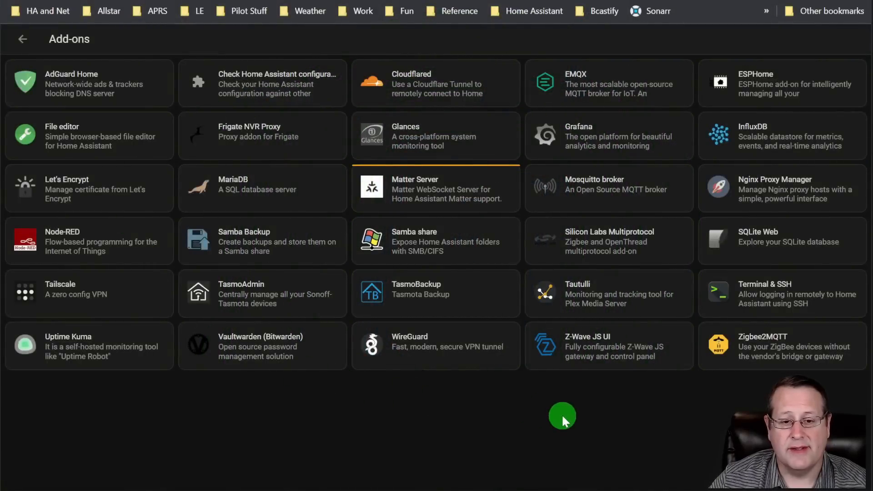
{"action": "mouse_move", "coordinate": [517, 399]}
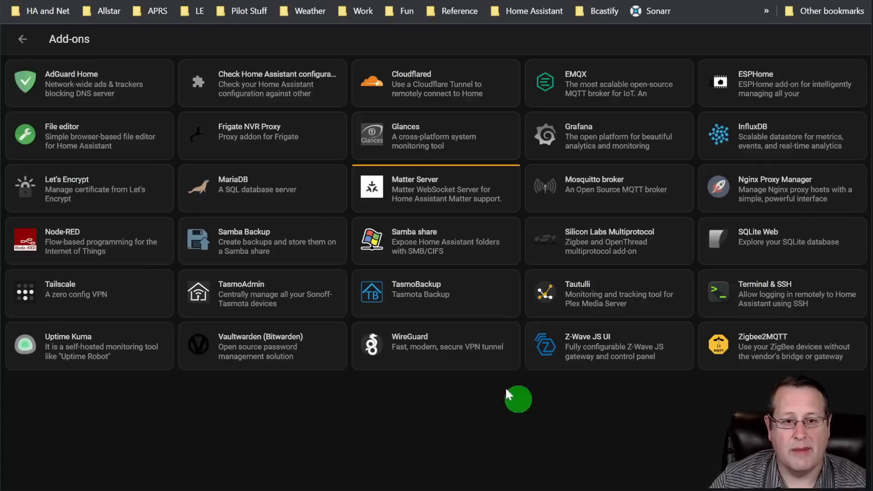
{"action": "mouse_move", "coordinate": [90, 80]}
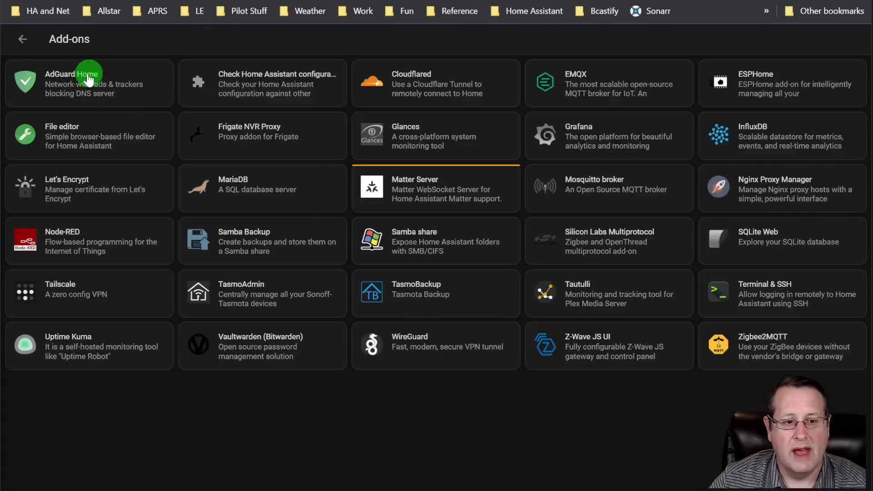
Open the AdGuard Home add-on page describing network-wide ad and tracker blocking.
{"action": "left_click", "coordinate": [89, 83]}
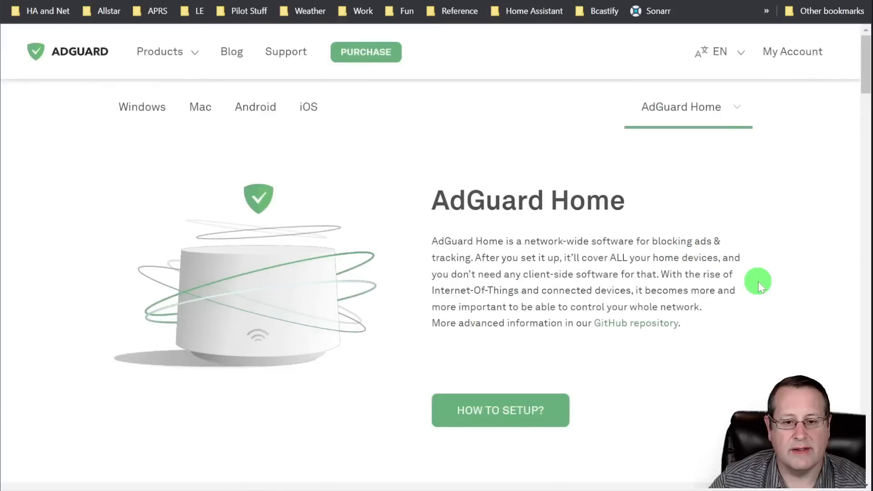
{"action": "mouse_move", "coordinate": [655, 231]}
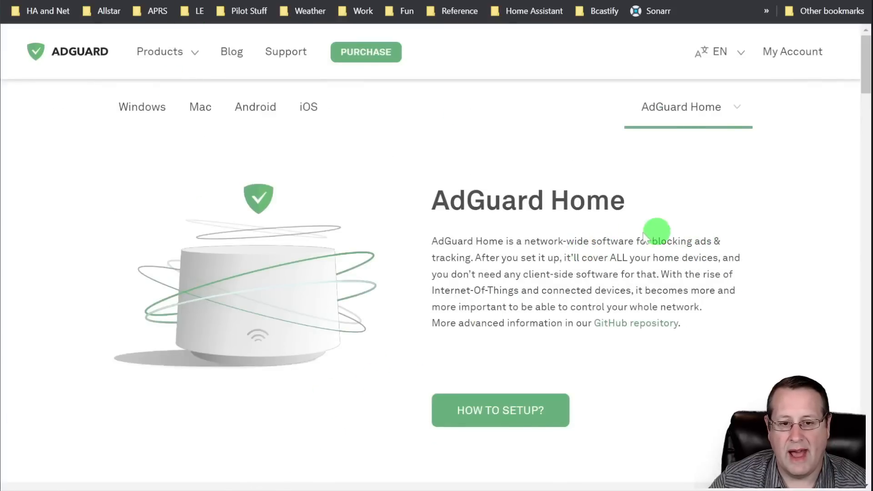
{"action": "mouse_move", "coordinate": [454, 262]}
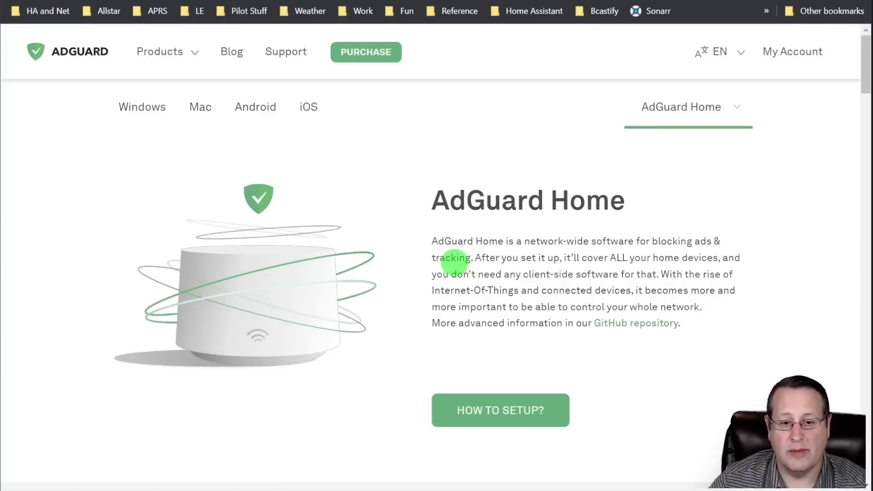
{"action": "mouse_move", "coordinate": [771, 301]}
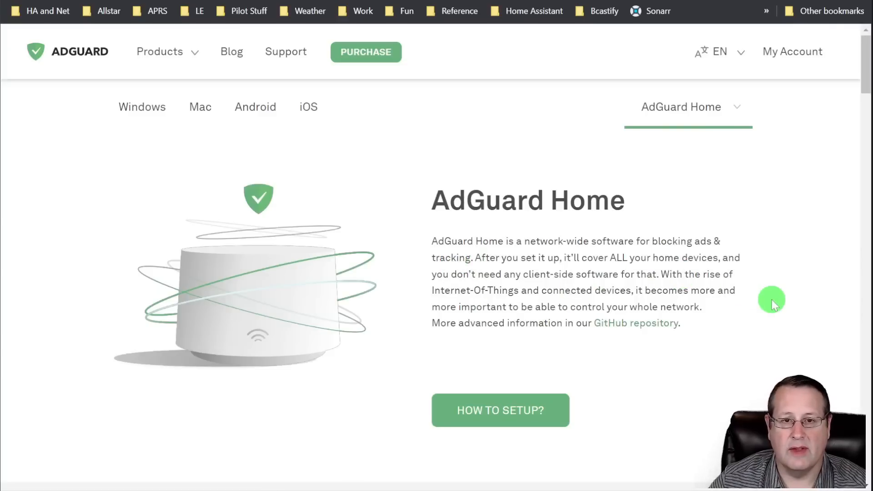
{"action": "mouse_move", "coordinate": [741, 331]}
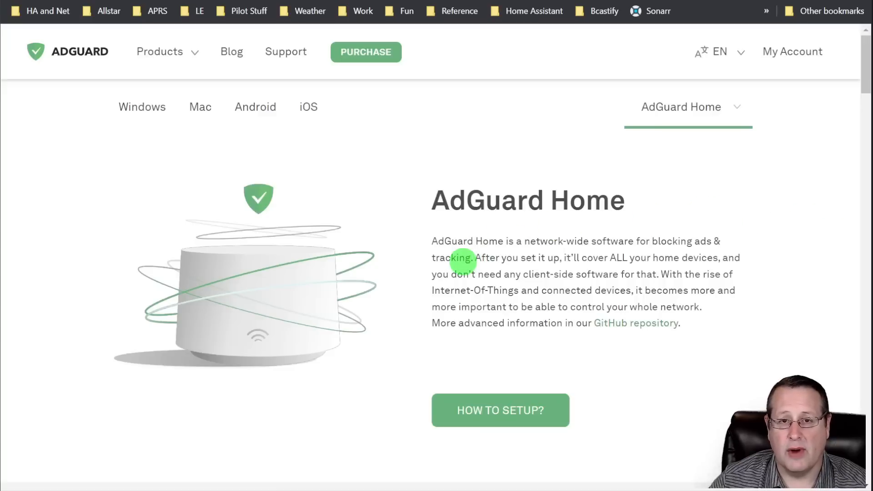
{"action": "mouse_move", "coordinate": [768, 296]}
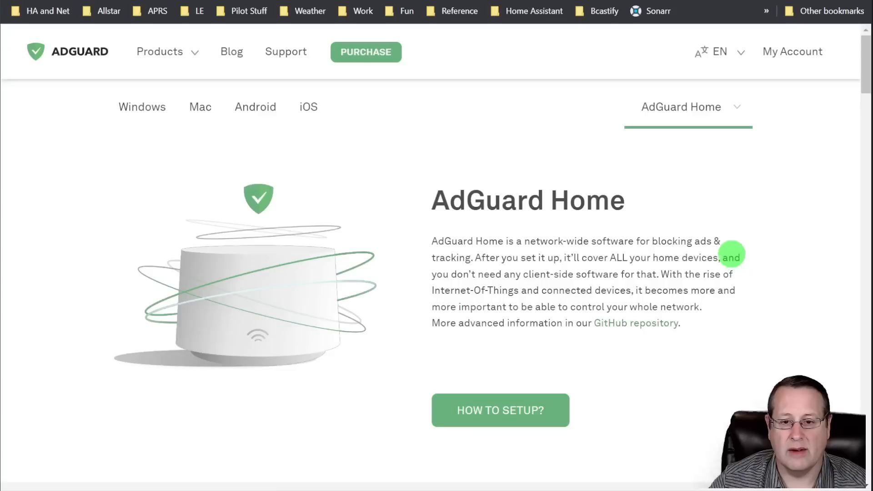
{"action": "mouse_move", "coordinate": [446, 290]}
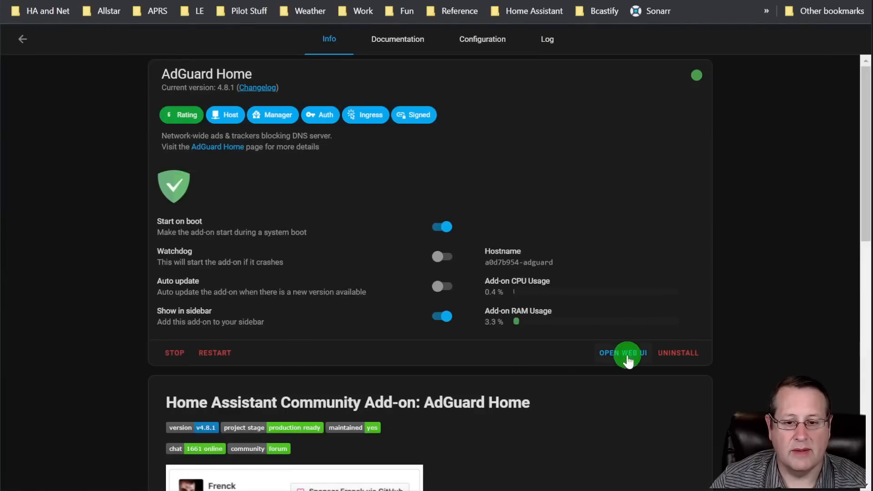
Launch the AdGuard Home web UI, review the seven-day dashboard stats, then go to the Query Log.
{"action": "left_click", "coordinate": [622, 353]}
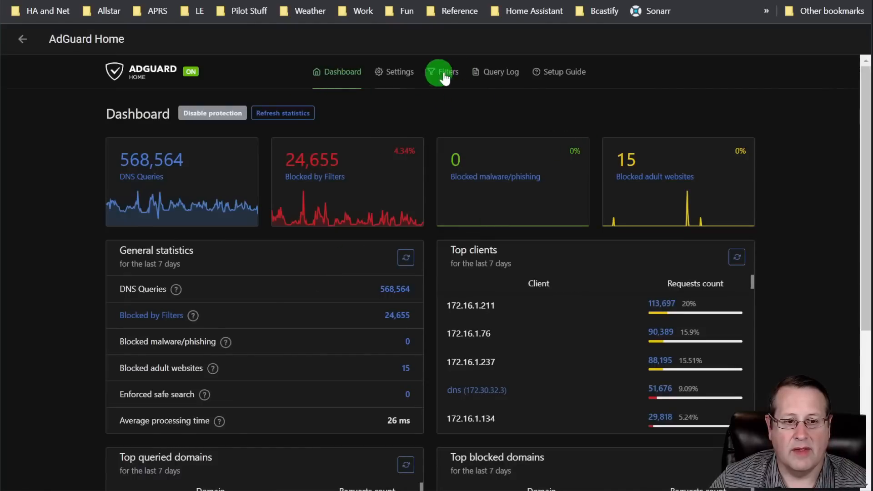
{"action": "mouse_move", "coordinate": [103, 186]}
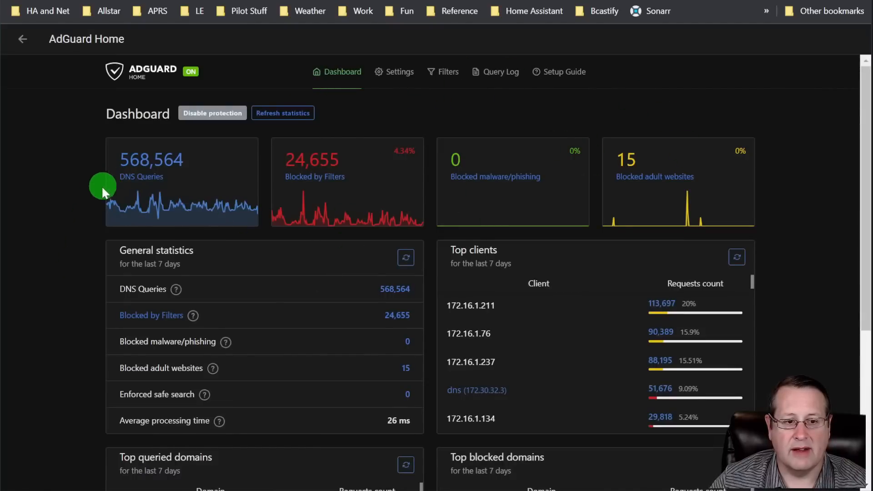
{"action": "mouse_move", "coordinate": [123, 199]}
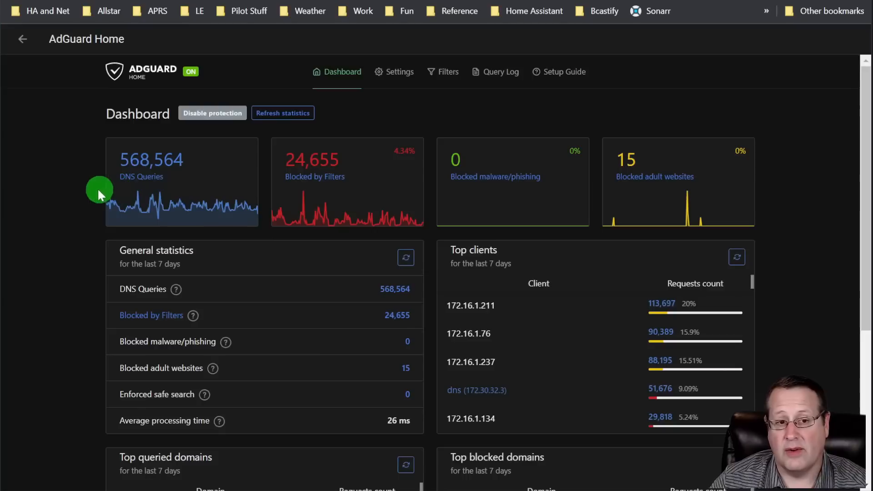
{"action": "mouse_move", "coordinate": [356, 198]}
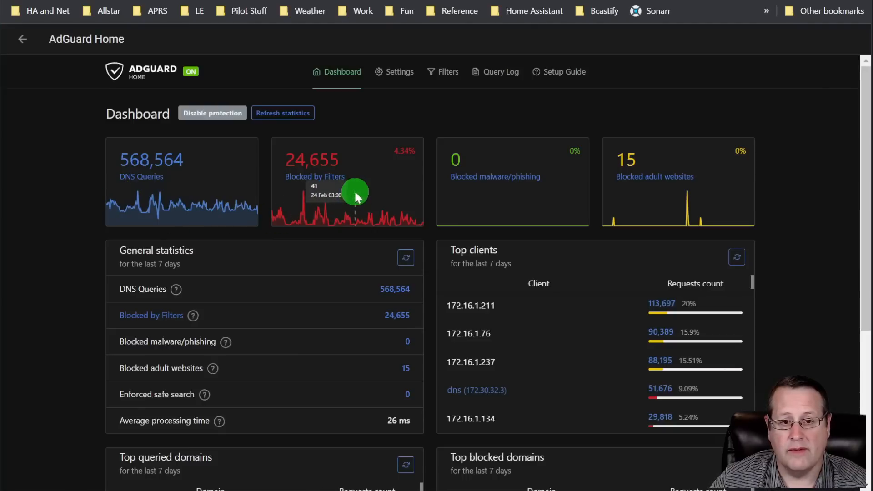
{"action": "mouse_move", "coordinate": [401, 191]}
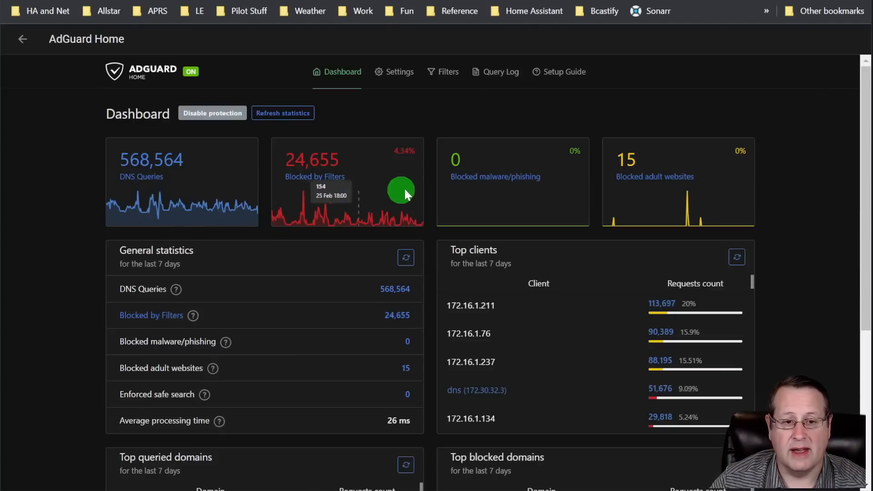
{"action": "mouse_move", "coordinate": [428, 138]}
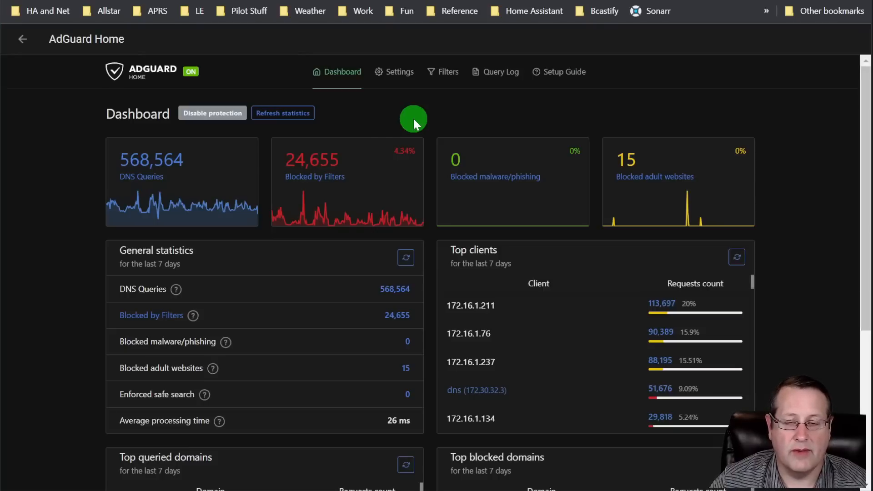
{"action": "mouse_move", "coordinate": [111, 314]}
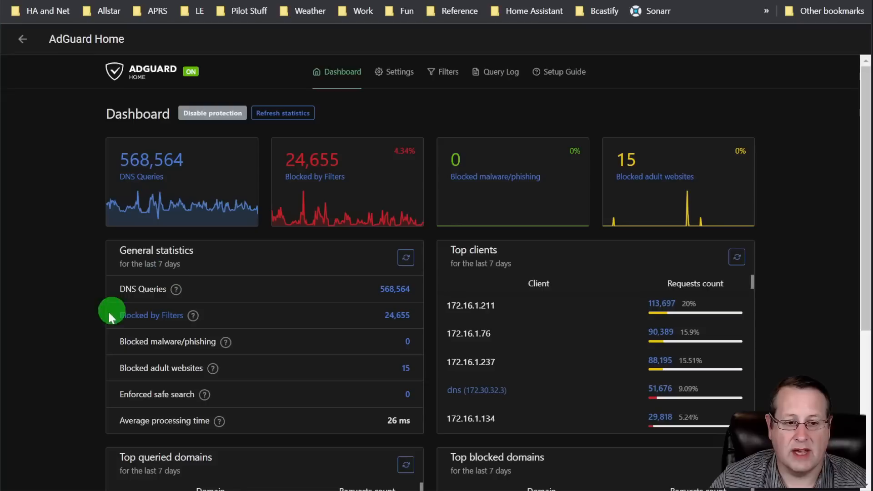
{"action": "mouse_move", "coordinate": [85, 341]}
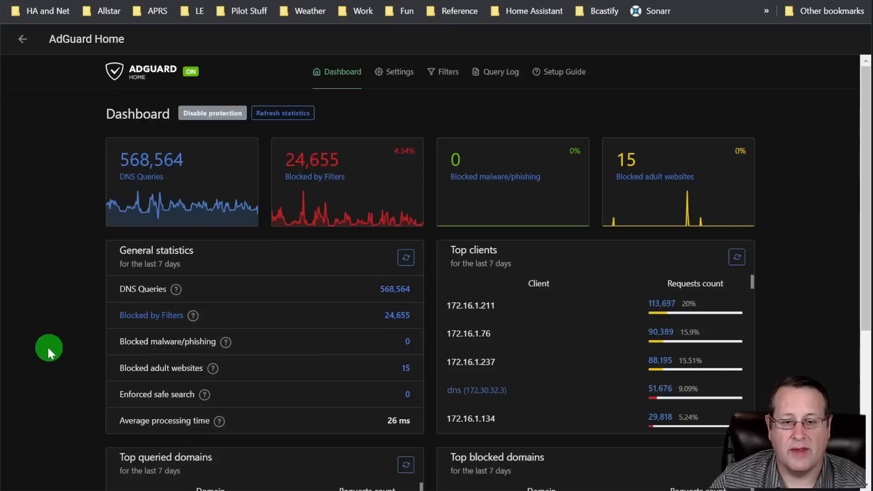
{"action": "mouse_move", "coordinate": [76, 333]}
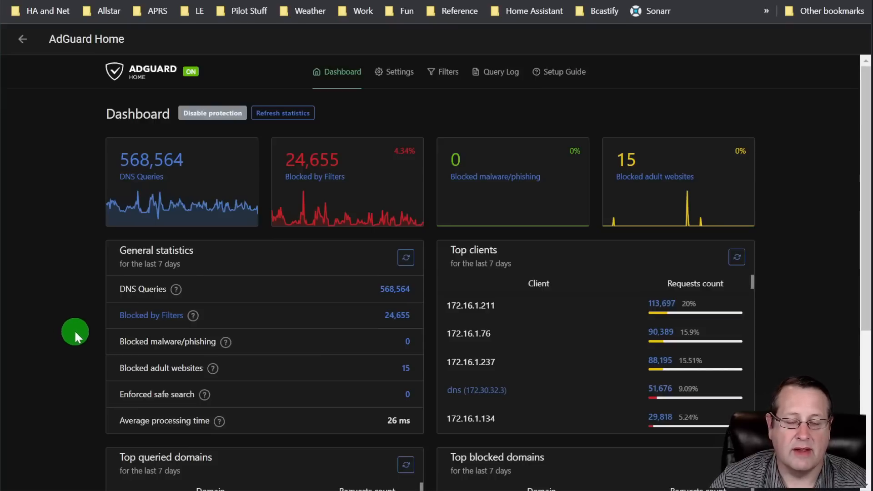
{"action": "scroll", "scroll_direction": "down", "scroll_amount": 3}
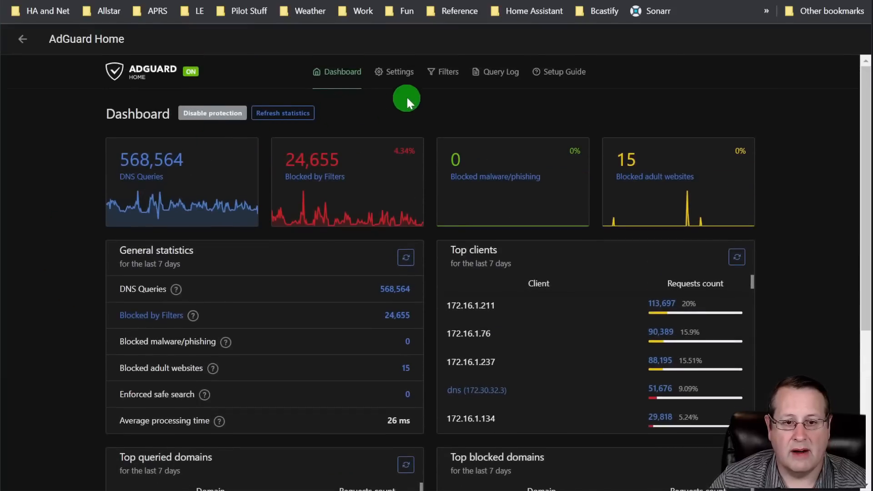
{"action": "mouse_move", "coordinate": [223, 150]}
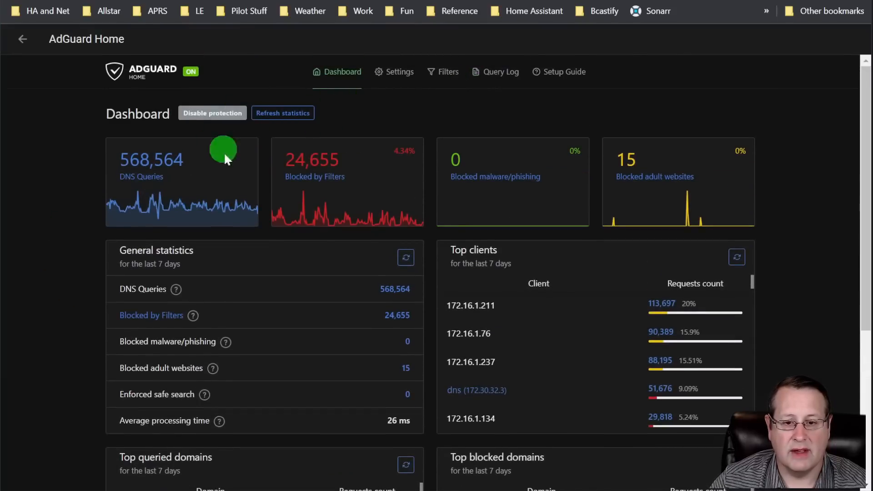
{"action": "mouse_move", "coordinate": [500, 98]}
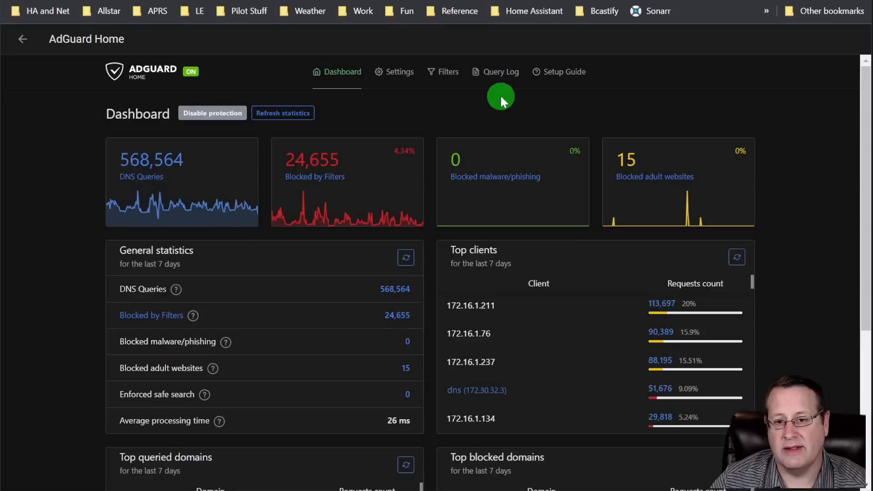
{"action": "mouse_move", "coordinate": [768, 189]}
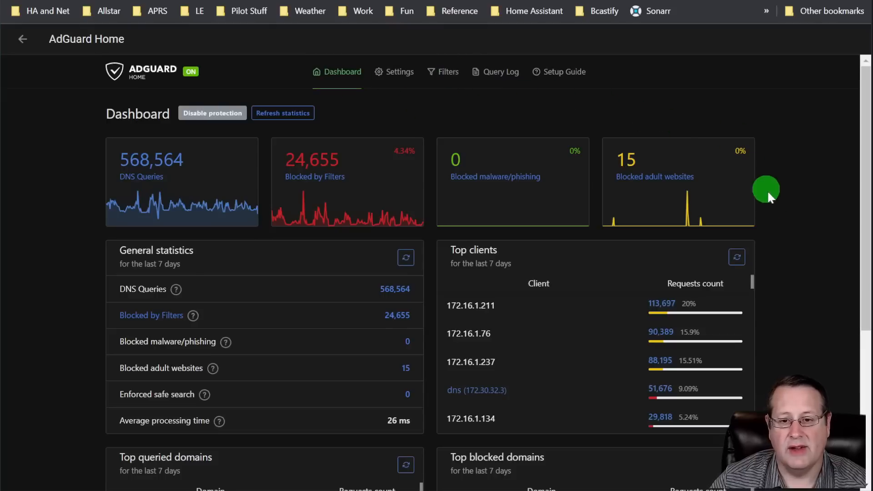
{"action": "mouse_move", "coordinate": [791, 228]}
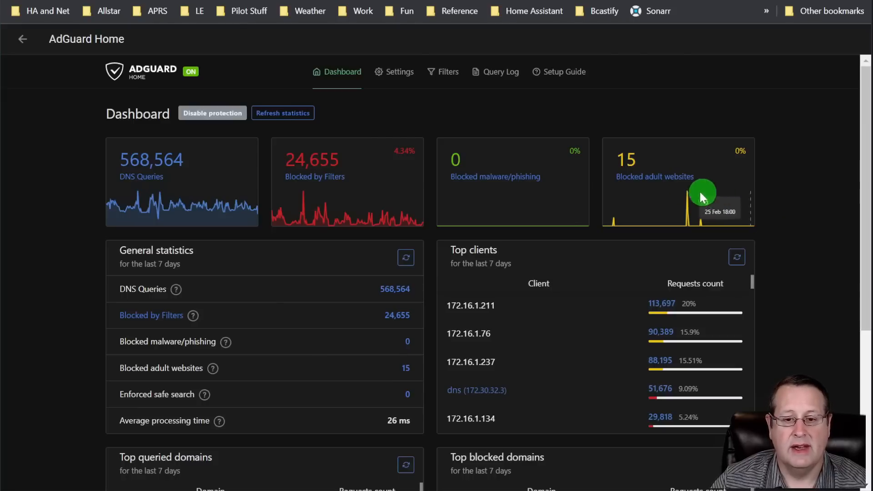
{"action": "scroll", "scroll_direction": "down", "scroll_amount": 3}
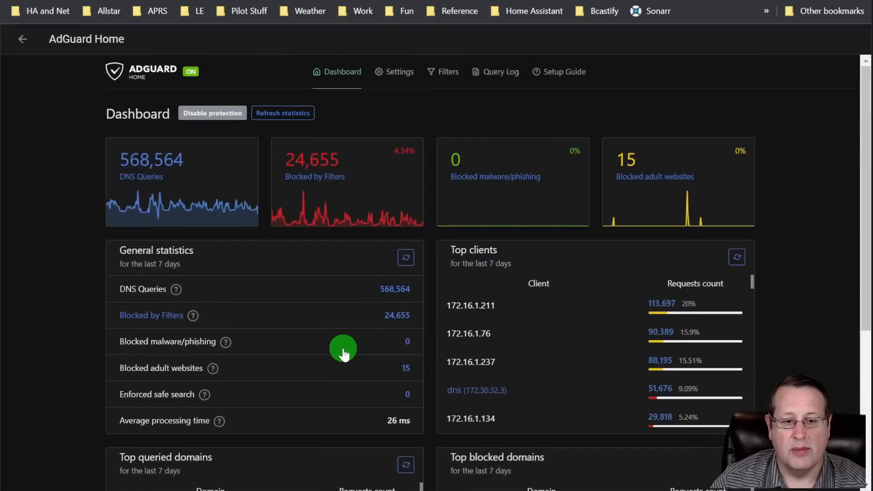
{"action": "mouse_move", "coordinate": [174, 141]}
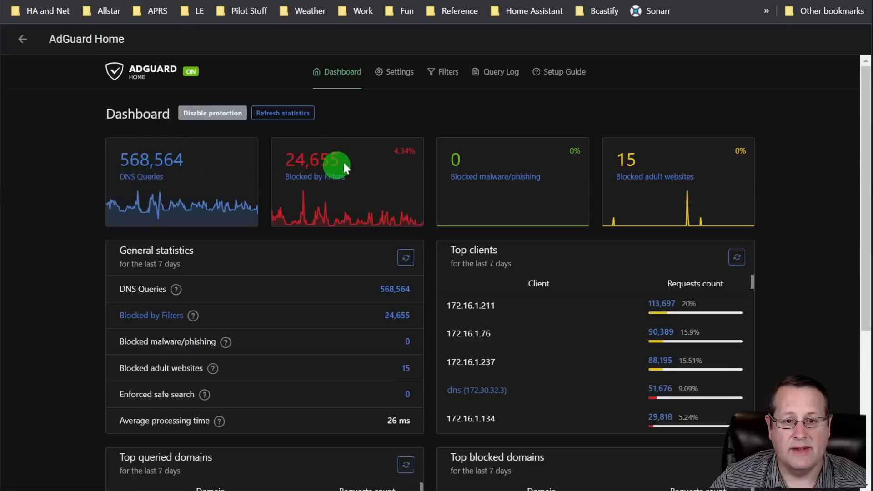
{"action": "left_click", "coordinate": [494, 71]}
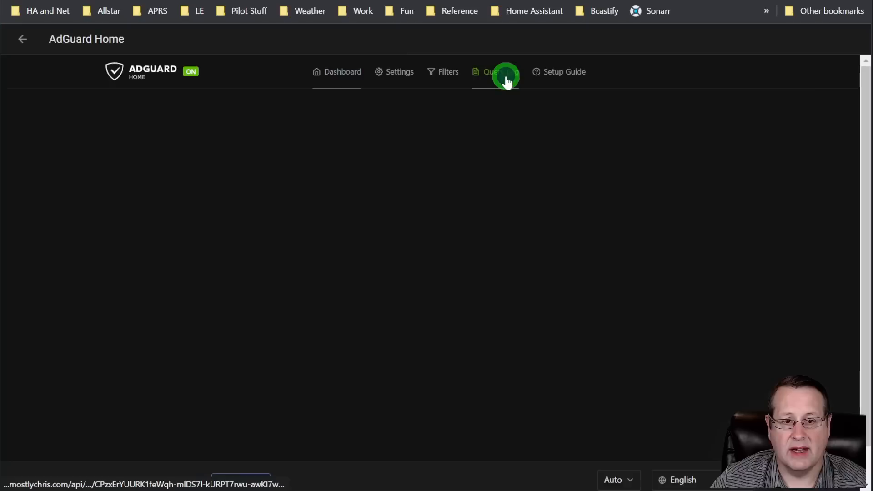
{"action": "left_click", "coordinate": [495, 71]}
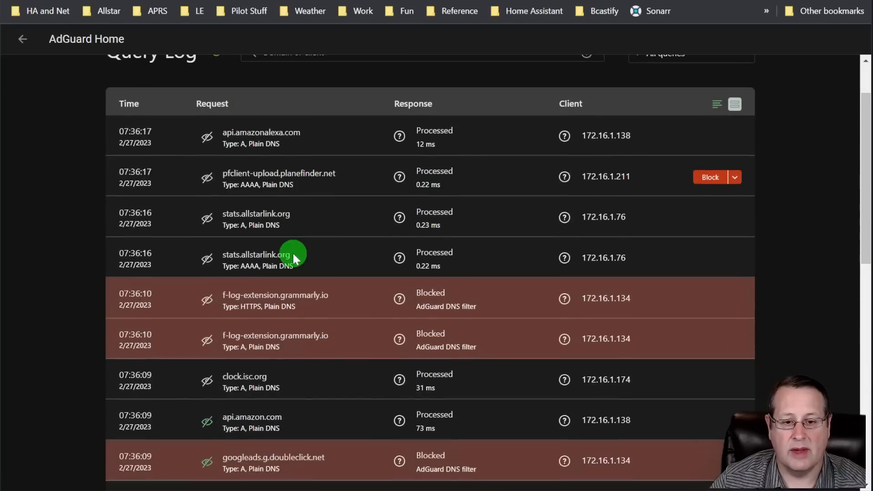
{"action": "scroll", "scroll_direction": "down", "scroll_amount": 3}
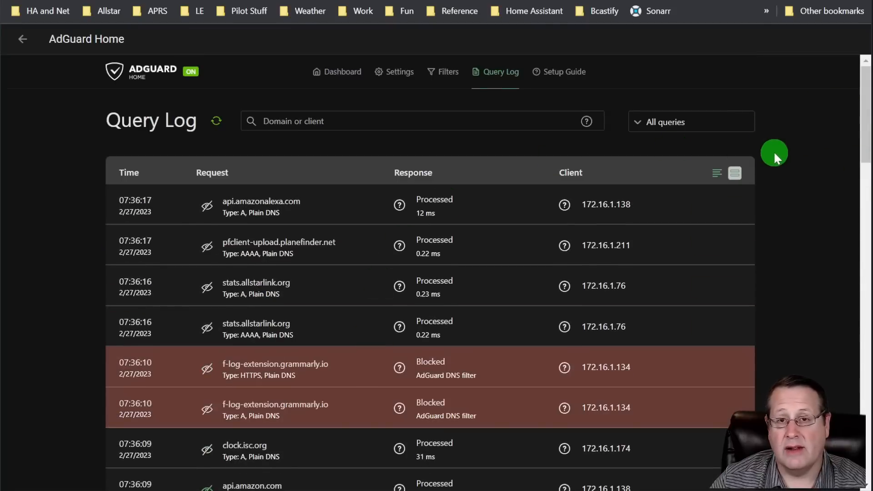
{"action": "mouse_move", "coordinate": [802, 141]}
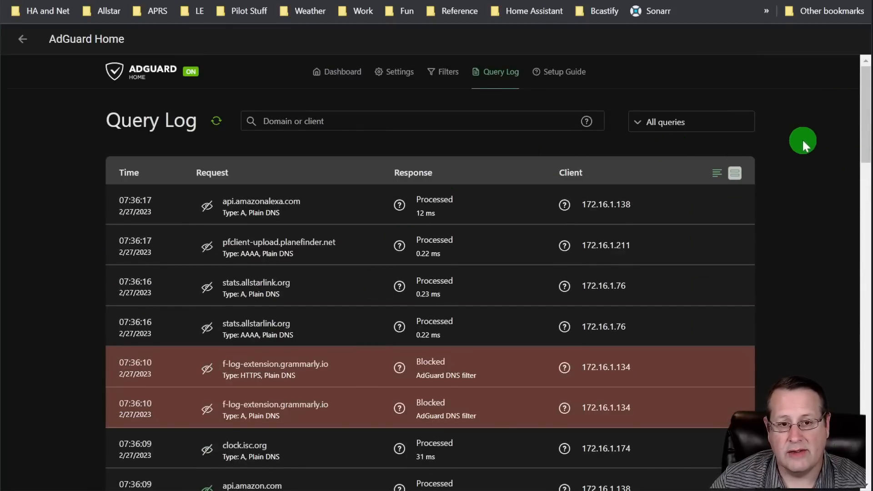
{"action": "mouse_move", "coordinate": [83, 133]}
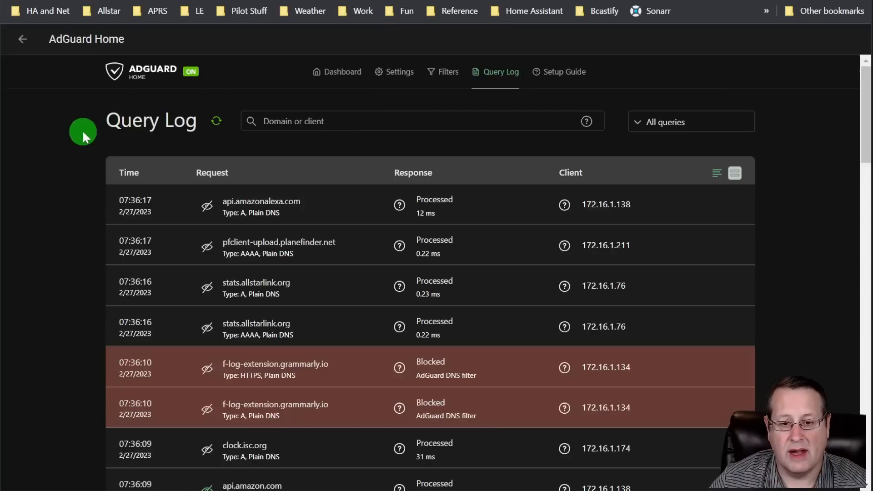
{"action": "mouse_move", "coordinate": [336, 71]}
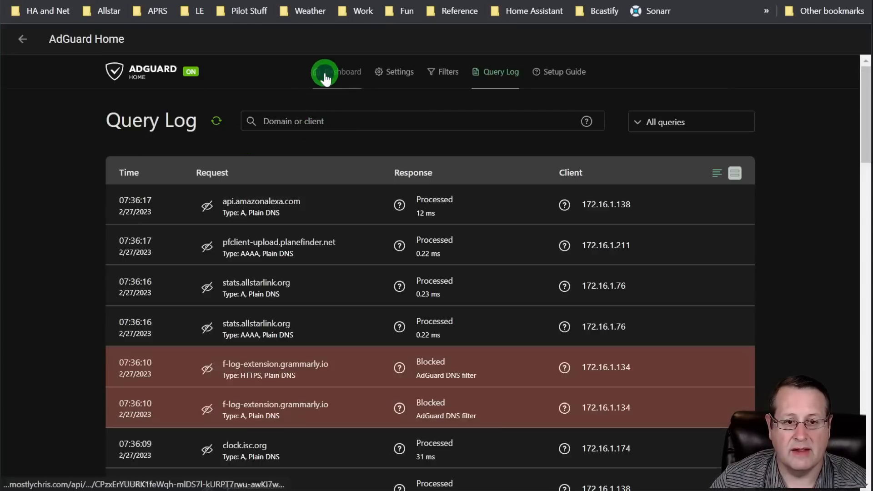
Return to the AdGuard Home dashboard, then go back to the Home Assistant Add-ons list.
{"action": "left_click", "coordinate": [337, 71]}
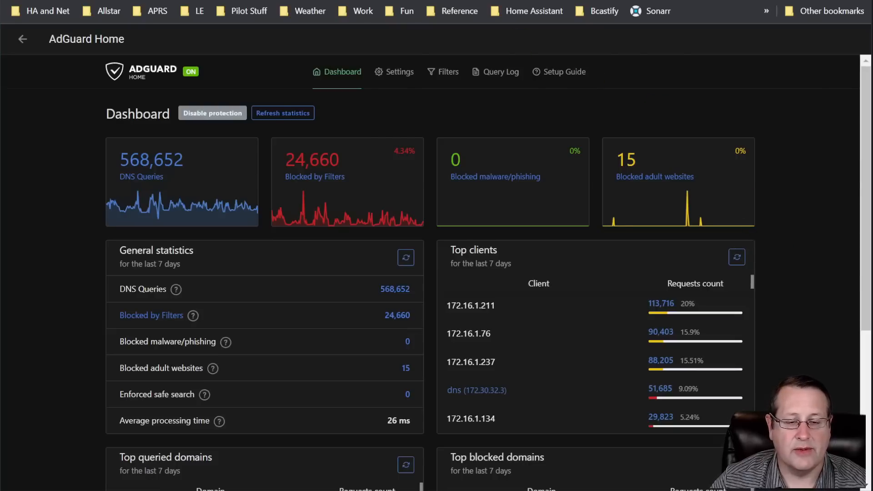
{"action": "left_click", "coordinate": [55, 146]}
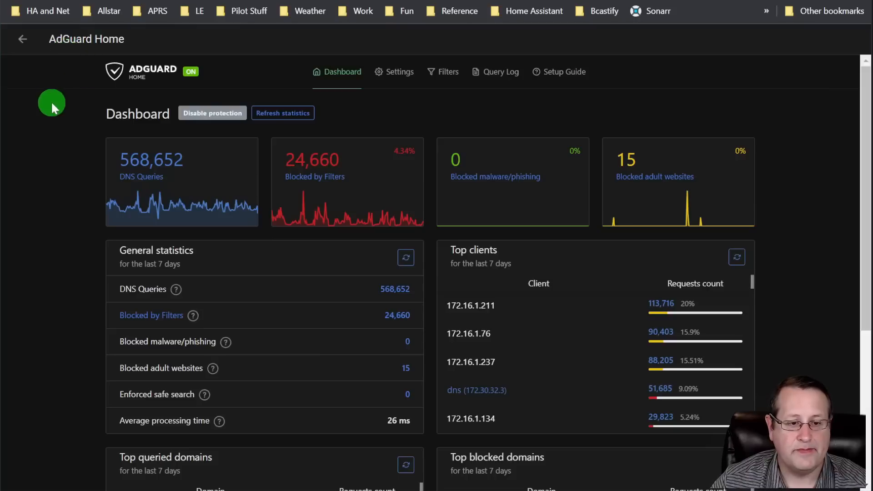
{"action": "mouse_move", "coordinate": [230, 43]}
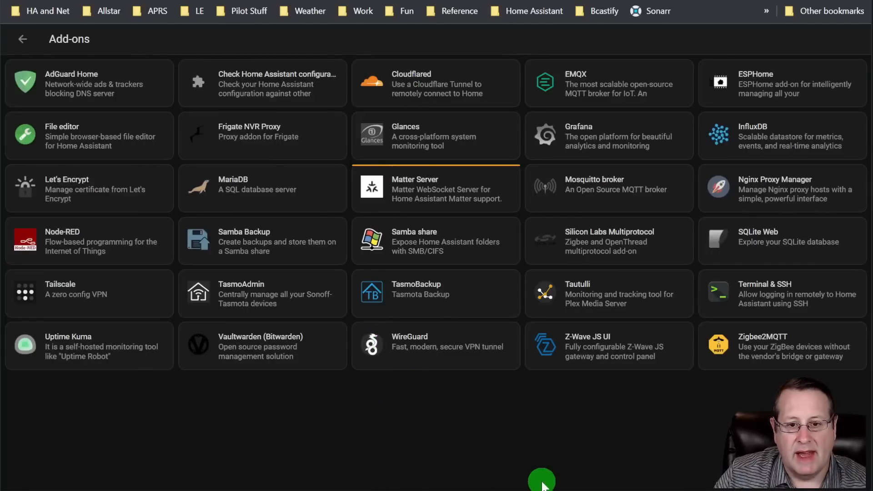
Open the Nginx Proxy Manager add-on and launch its web UI at the sign-in page.
{"action": "left_click", "coordinate": [782, 188]}
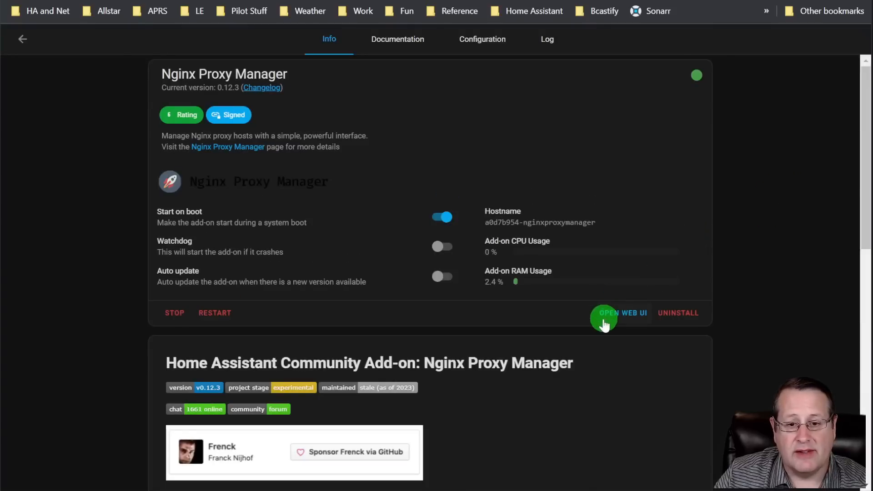
{"action": "left_click", "coordinate": [621, 312]}
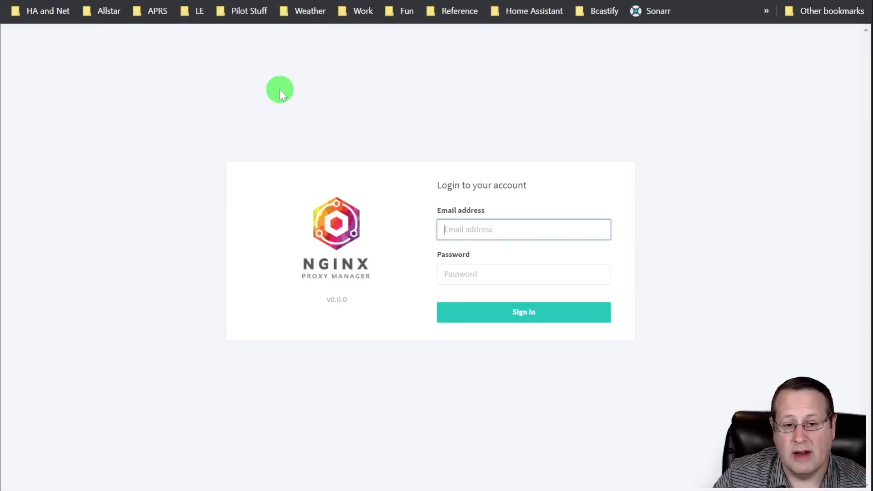
Sign in to Nginx Proxy Manager and view the list of nine proxy hosts.
{"action": "left_click", "coordinate": [522, 312]}
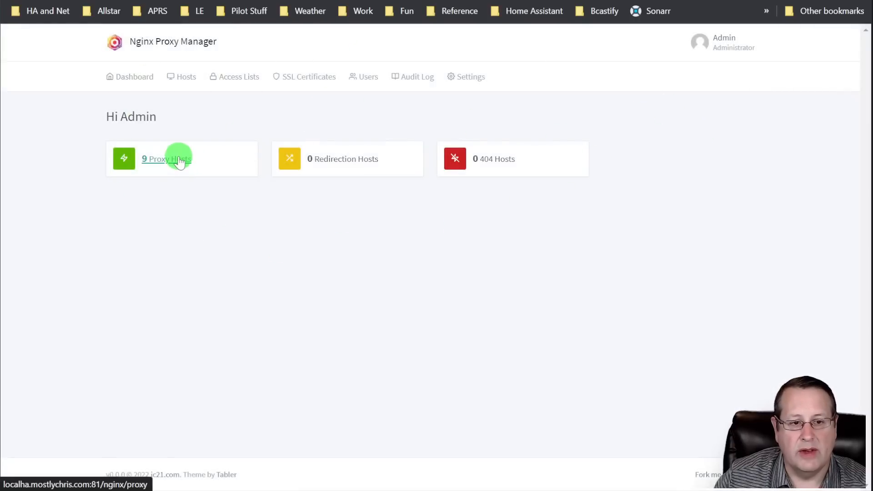
{"action": "left_click", "coordinate": [158, 158]}
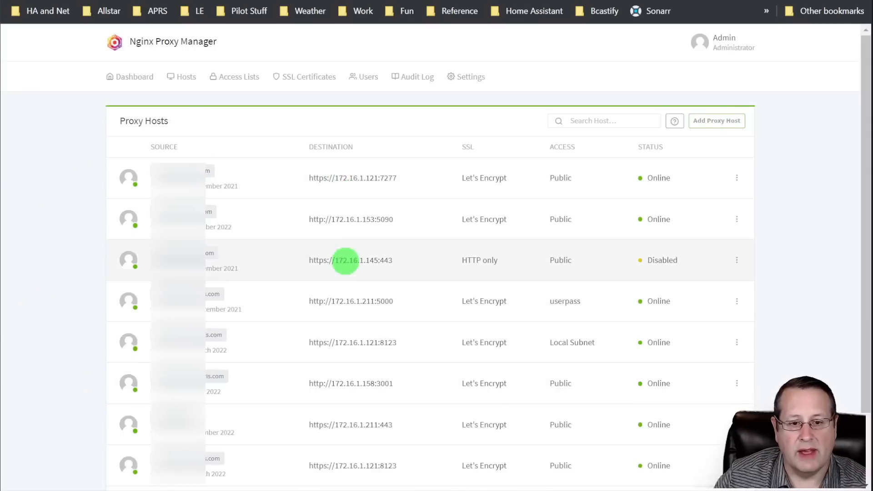
{"action": "mouse_move", "coordinate": [380, 190]}
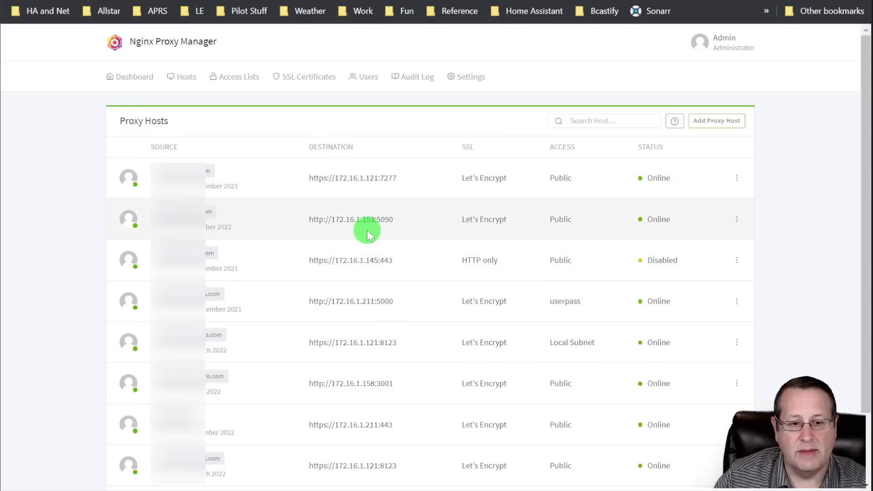
{"action": "mouse_move", "coordinate": [370, 339]}
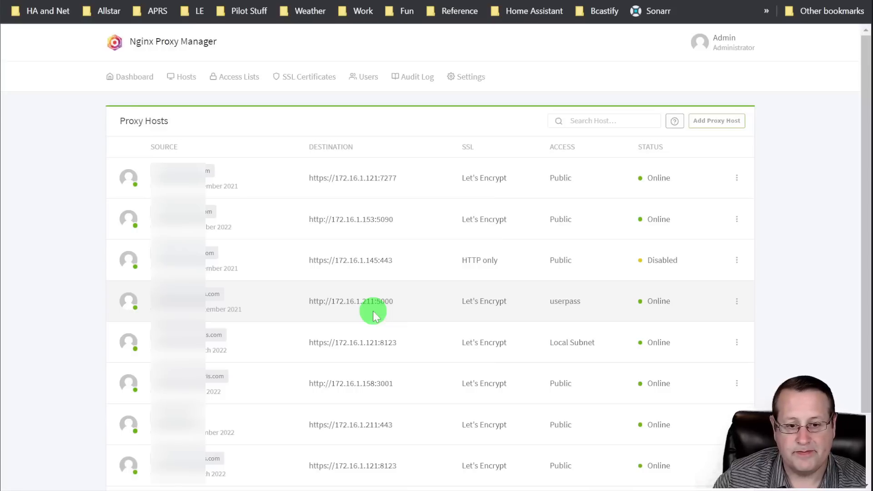
{"action": "mouse_move", "coordinate": [359, 312]}
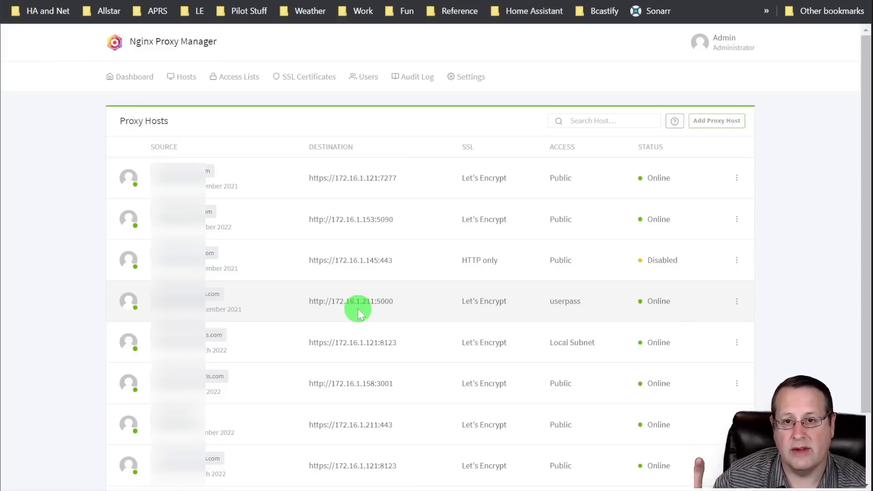
{"action": "mouse_move", "coordinate": [393, 260]}
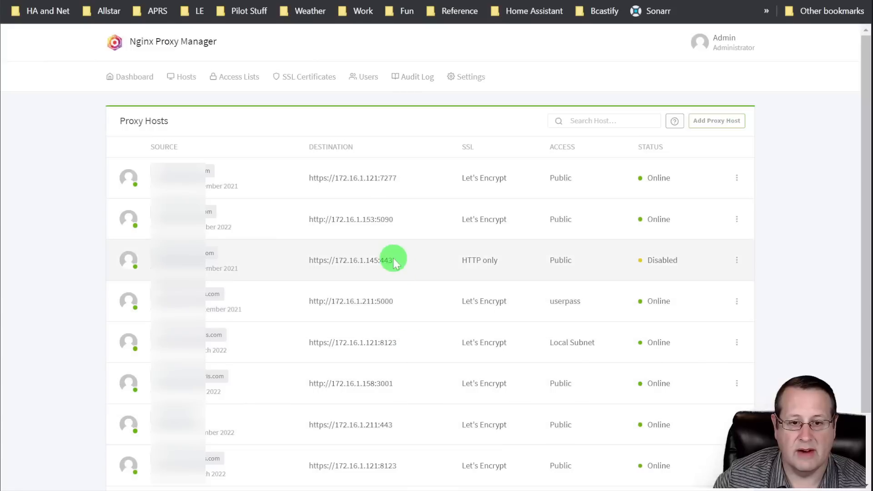
{"action": "mouse_move", "coordinate": [351, 424]}
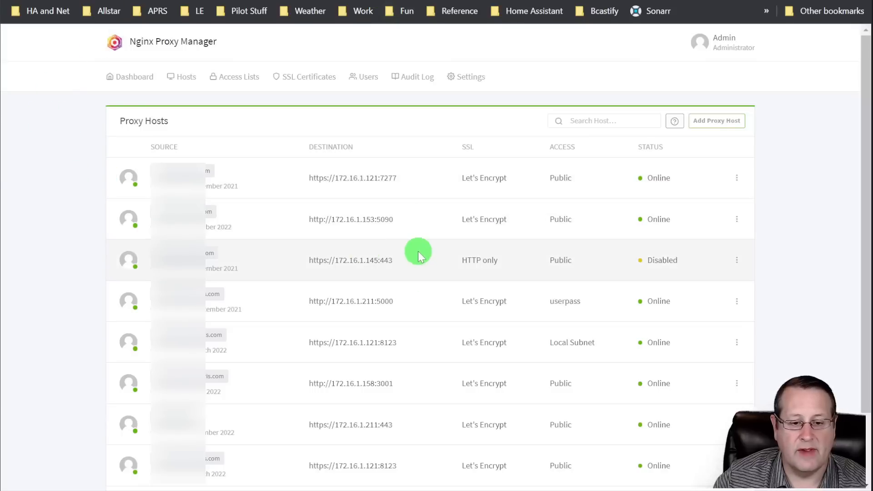
{"action": "mouse_move", "coordinate": [93, 68]}
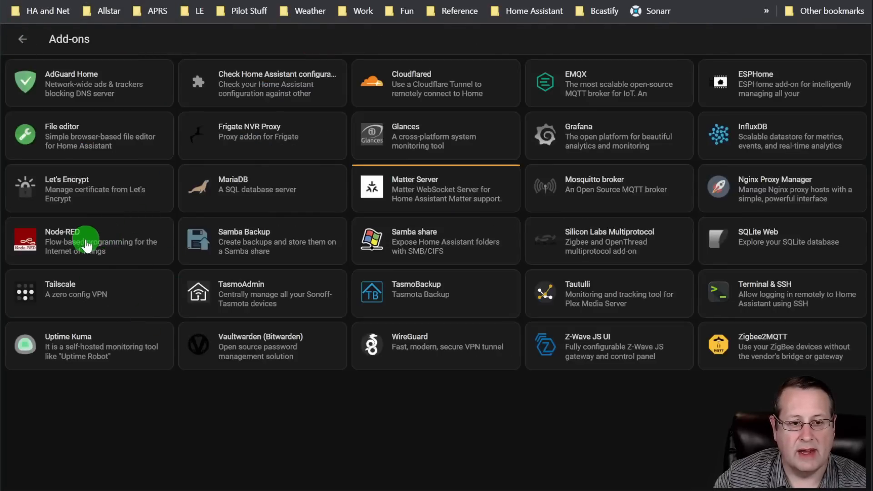
Launch the Node-RED editor from the Add-ons list.
{"action": "left_click", "coordinate": [89, 240]}
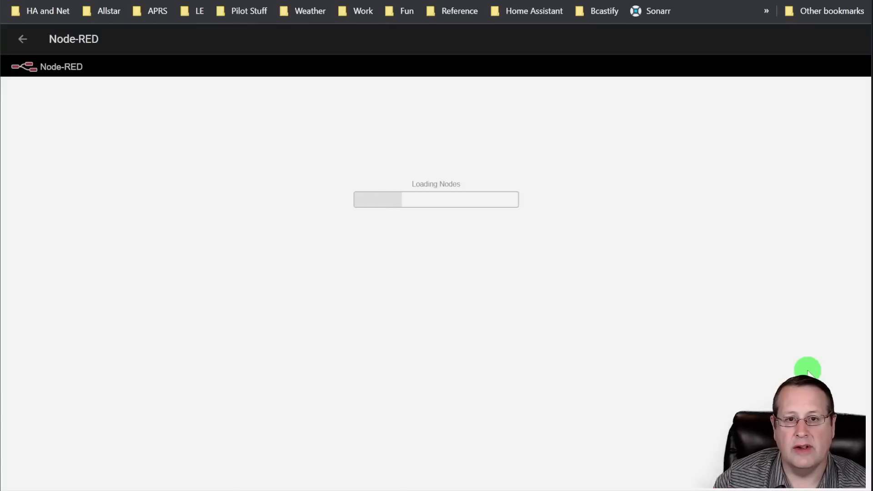
{"action": "mouse_move", "coordinate": [612, 216]}
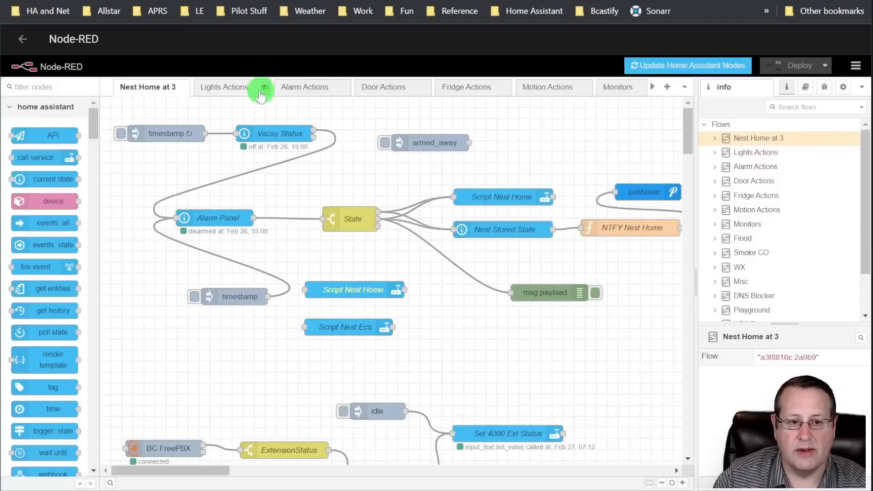
Browse the Lights, Alarm and Door Actions flows, ending on the Motion Actions flow.
{"action": "left_click", "coordinate": [227, 88]}
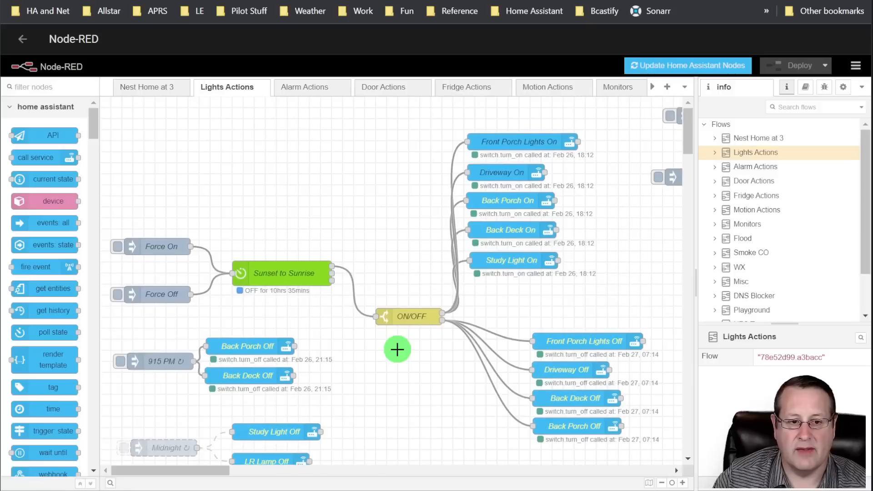
{"action": "left_click", "coordinate": [306, 87]}
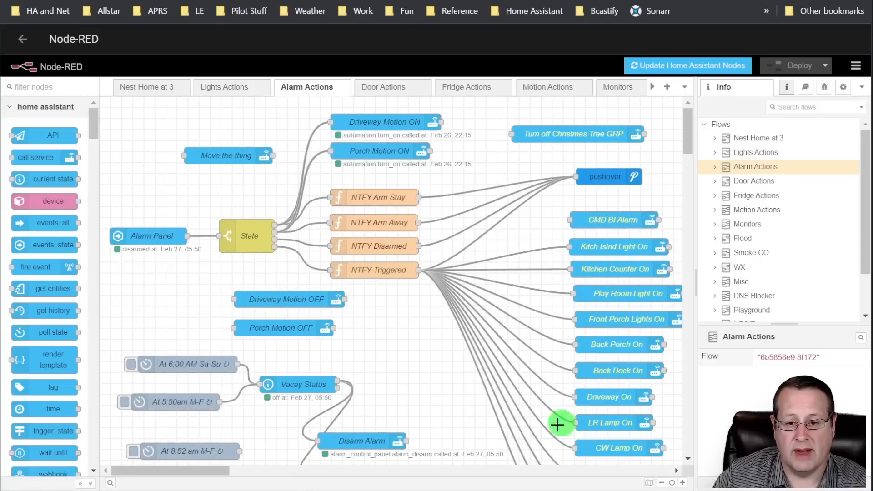
{"action": "mouse_move", "coordinate": [509, 430]}
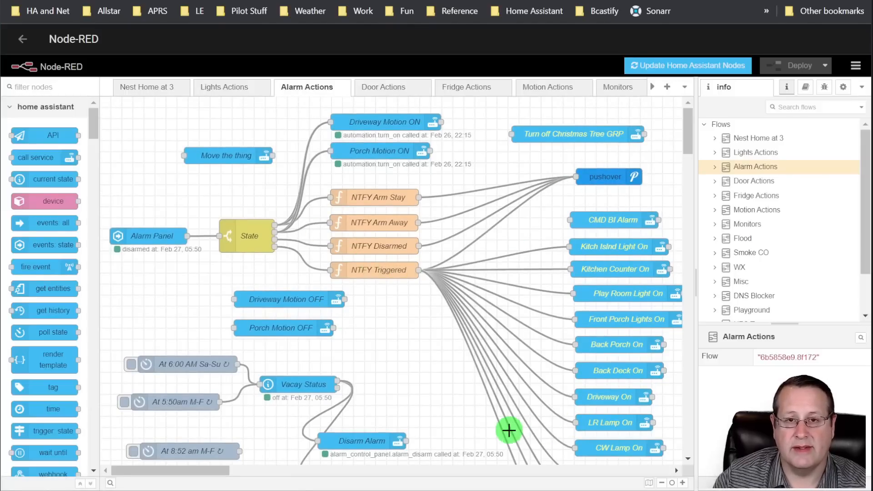
{"action": "mouse_move", "coordinate": [464, 340]}
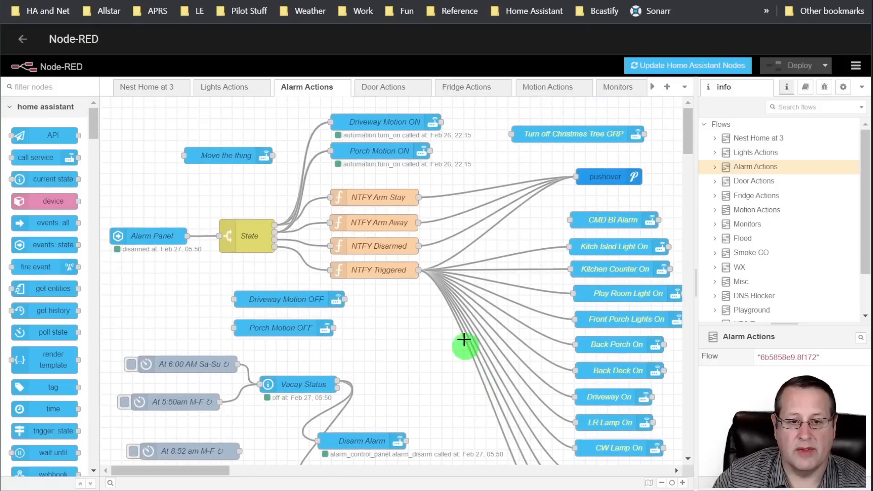
{"action": "left_click", "coordinate": [383, 88]}
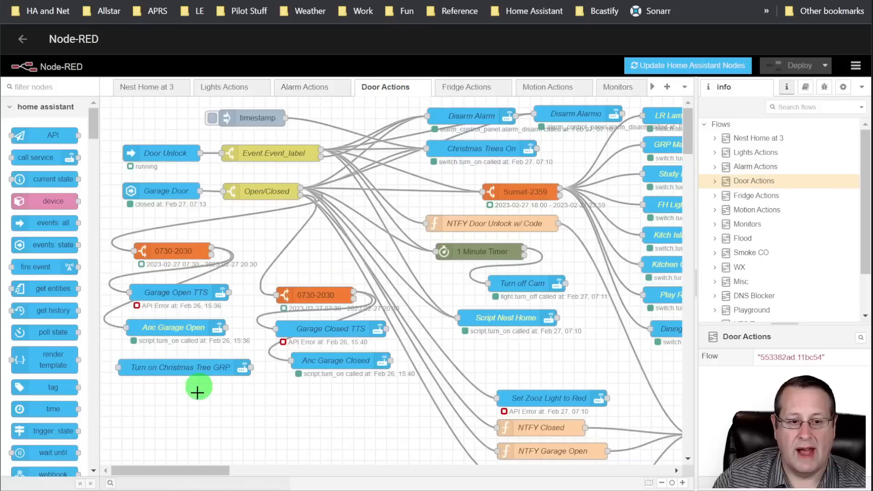
{"action": "mouse_move", "coordinate": [165, 215]}
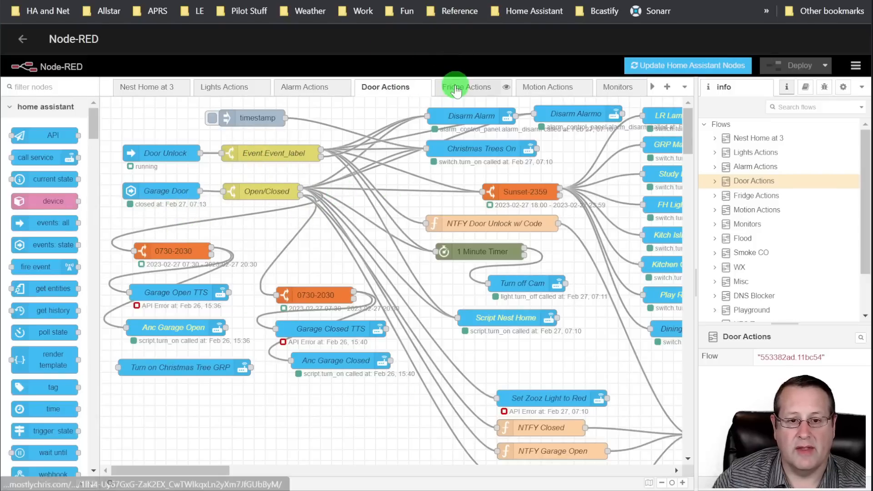
{"action": "left_click", "coordinate": [551, 87]}
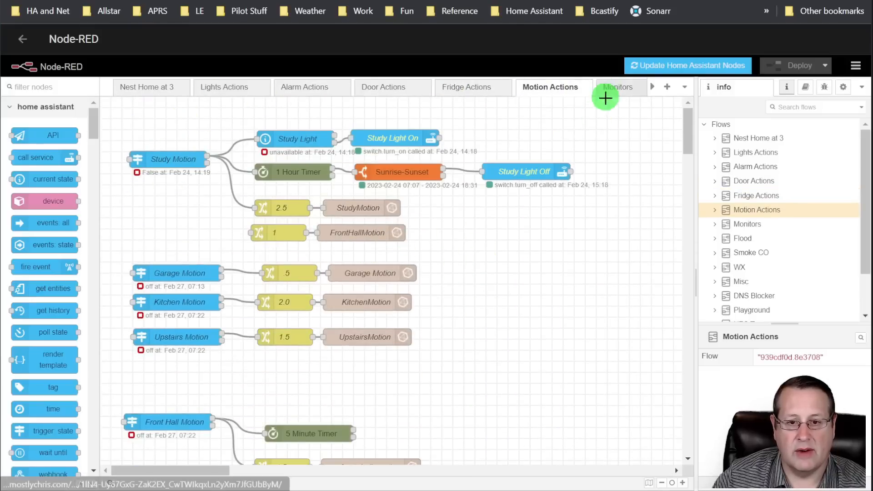
Scroll through the Monitors flow's alert chains, then switch to the Fridge Actions flow.
{"action": "left_click", "coordinate": [618, 88]}
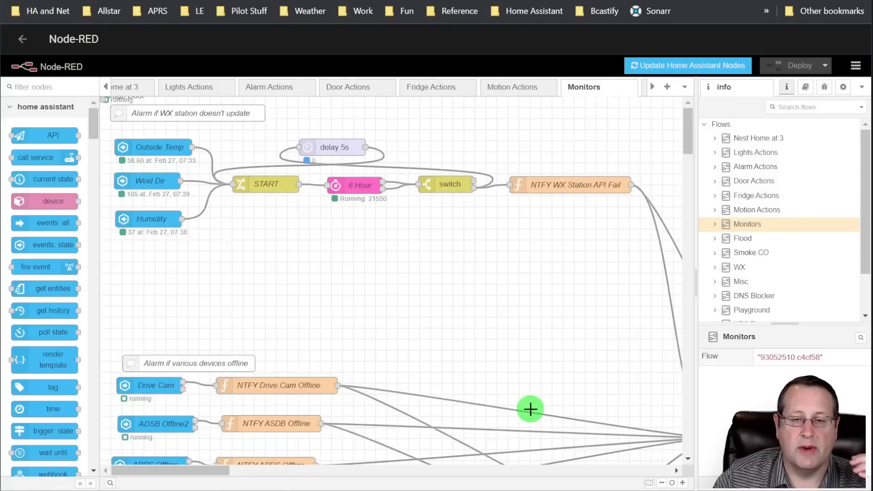
{"action": "mouse_move", "coordinate": [517, 319]}
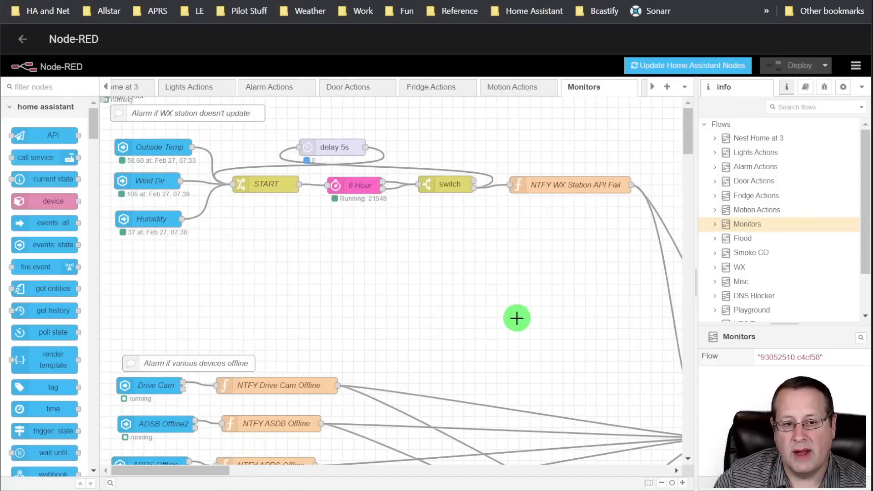
{"action": "scroll", "scroll_direction": "down", "scroll_amount": 3}
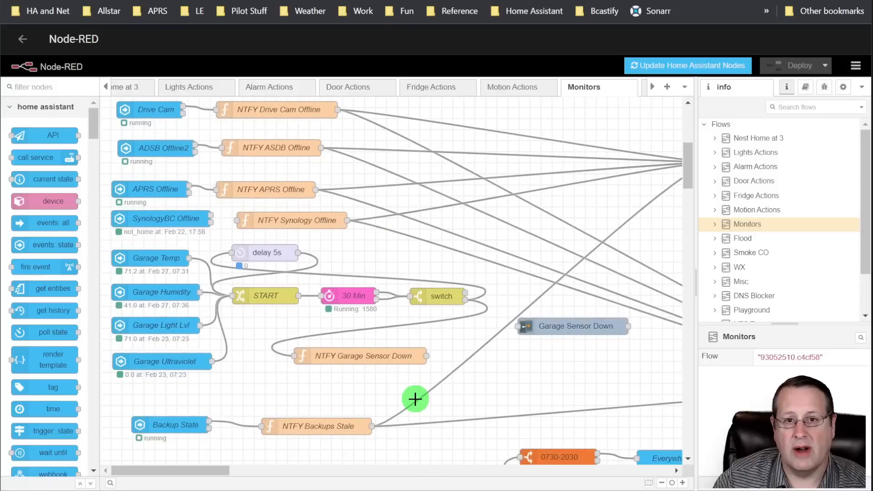
{"action": "mouse_move", "coordinate": [169, 337]}
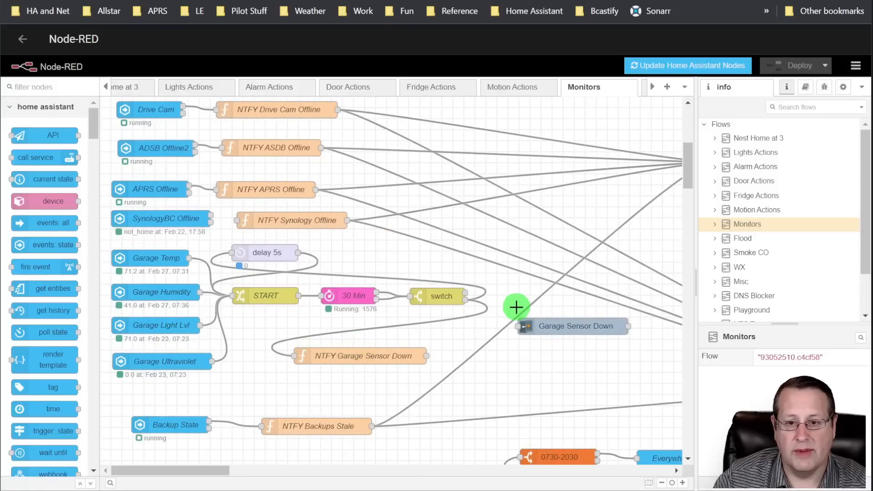
{"action": "scroll", "scroll_direction": "down", "scroll_amount": 3}
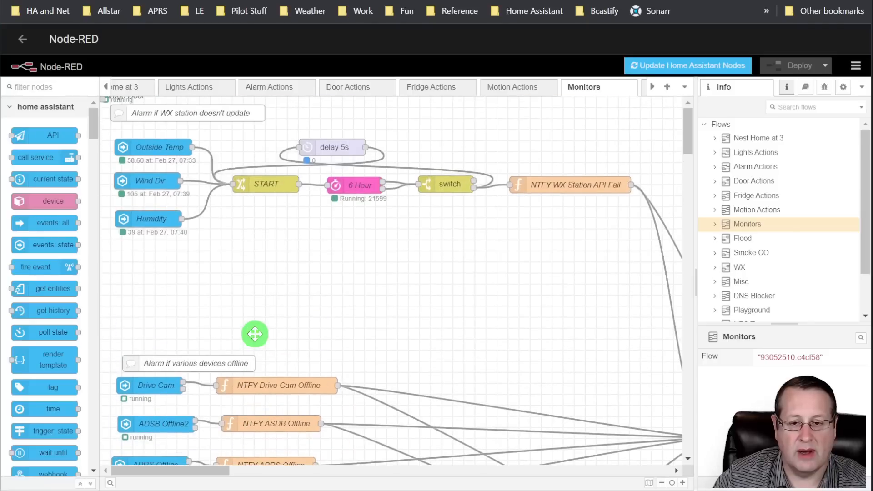
{"action": "mouse_move", "coordinate": [160, 112]}
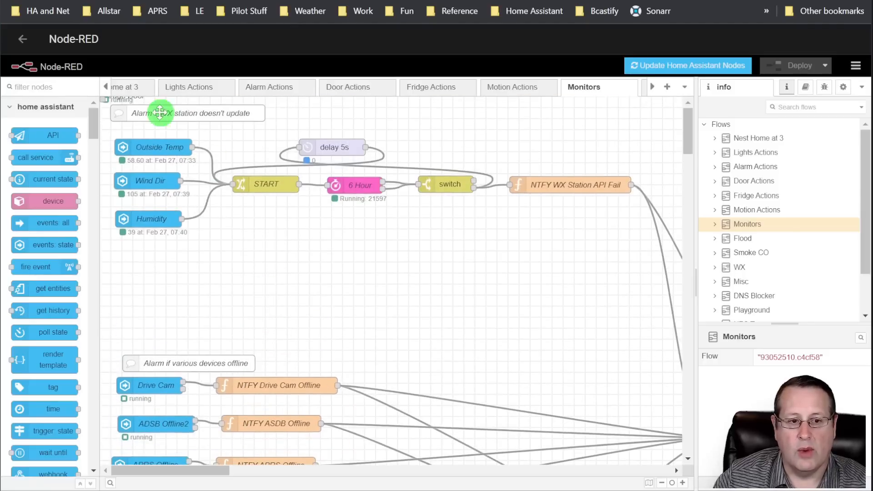
{"action": "mouse_move", "coordinate": [138, 173]}
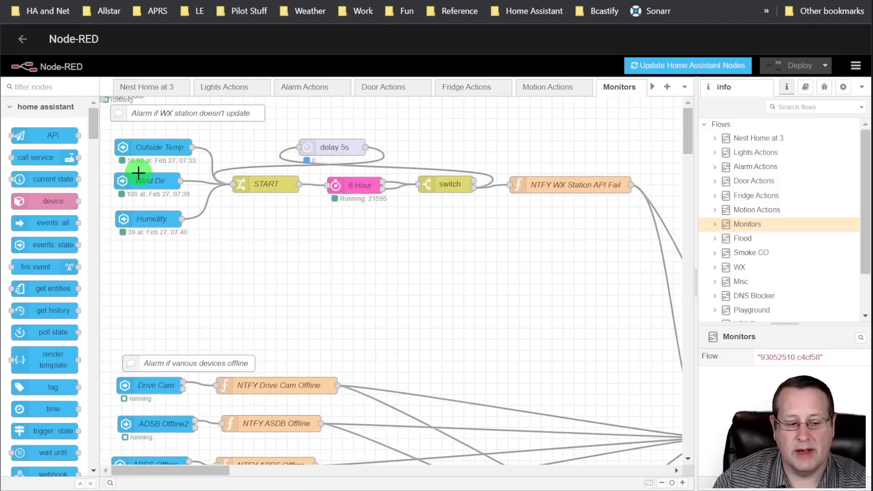
{"action": "left_click", "coordinate": [468, 87]}
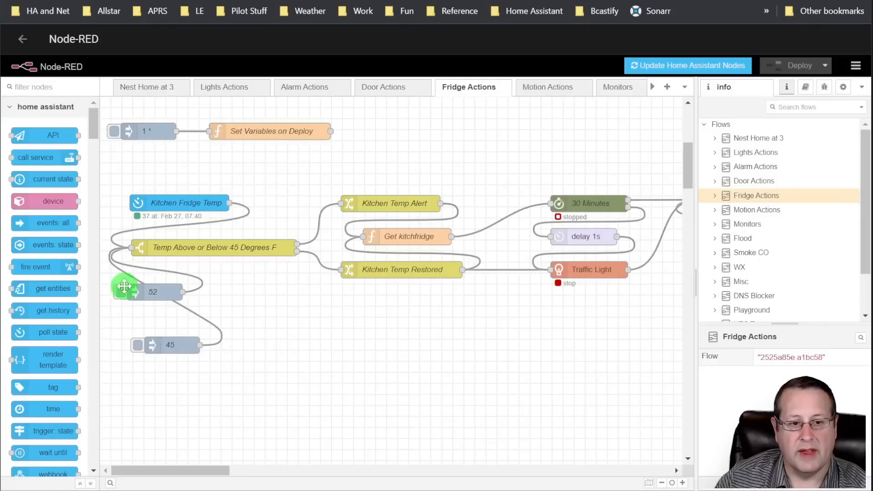
{"action": "mouse_move", "coordinate": [187, 217]}
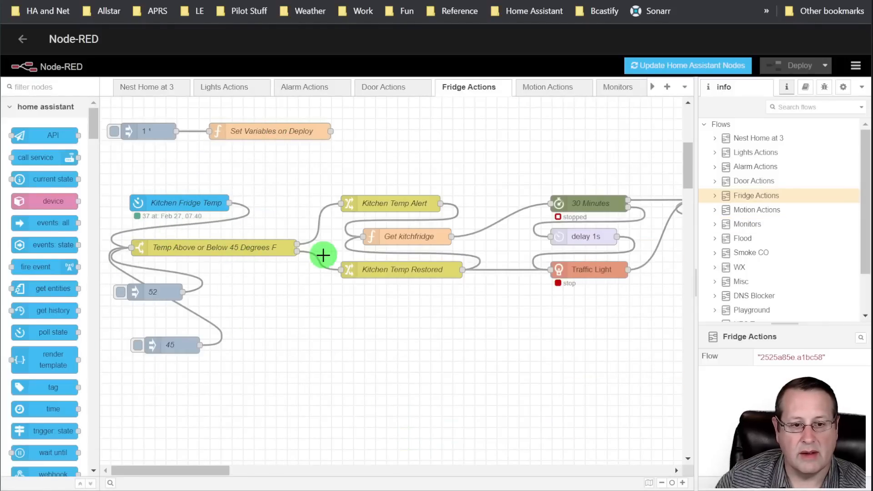
{"action": "mouse_move", "coordinate": [426, 199]}
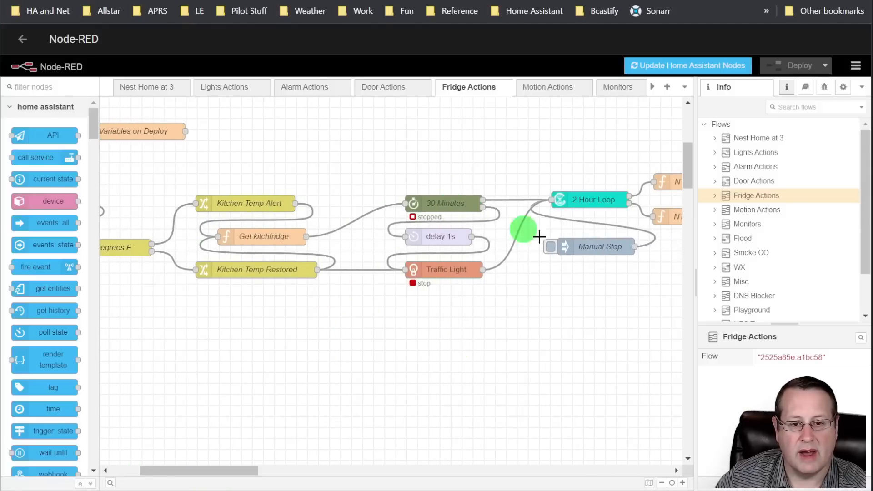
{"action": "mouse_move", "coordinate": [306, 284]}
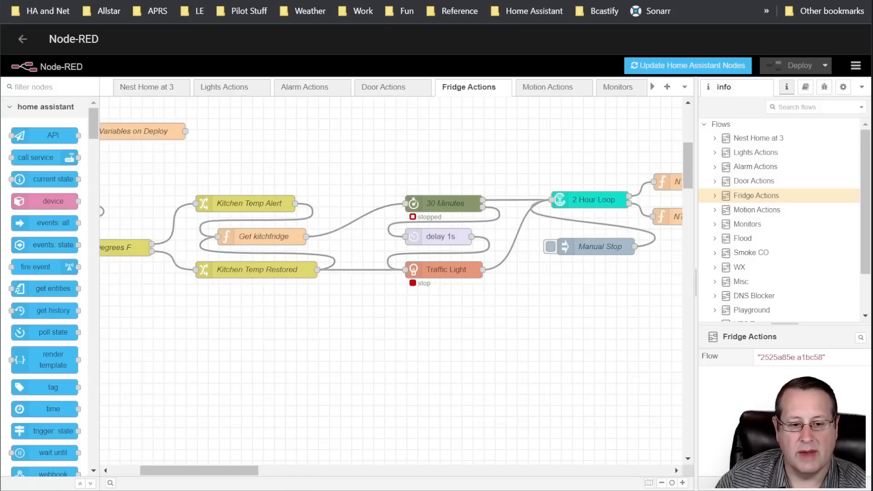
{"action": "left_click_drag", "start_coordinate": [200, 470], "coordinate": [284, 478]}
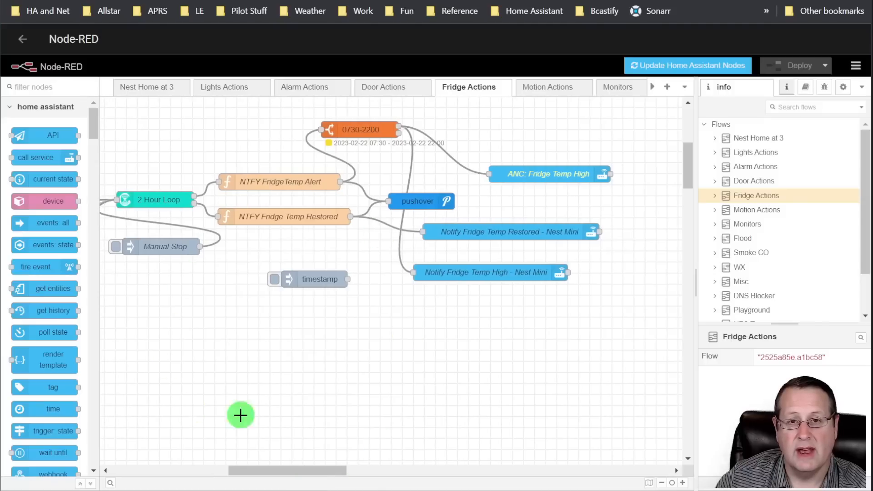
{"action": "mouse_move", "coordinate": [364, 407]}
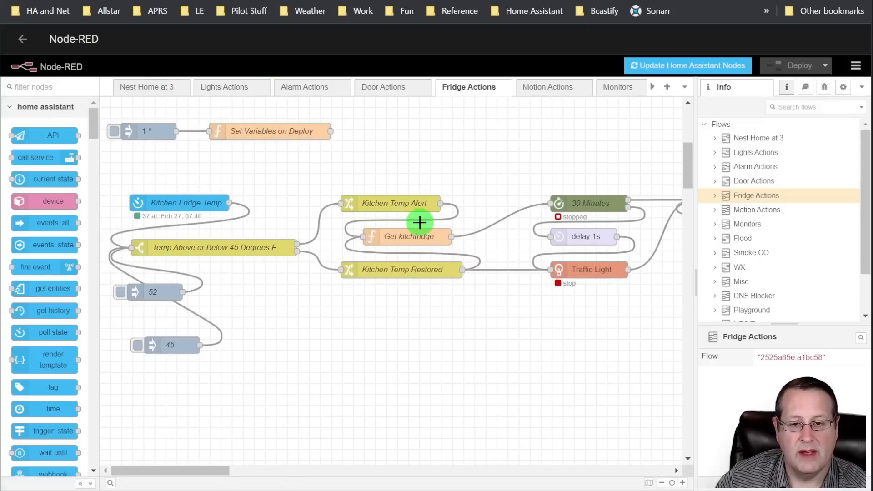
{"action": "mouse_move", "coordinate": [506, 202]}
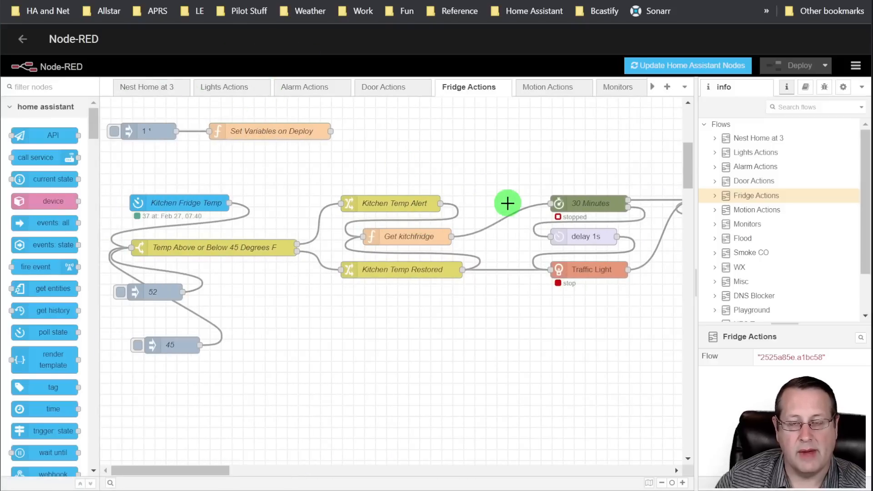
{"action": "mouse_move", "coordinate": [123, 165]}
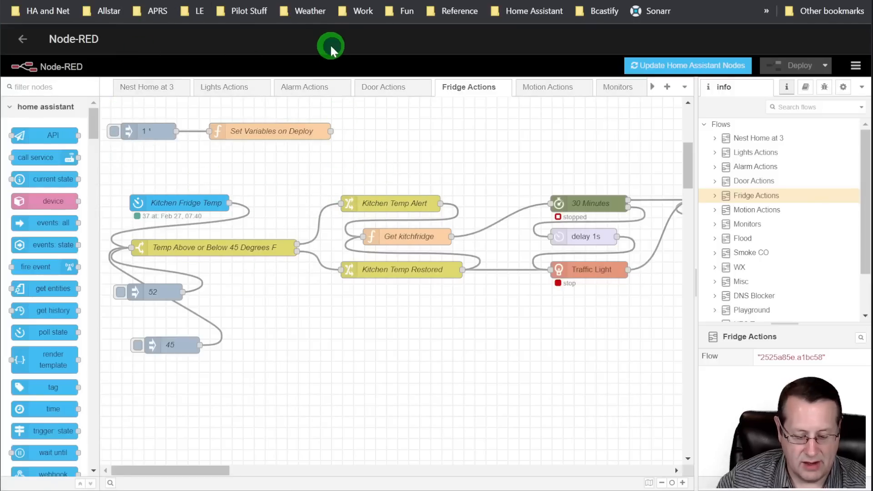
Leave Node-RED for the Add-ons list and launch the Uptime Kuma web UI.
{"action": "left_click", "coordinate": [22, 39]}
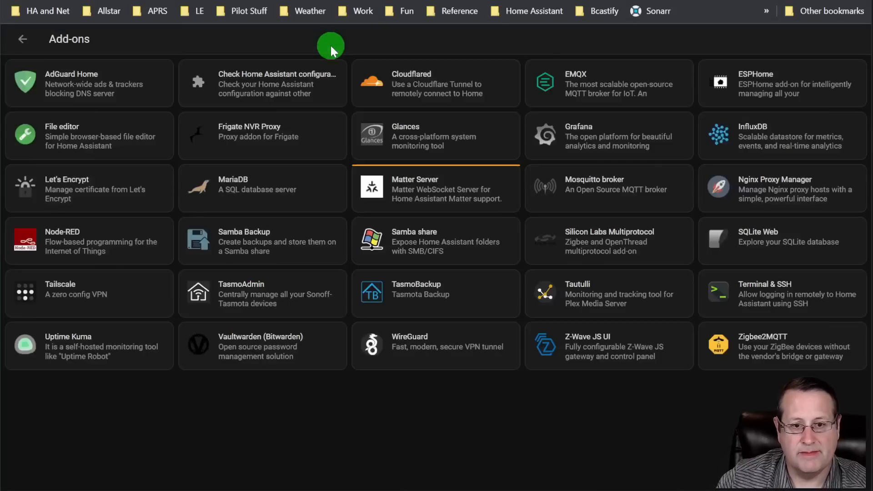
{"action": "mouse_move", "coordinate": [492, 361]}
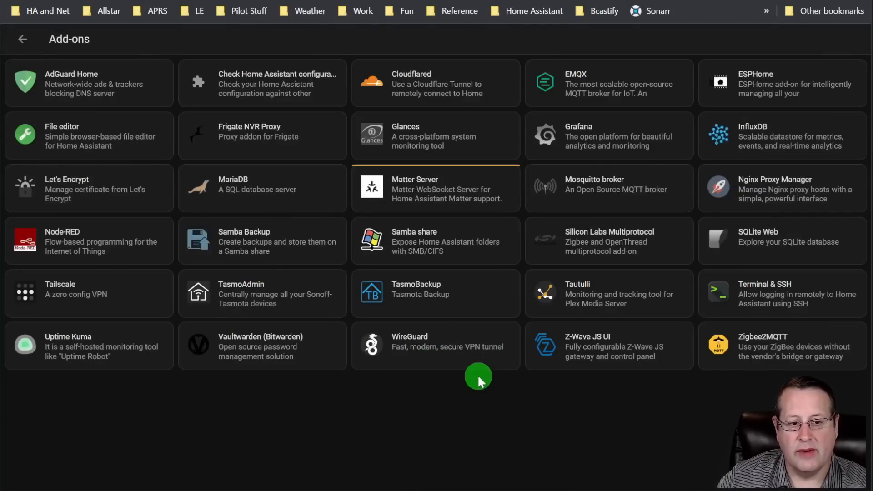
{"action": "mouse_move", "coordinate": [84, 370]}
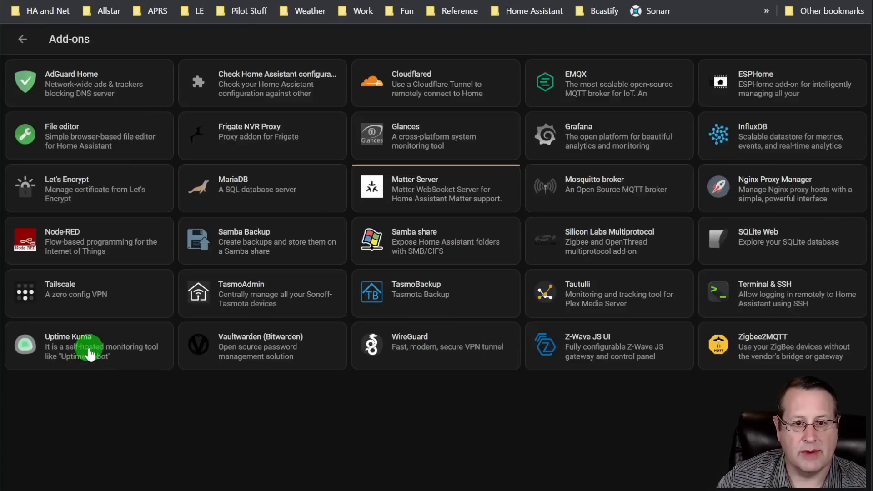
{"action": "left_click", "coordinate": [89, 345]}
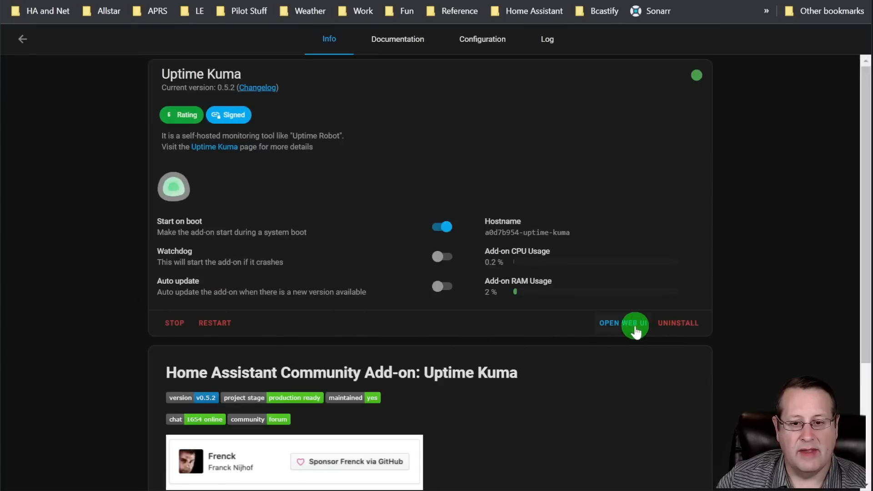
{"action": "left_click", "coordinate": [619, 323]}
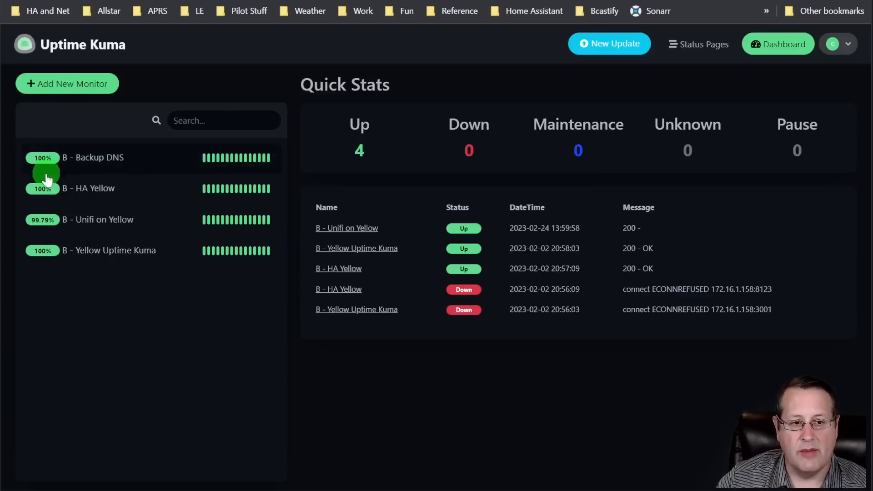
{"action": "mouse_move", "coordinate": [92, 319]}
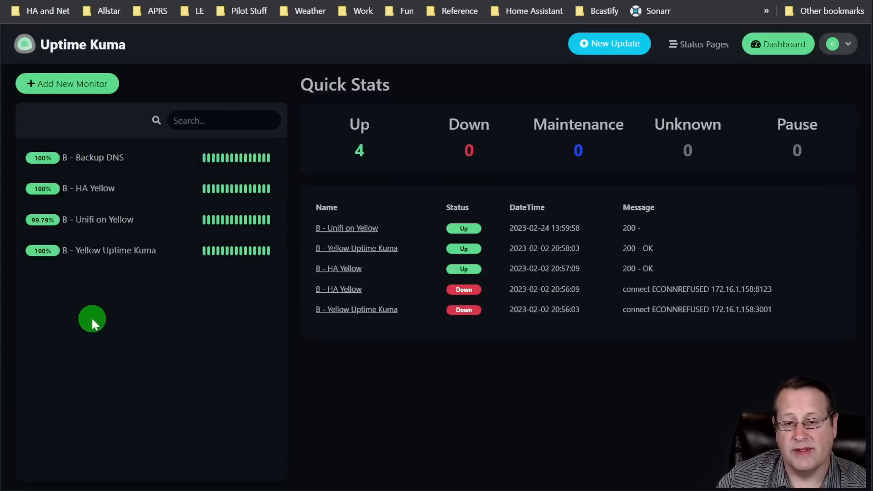
{"action": "mouse_move", "coordinate": [105, 265]}
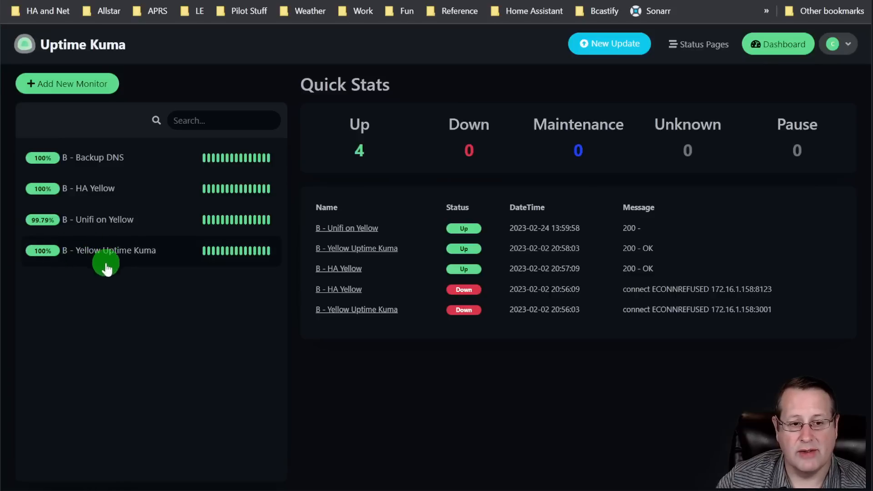
{"action": "mouse_move", "coordinate": [147, 271]}
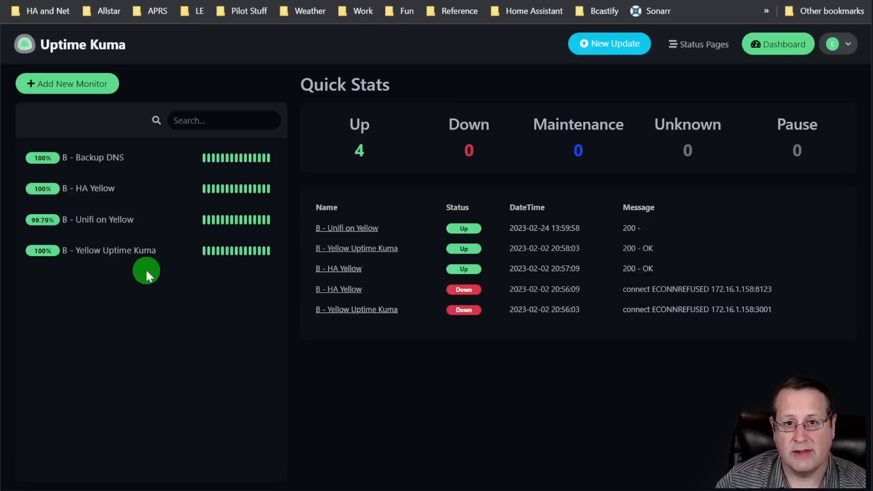
{"action": "mouse_move", "coordinate": [130, 271]}
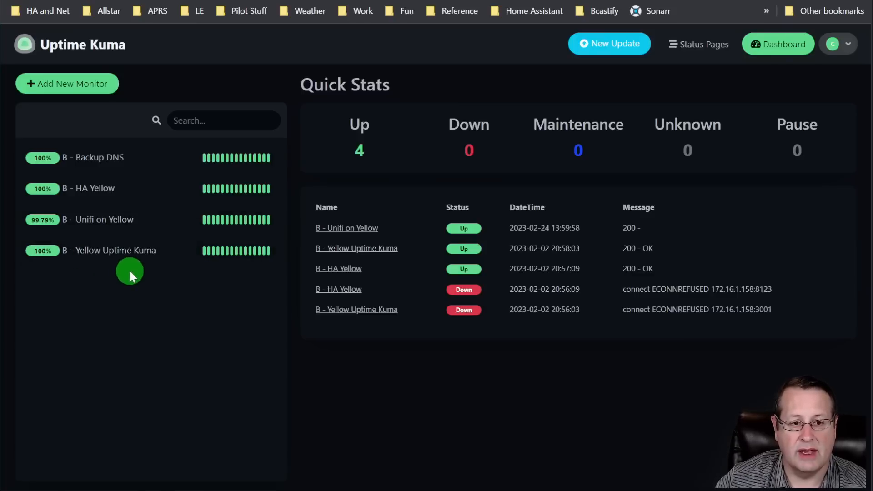
{"action": "mouse_move", "coordinate": [92, 282]}
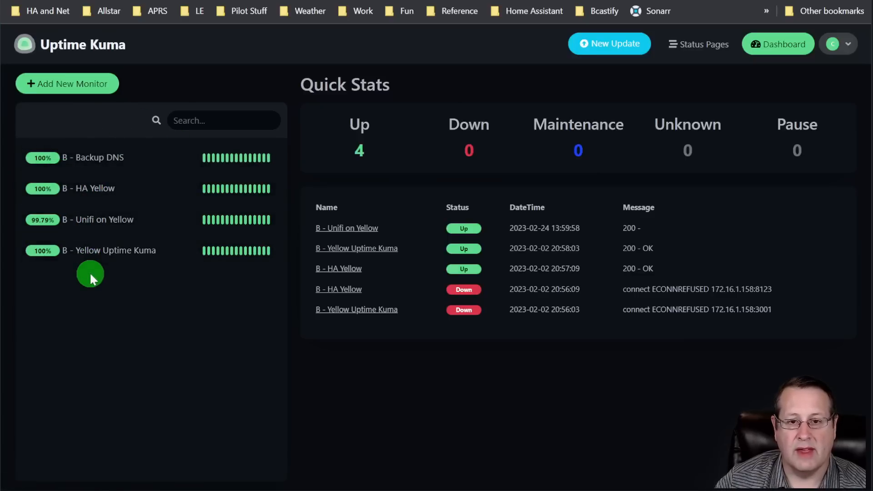
{"action": "mouse_move", "coordinate": [182, 294]}
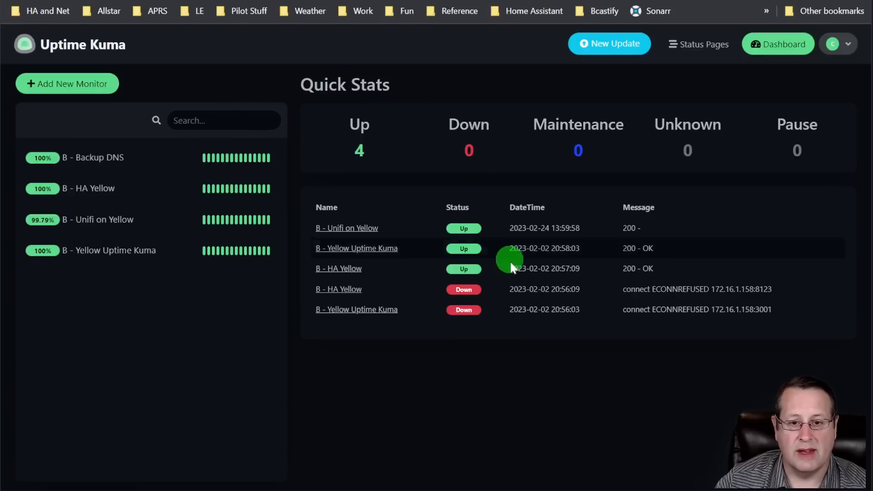
{"action": "mouse_move", "coordinate": [348, 304]}
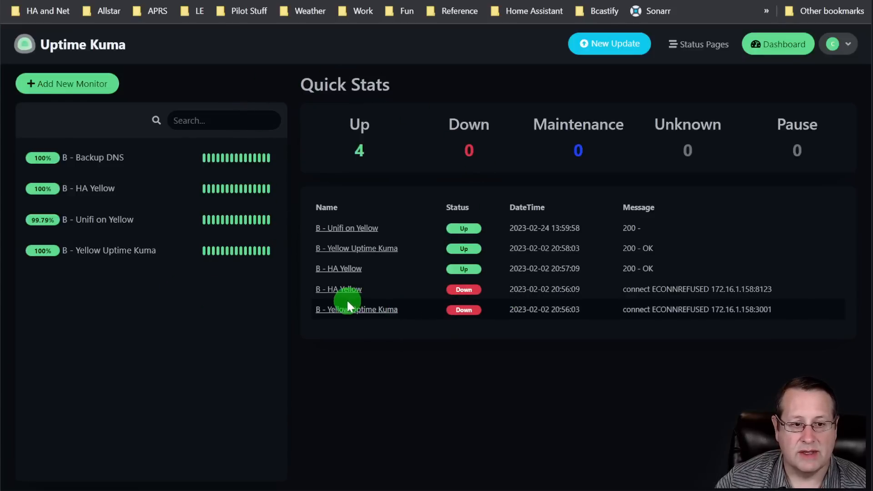
Edit the B - HA Yellow monitor, toggling Discord notifications on and back off.
{"action": "left_click", "coordinate": [89, 189]}
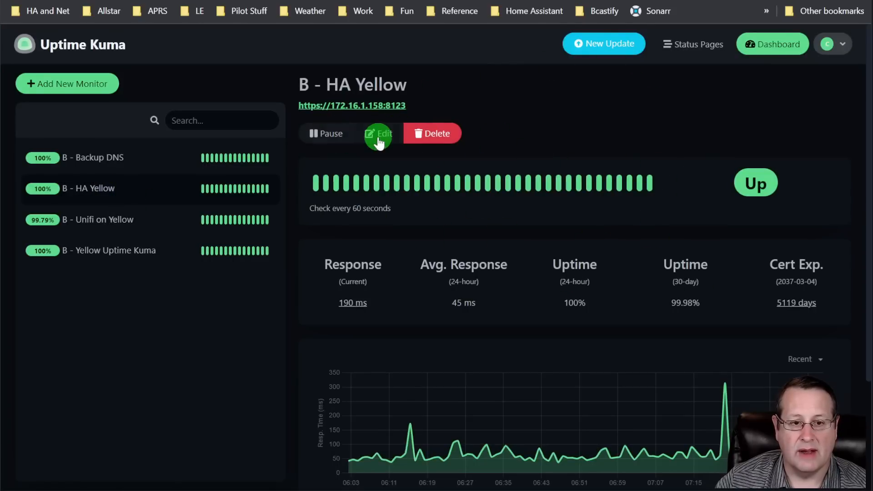
{"action": "left_click", "coordinate": [379, 133]}
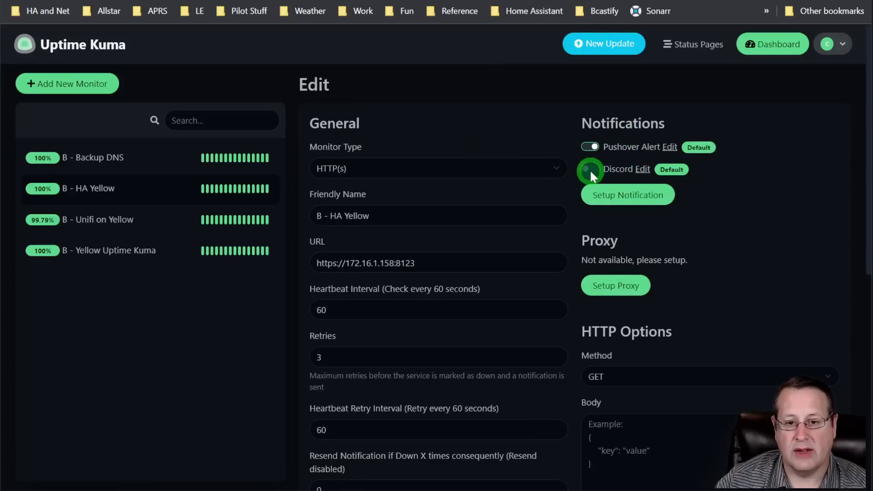
{"action": "left_click", "coordinate": [589, 169]}
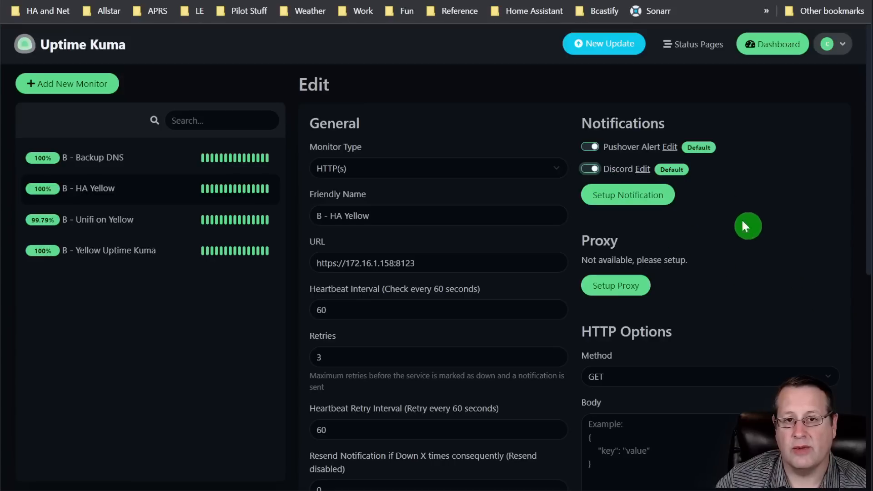
{"action": "left_click", "coordinate": [590, 169]}
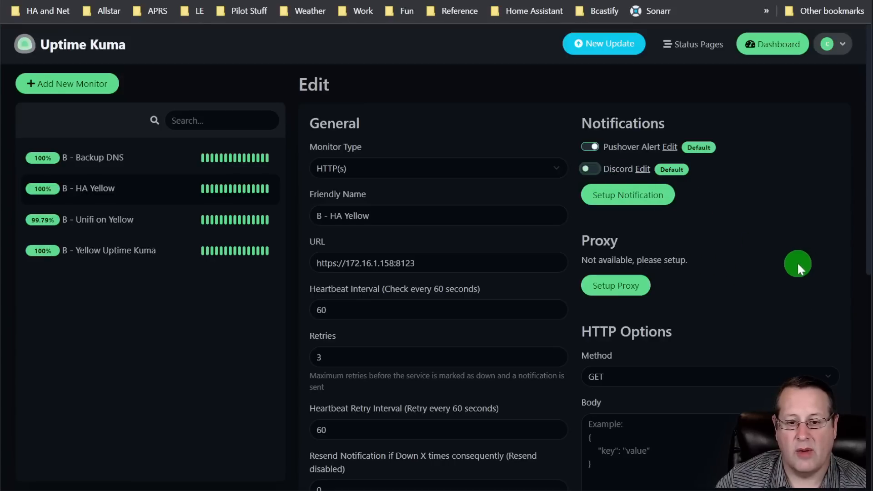
{"action": "scroll", "scroll_direction": "down", "scroll_amount": 3}
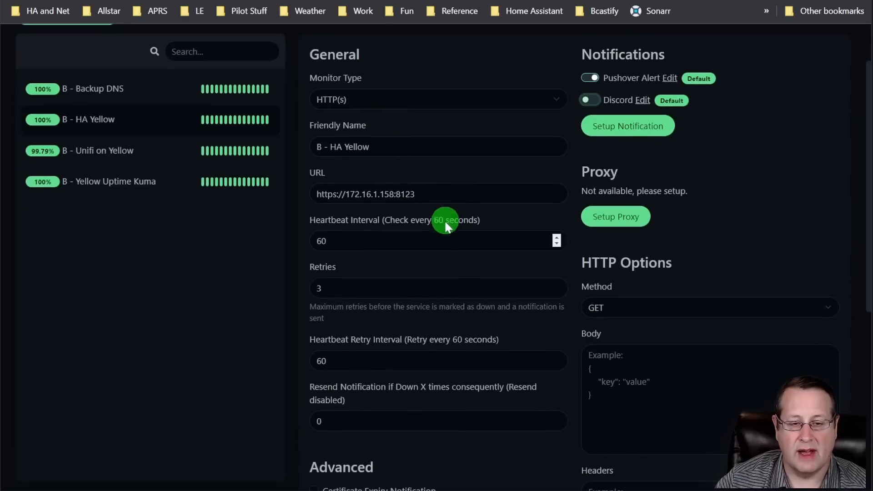
{"action": "scroll", "scroll_direction": "down", "scroll_amount": 3}
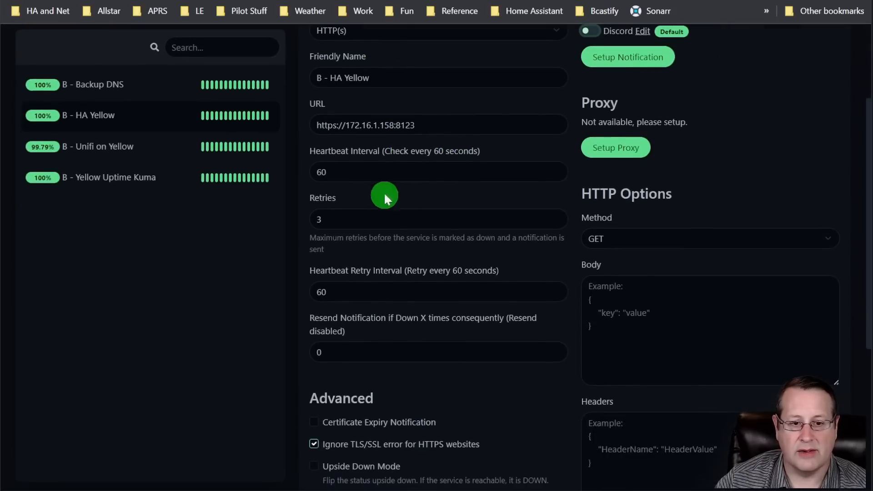
{"action": "mouse_move", "coordinate": [353, 219]}
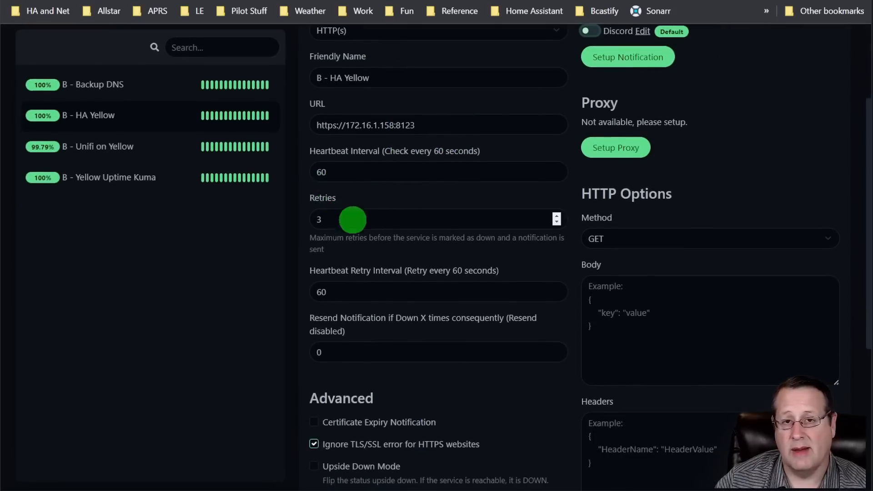
{"action": "scroll", "scroll_direction": "down", "scroll_amount": 3}
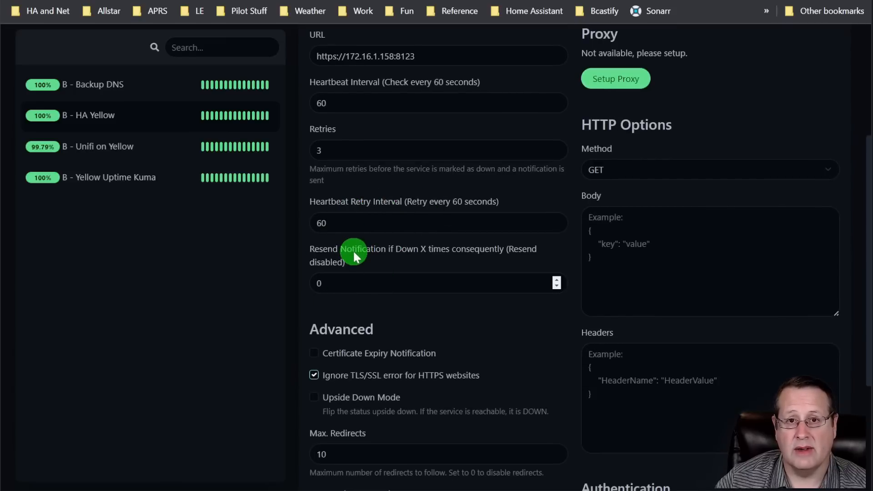
{"action": "mouse_move", "coordinate": [326, 294]}
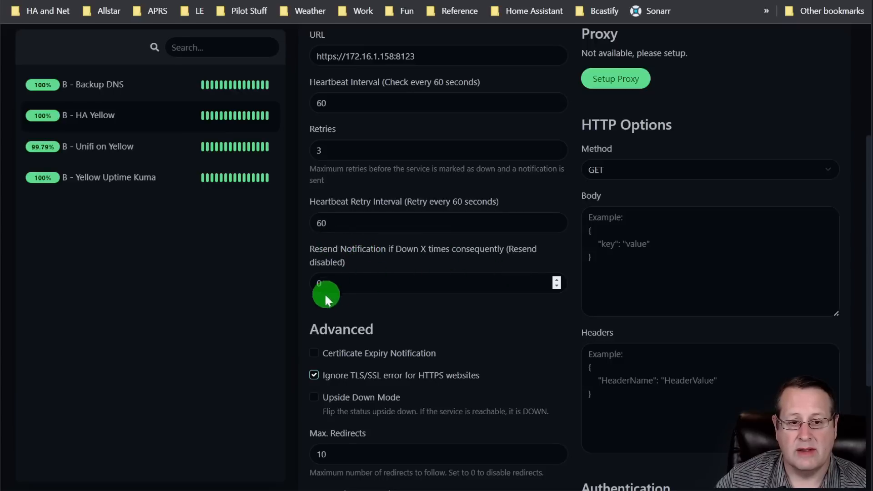
{"action": "mouse_move", "coordinate": [394, 273]}
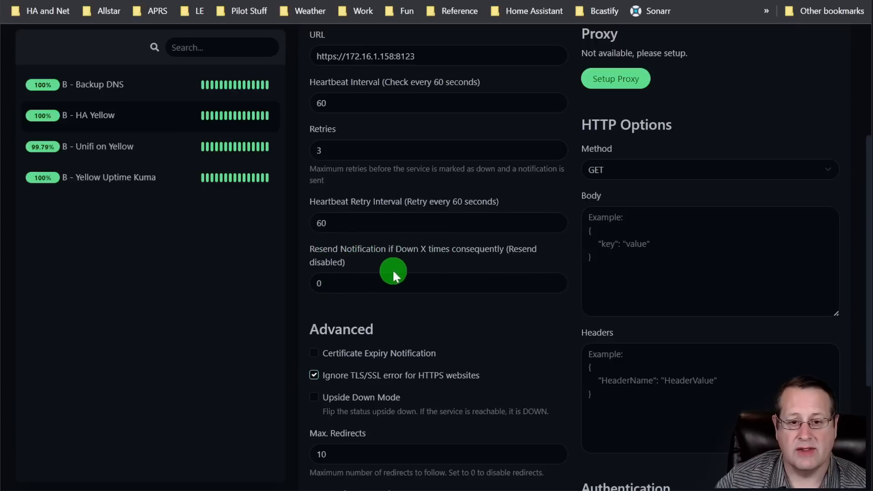
{"action": "scroll", "scroll_direction": "down", "scroll_amount": 3}
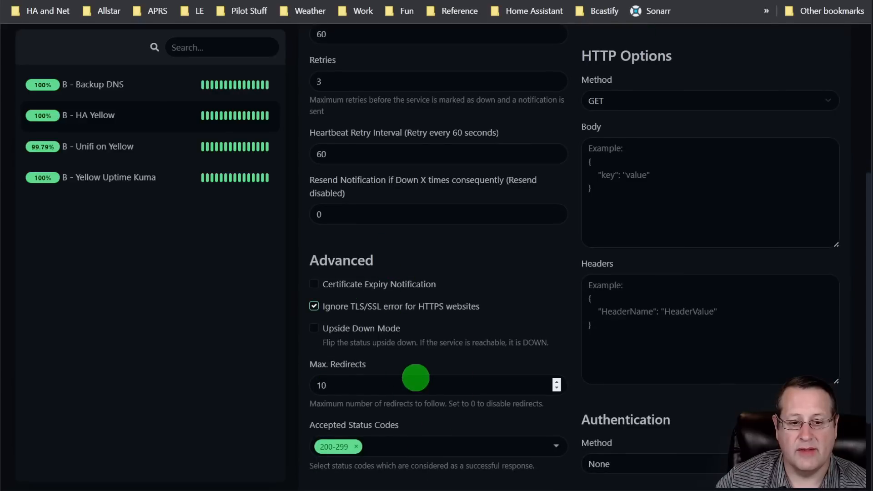
{"action": "mouse_move", "coordinate": [427, 440]}
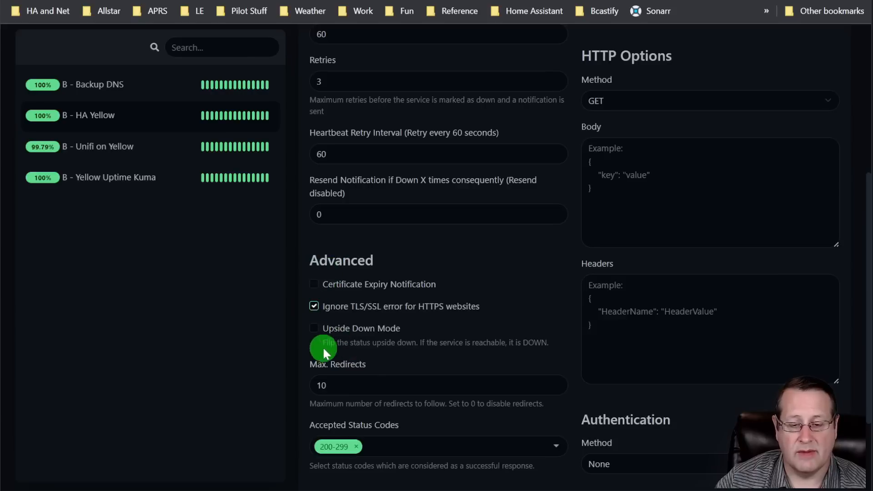
{"action": "mouse_move", "coordinate": [518, 326]}
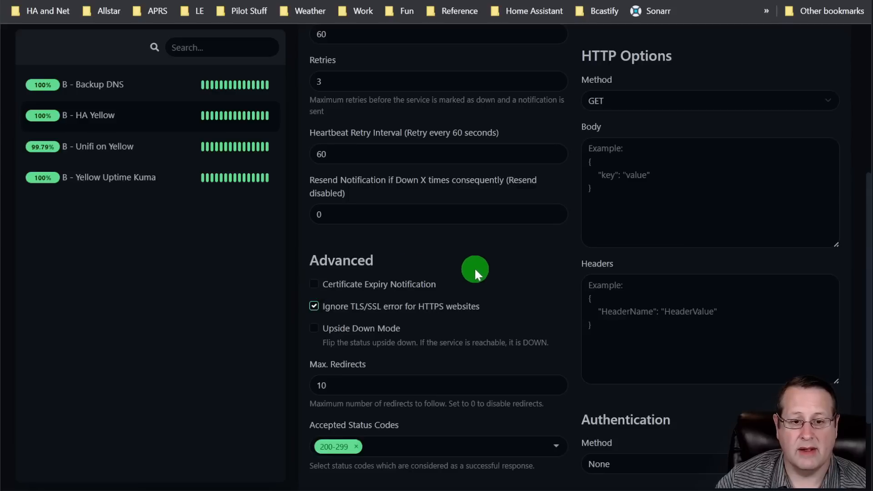
{"action": "mouse_move", "coordinate": [490, 338]}
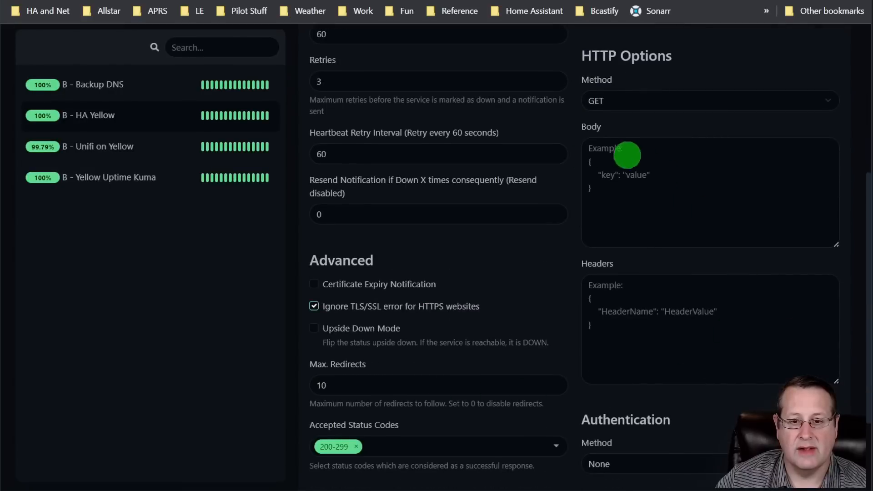
{"action": "mouse_move", "coordinate": [699, 202]}
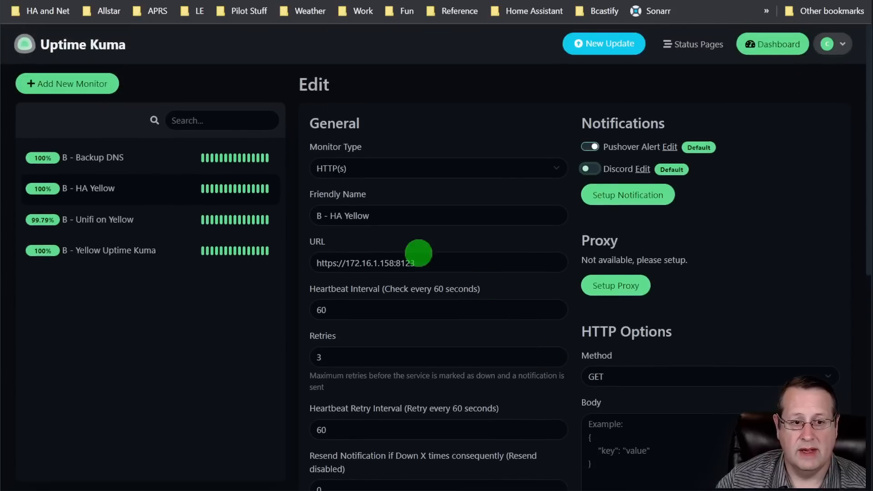
{"action": "mouse_move", "coordinate": [230, 339]}
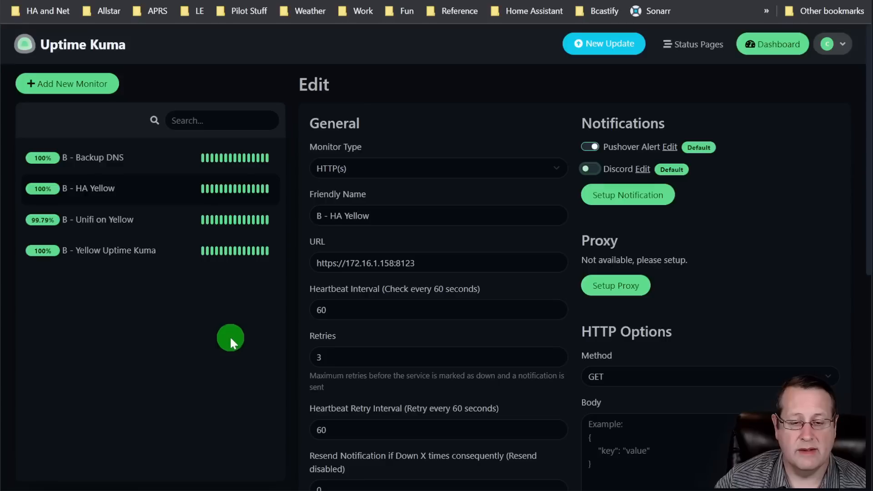
{"action": "mouse_move", "coordinate": [255, 323]}
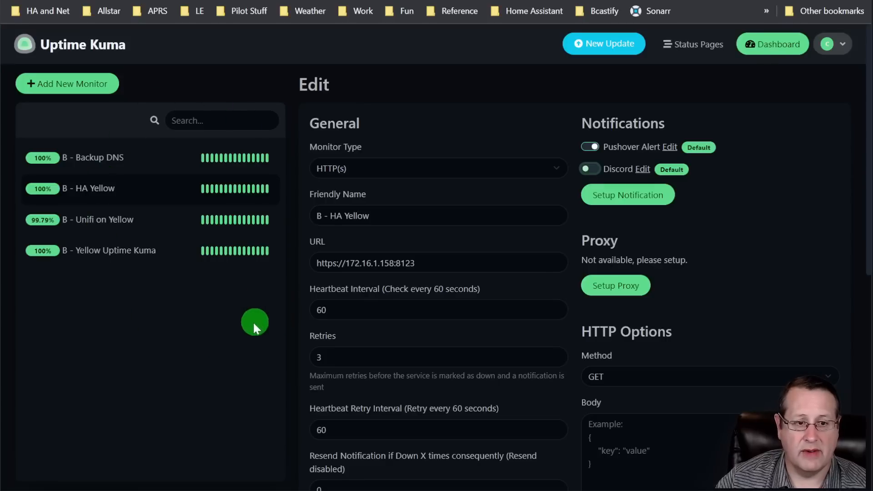
{"action": "mouse_move", "coordinate": [228, 381]}
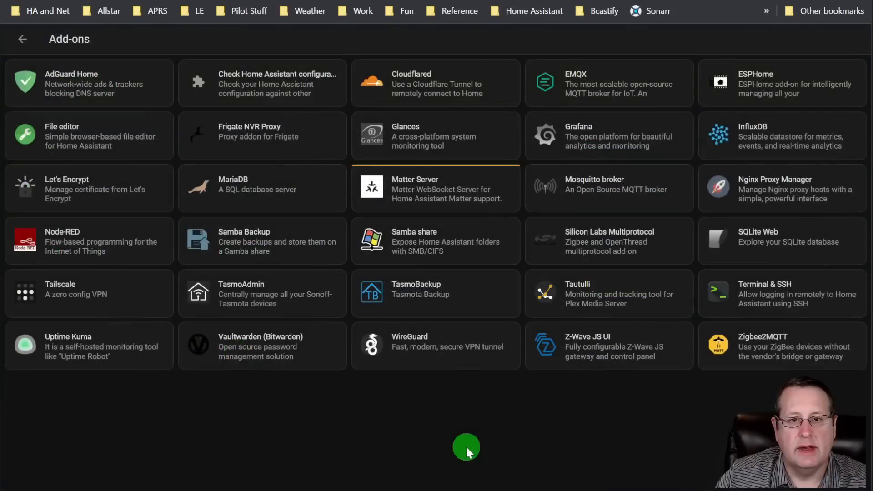
{"action": "mouse_move", "coordinate": [254, 381]}
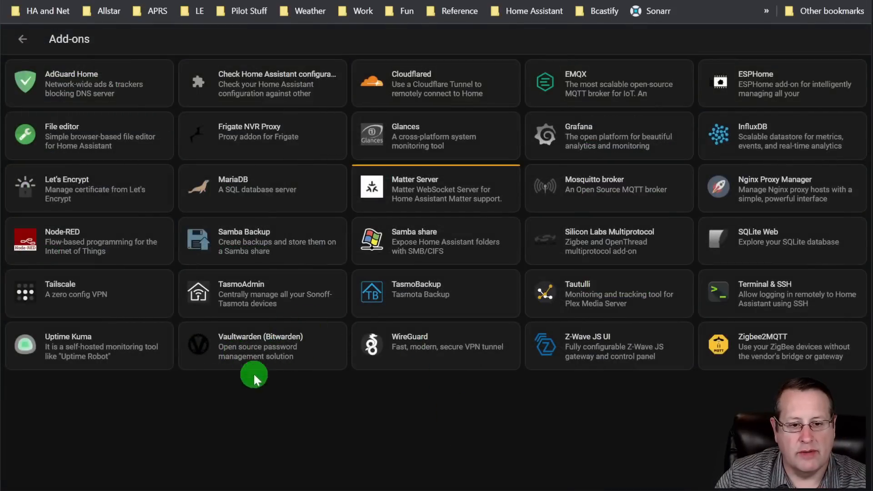
{"action": "mouse_move", "coordinate": [284, 356]}
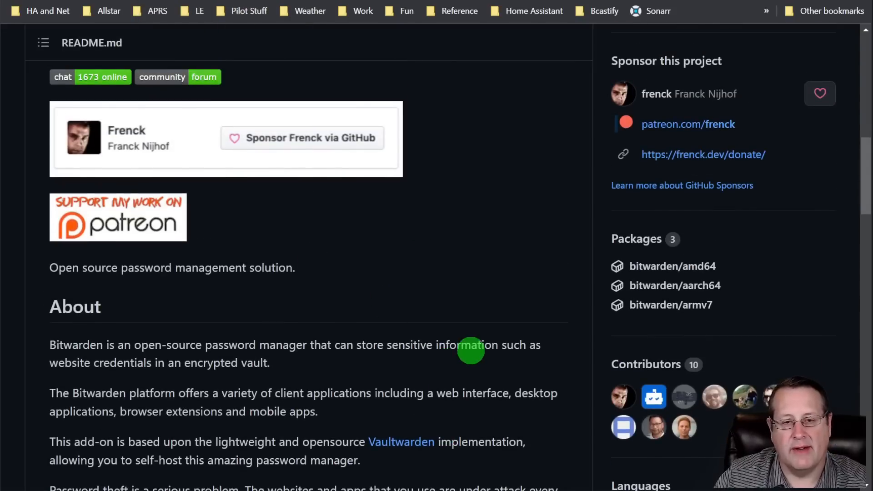
{"action": "mouse_move", "coordinate": [482, 337]}
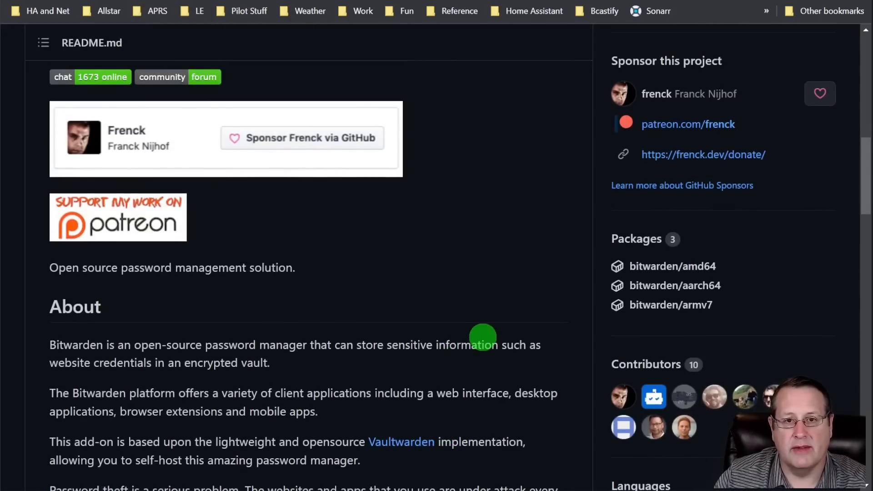
{"action": "mouse_move", "coordinate": [491, 331]}
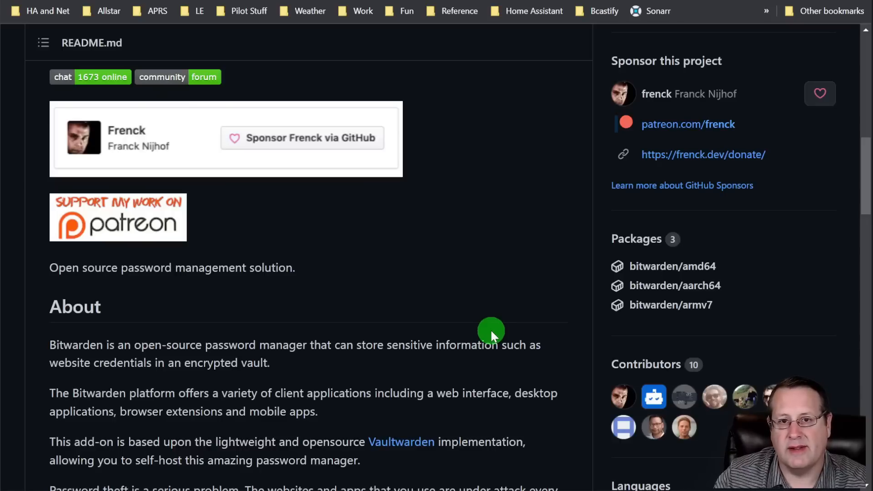
{"action": "scroll", "scroll_direction": "down", "scroll_amount": 3}
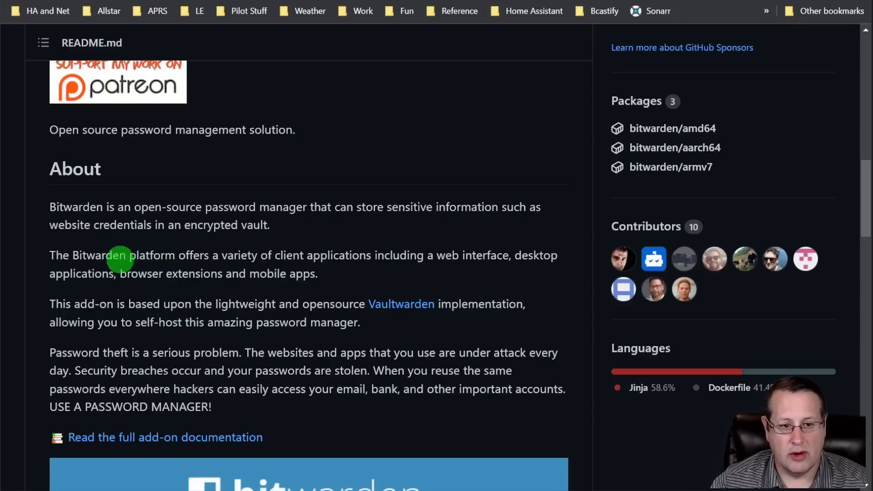
{"action": "mouse_move", "coordinate": [179, 233]}
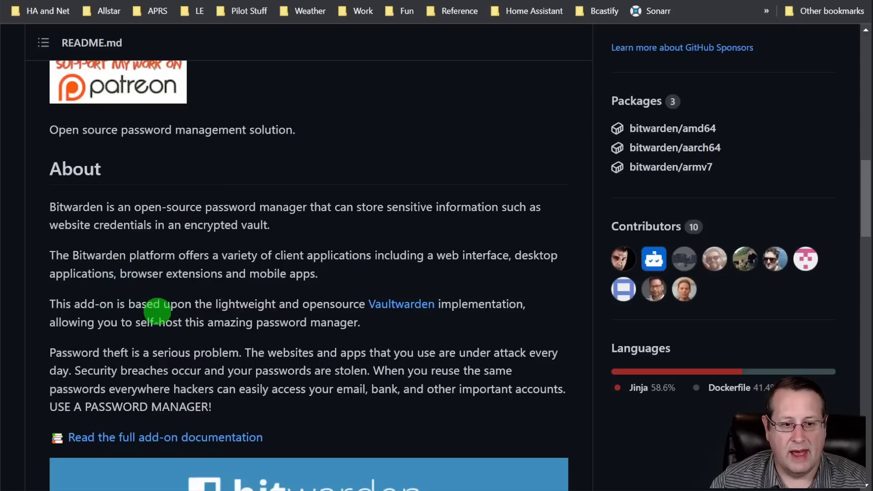
{"action": "mouse_move", "coordinate": [231, 317]}
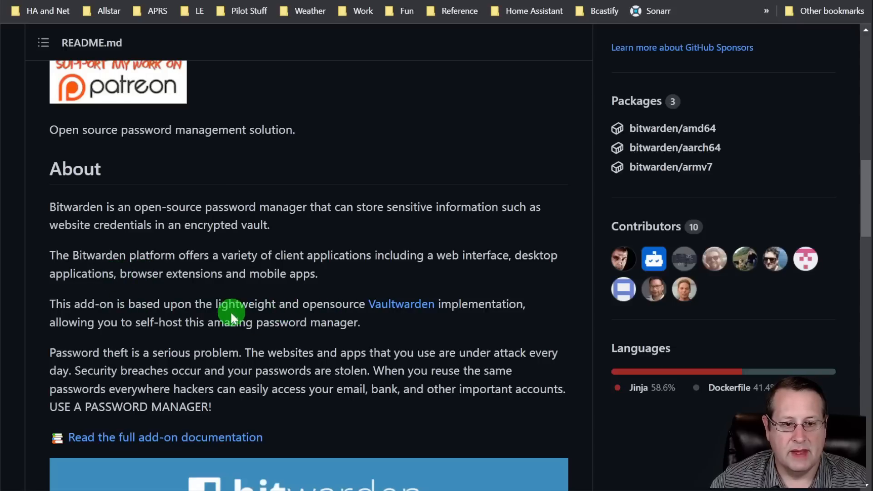
{"action": "scroll", "scroll_direction": "down", "scroll_amount": 3}
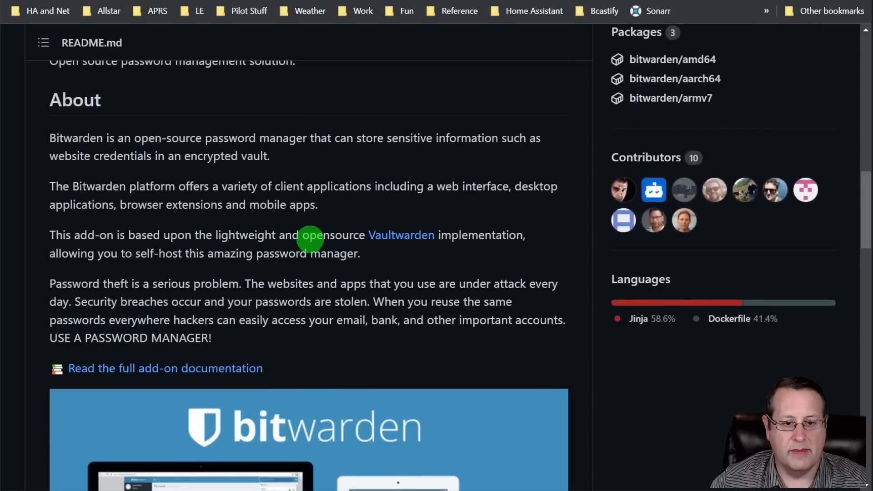
{"action": "mouse_move", "coordinate": [192, 281]}
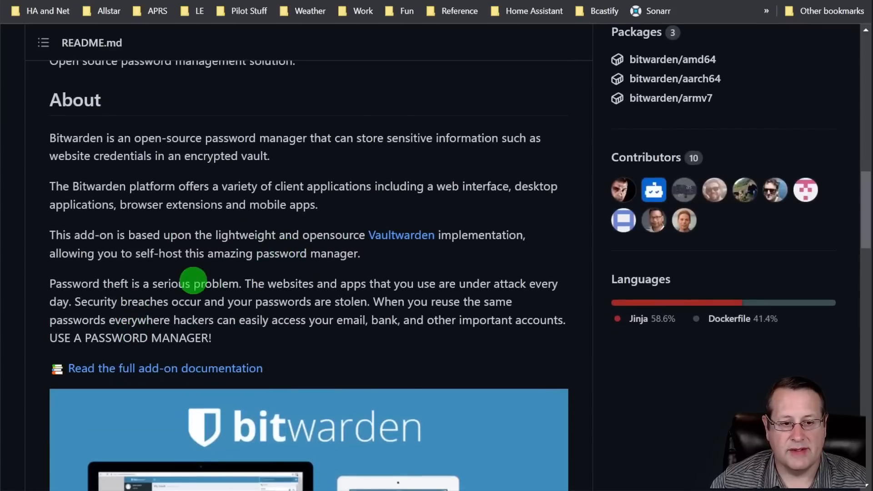
{"action": "scroll", "scroll_direction": "down", "scroll_amount": 3}
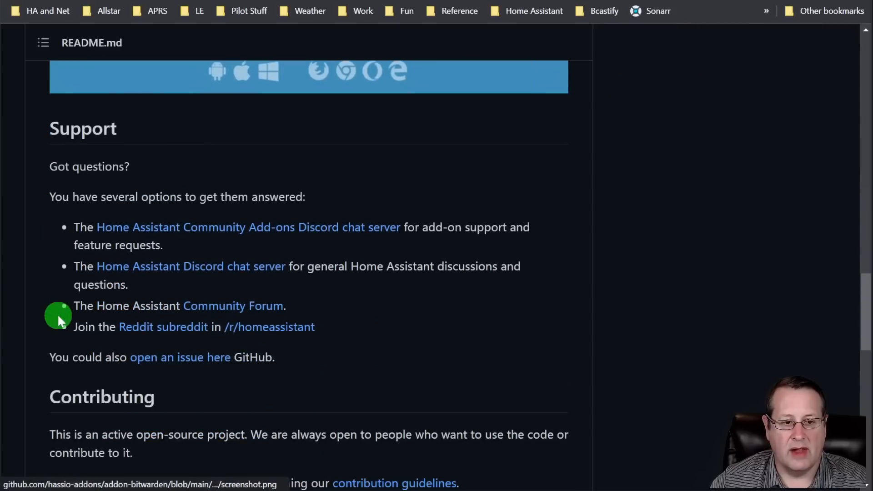
{"action": "scroll", "scroll_direction": "down", "scroll_amount": 3}
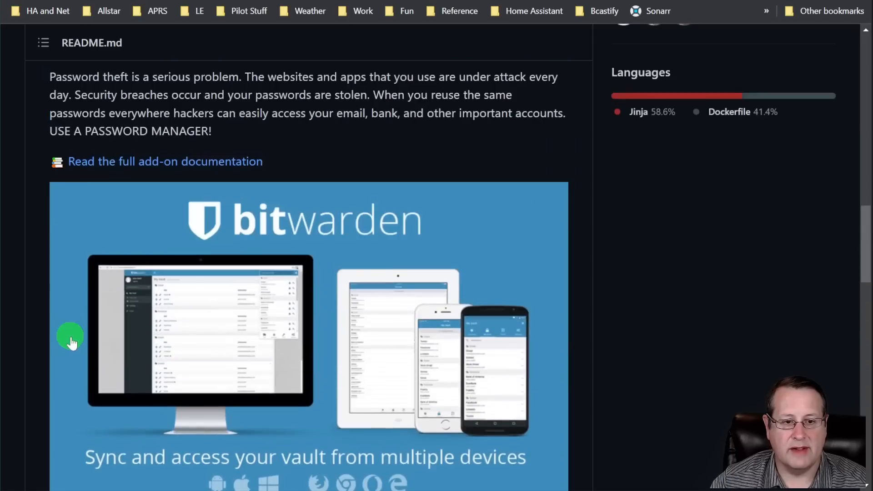
{"action": "scroll", "scroll_direction": "down", "scroll_amount": 3}
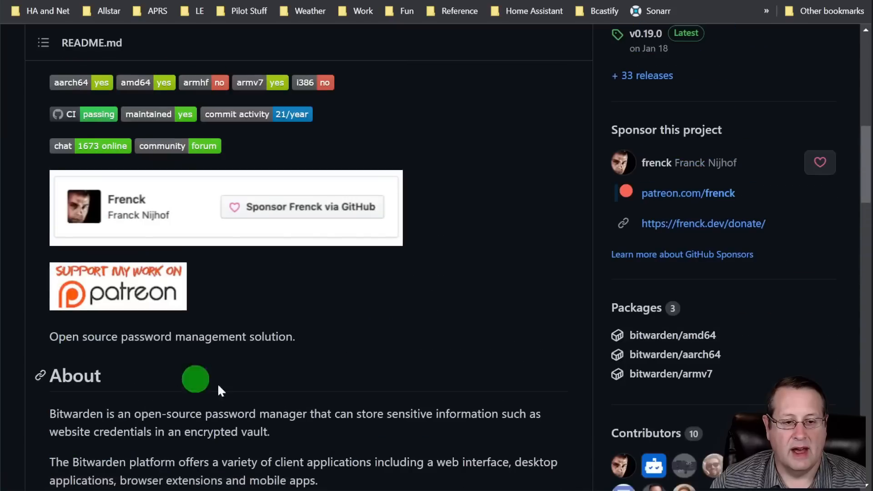
{"action": "scroll", "scroll_direction": "down", "scroll_amount": 3}
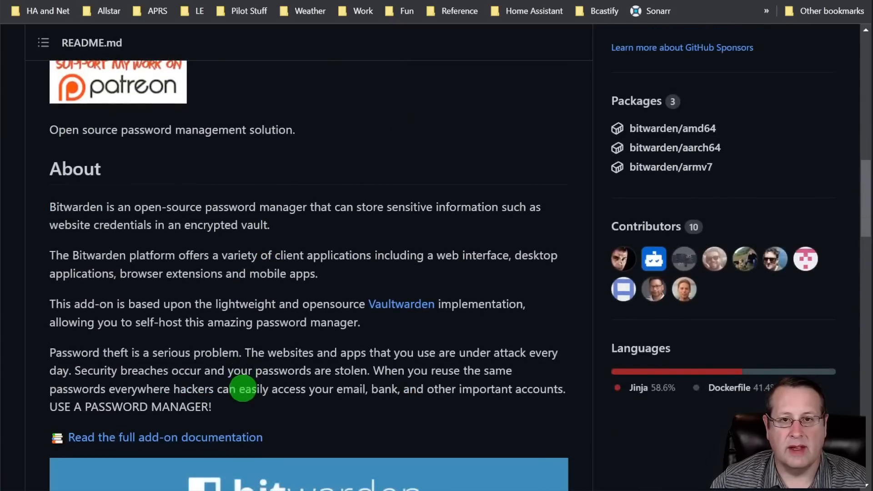
{"action": "mouse_move", "coordinate": [232, 325]}
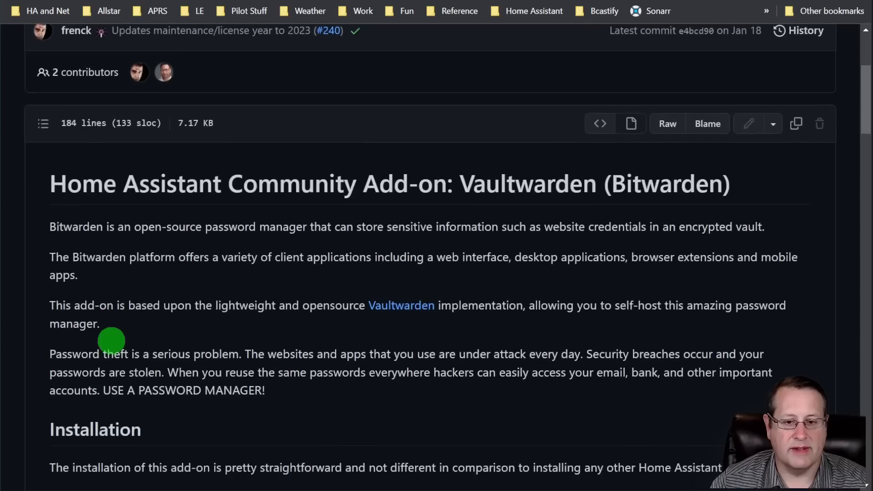
{"action": "scroll", "scroll_direction": "down", "scroll_amount": 3}
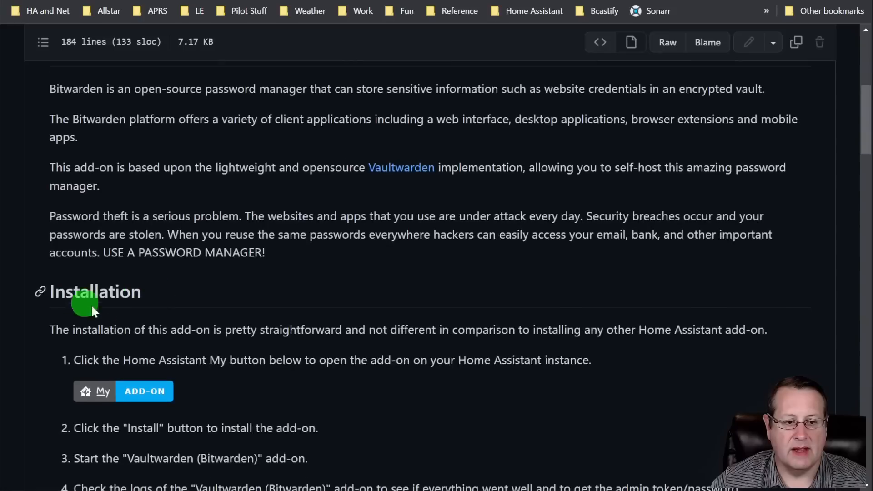
{"action": "scroll", "scroll_direction": "down", "scroll_amount": 3}
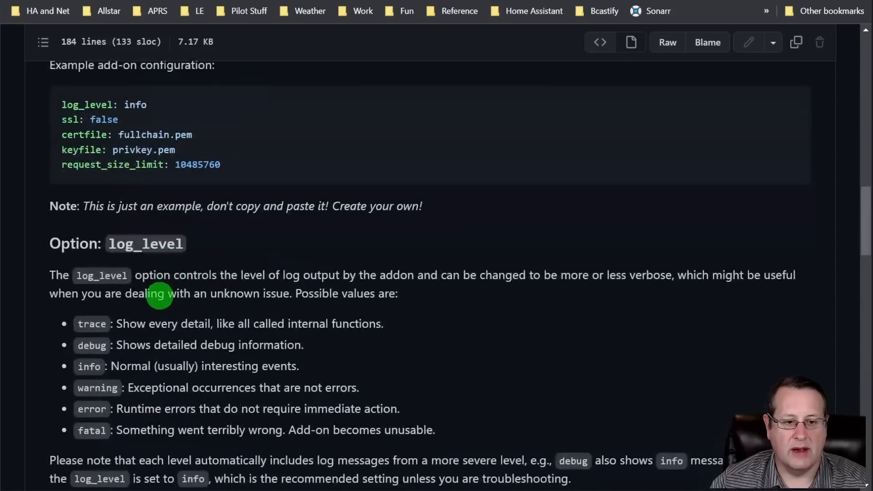
{"action": "scroll", "scroll_direction": "down", "scroll_amount": 3}
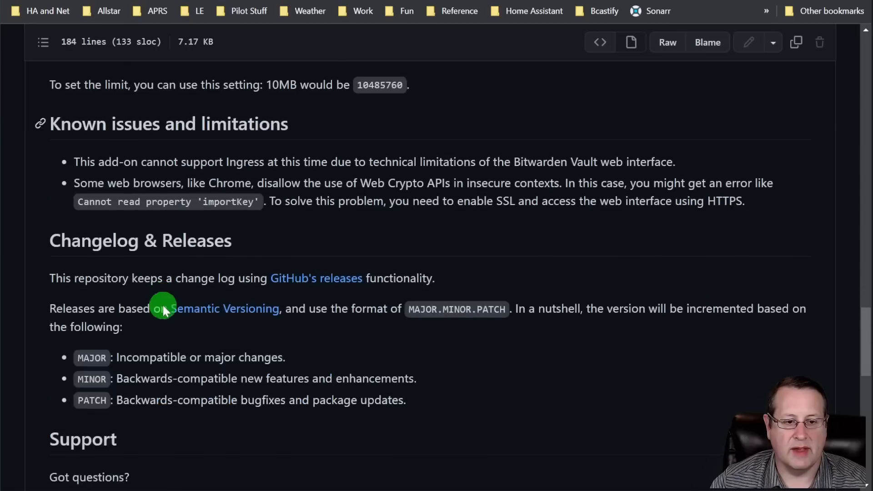
{"action": "scroll", "scroll_direction": "down", "scroll_amount": 3}
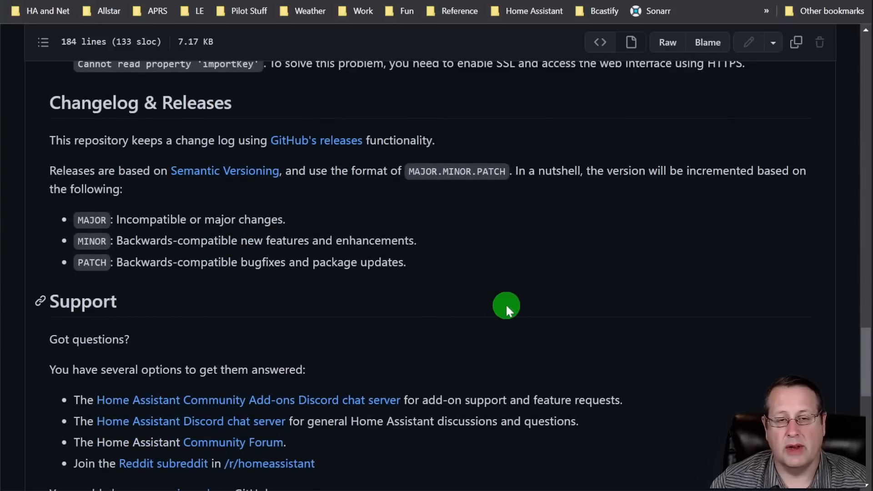
{"action": "mouse_move", "coordinate": [323, 275]}
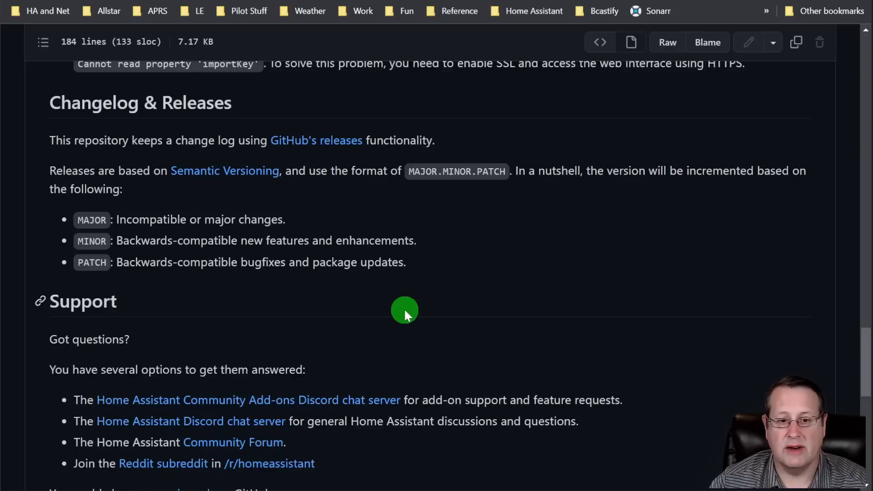
{"action": "mouse_move", "coordinate": [474, 371]}
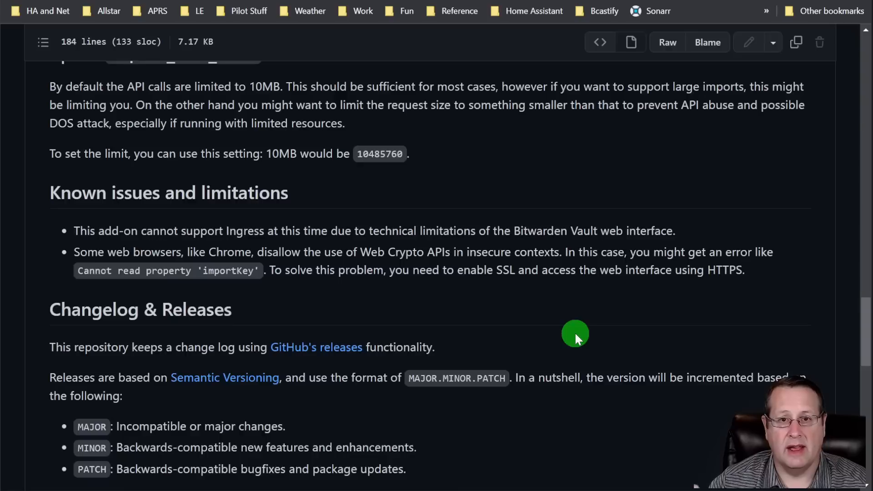
{"action": "mouse_move", "coordinate": [576, 334]}
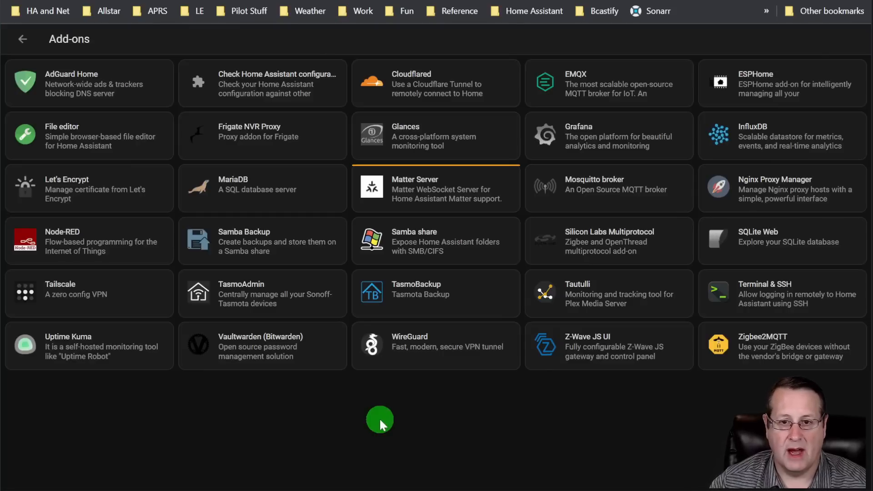
{"action": "mouse_move", "coordinate": [329, 402]}
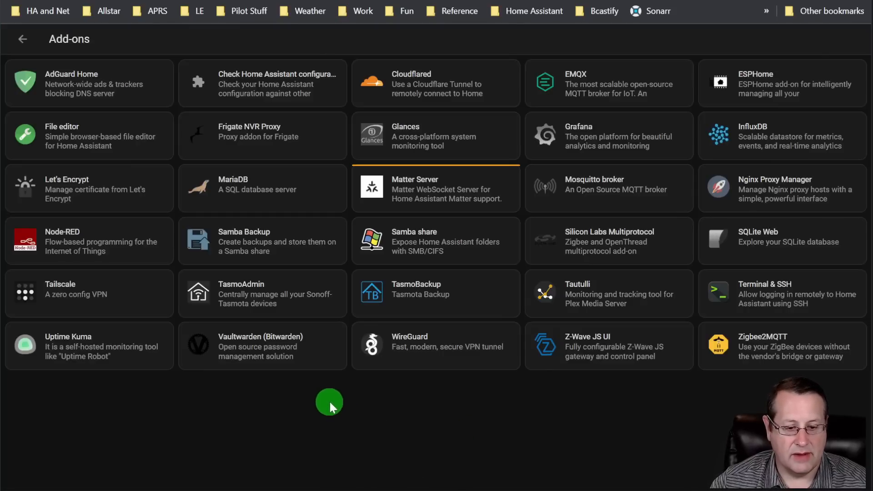
{"action": "mouse_move", "coordinate": [656, 423]}
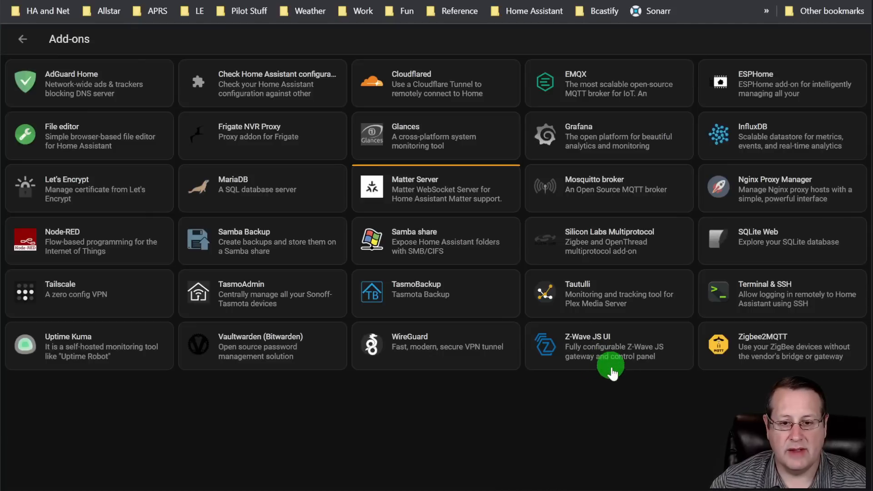
Show the Z-Wave JS UI add-on's Info page with version 1.6.3 and startup settings.
{"action": "left_click", "coordinate": [609, 346]}
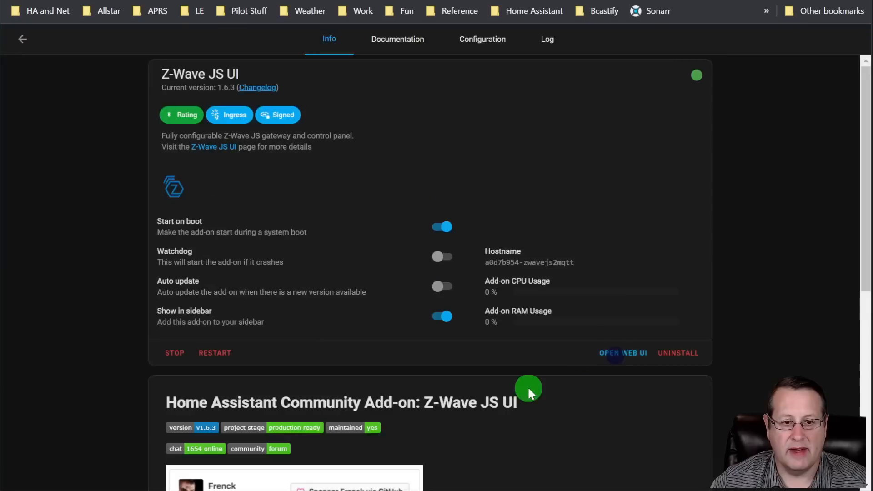
Review the Z-Wave JS UI Control Panel node table down to the garage_door_js node showing barrier Closed at 0%.
{"action": "left_click", "coordinate": [623, 352]}
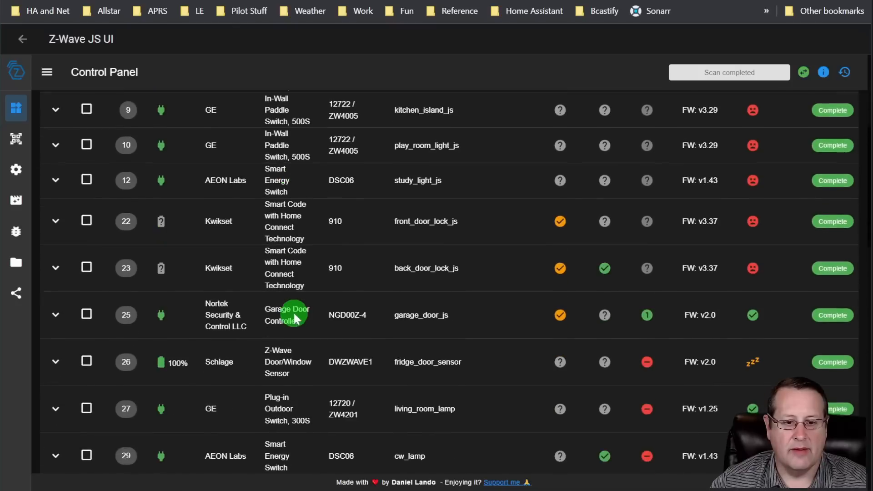
{"action": "scroll", "scroll_direction": "down", "scroll_amount": 3}
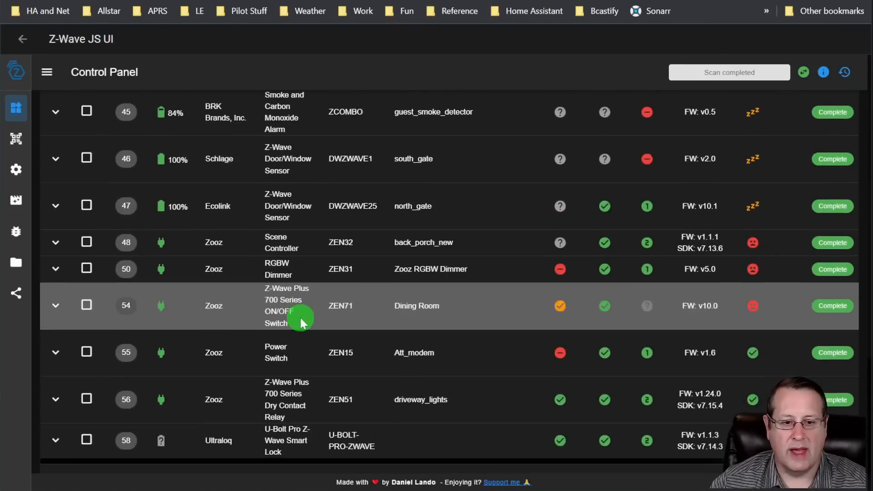
{"action": "scroll", "scroll_direction": "down", "scroll_amount": 3}
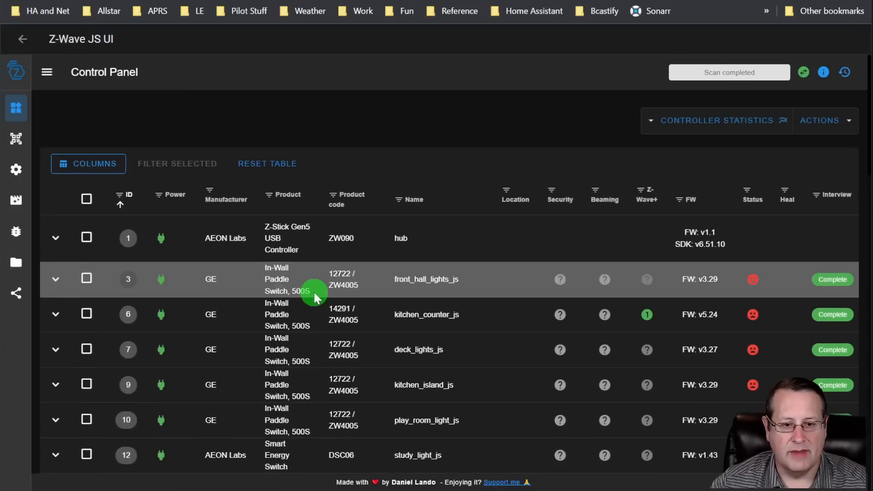
{"action": "scroll", "scroll_direction": "down", "scroll_amount": 3}
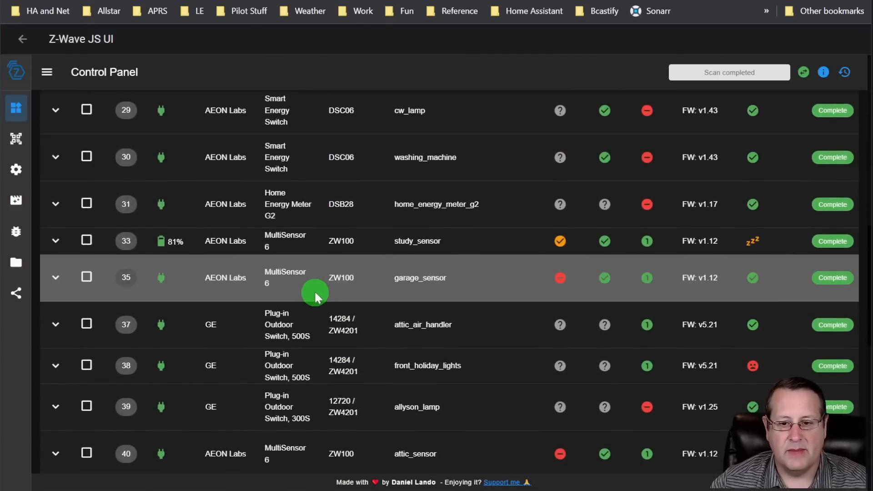
{"action": "scroll", "scroll_direction": "down", "scroll_amount": 3}
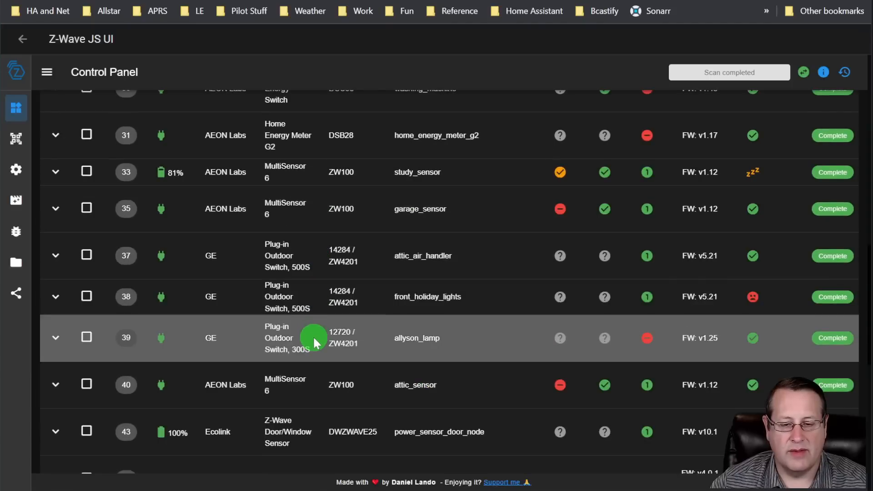
{"action": "mouse_move", "coordinate": [314, 354]}
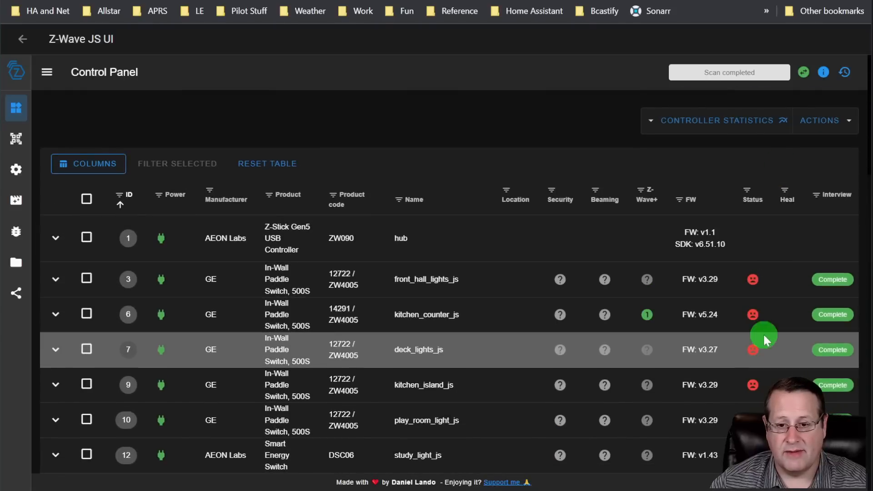
{"action": "scroll", "scroll_direction": "down", "scroll_amount": 3}
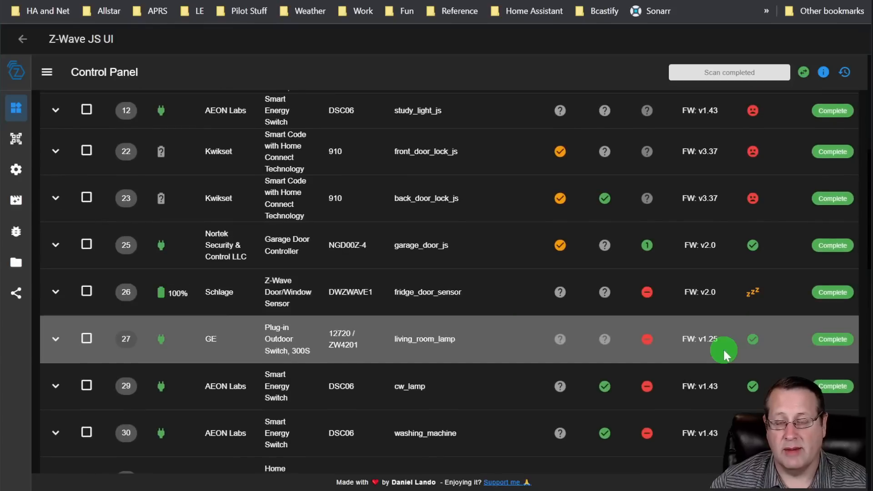
{"action": "scroll", "scroll_direction": "down", "scroll_amount": 3}
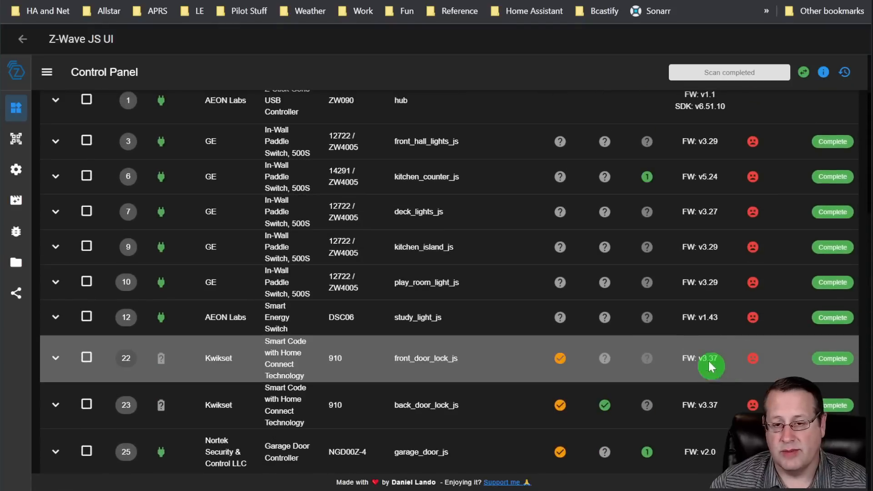
{"action": "mouse_move", "coordinate": [742, 388]}
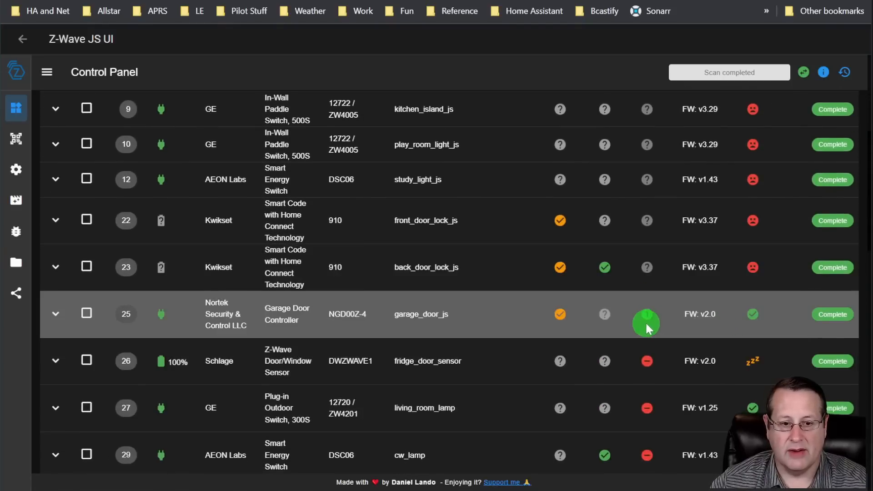
{"action": "scroll", "scroll_direction": "down", "scroll_amount": 3}
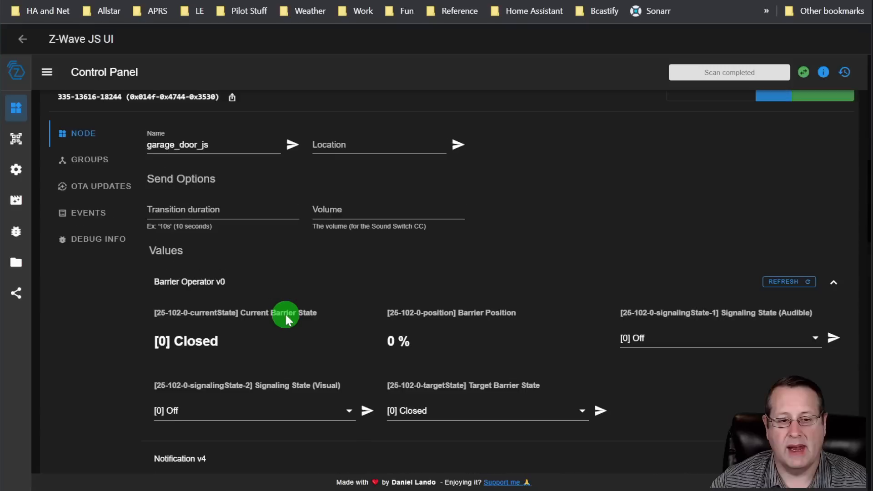
{"action": "mouse_move", "coordinate": [576, 267]}
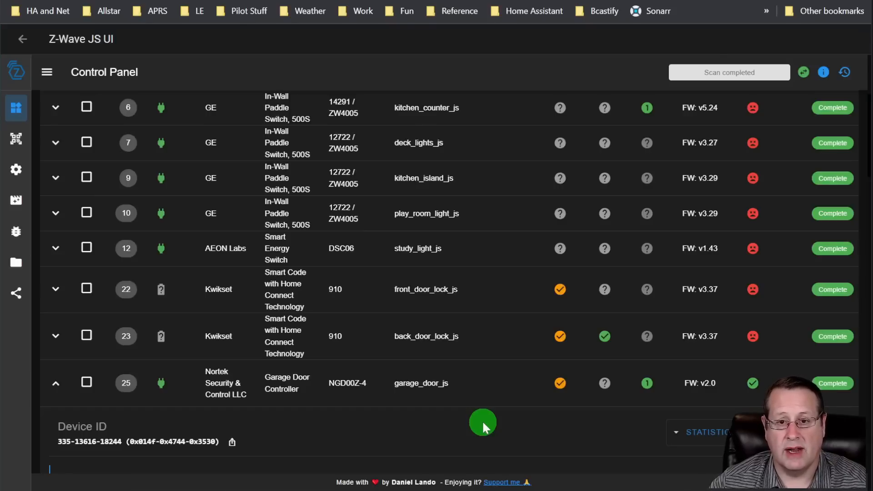
{"action": "mouse_move", "coordinate": [487, 414]}
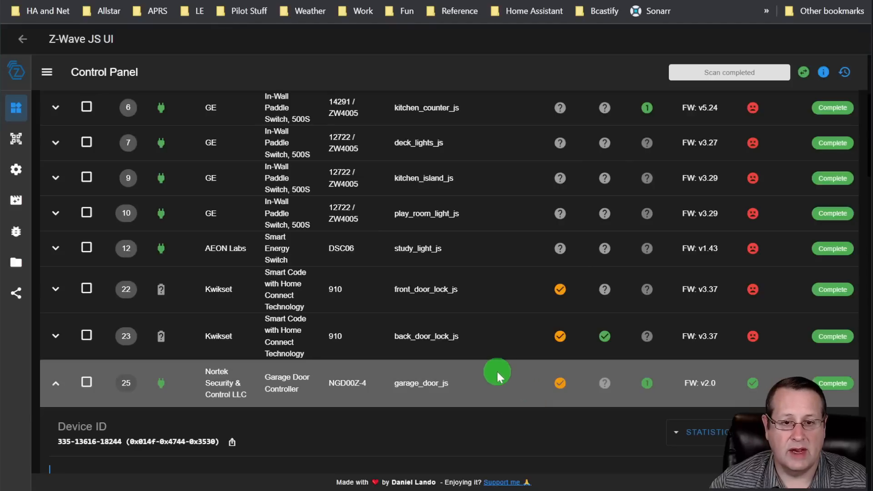
{"action": "mouse_move", "coordinate": [486, 368]}
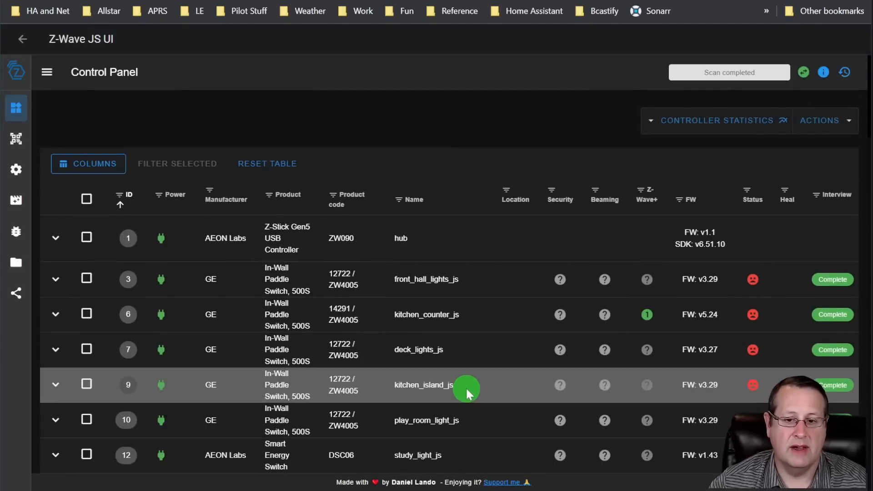
{"action": "mouse_move", "coordinate": [473, 282]}
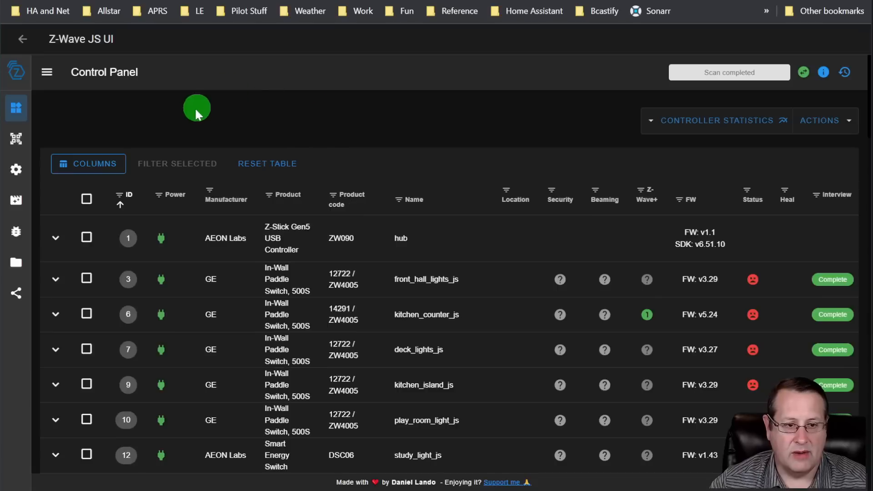
Sign into the EMQX dashboard and review Node Data: 9 connections, 205 subscriptions, 178 topics, version 5.0.13.
{"action": "left_click", "coordinate": [22, 39]}
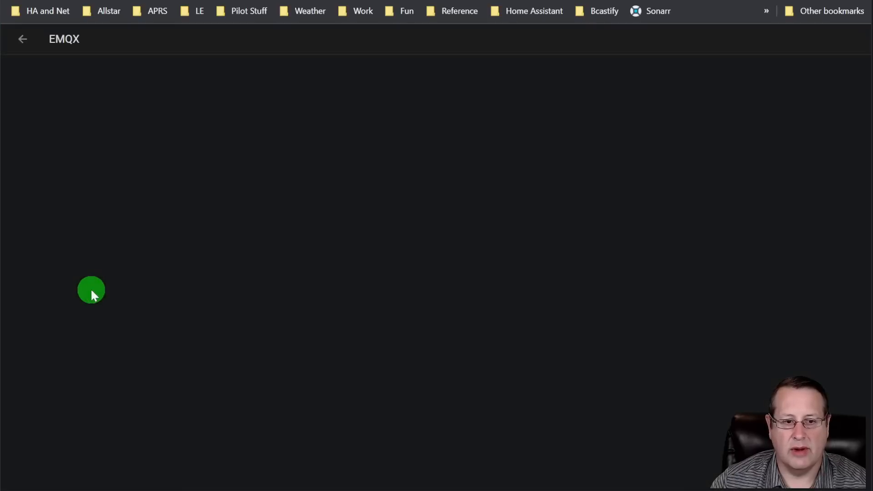
{"action": "mouse_move", "coordinate": [101, 272]}
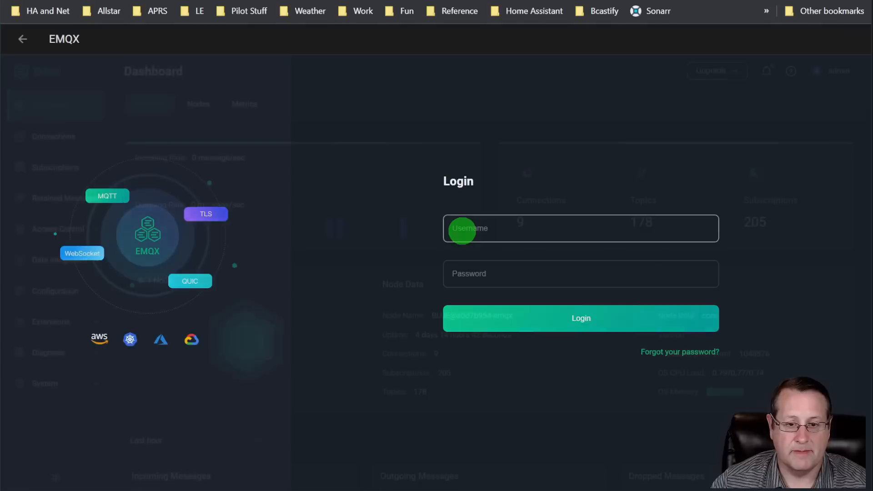
{"action": "left_click", "coordinate": [580, 318]}
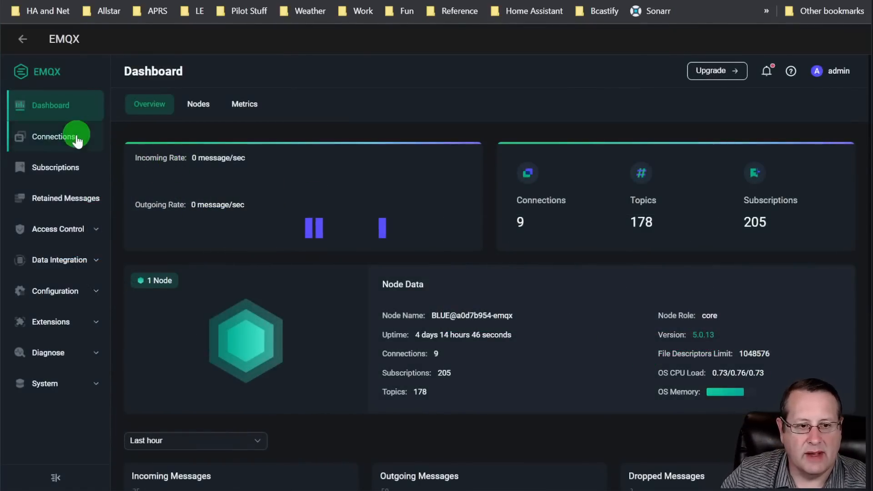
{"action": "scroll", "scroll_direction": "down", "scroll_amount": 3}
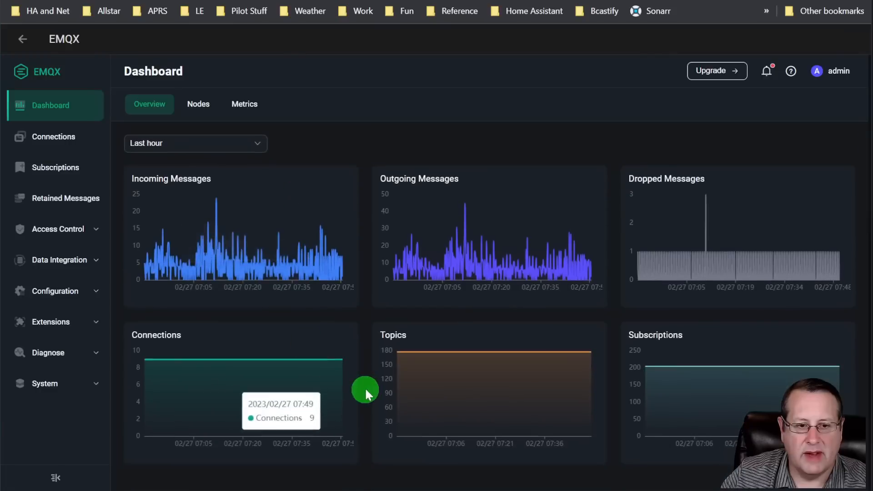
{"action": "mouse_move", "coordinate": [288, 334]}
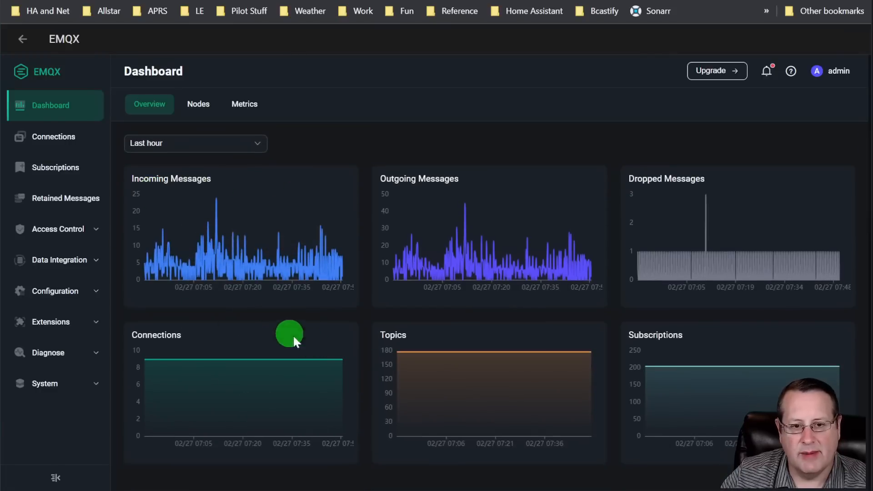
{"action": "mouse_move", "coordinate": [370, 325]}
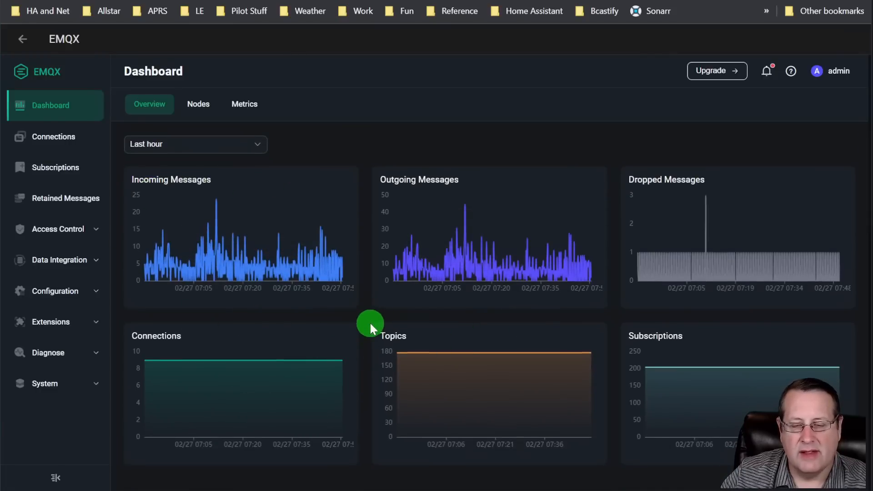
{"action": "scroll", "scroll_direction": "down", "scroll_amount": 3}
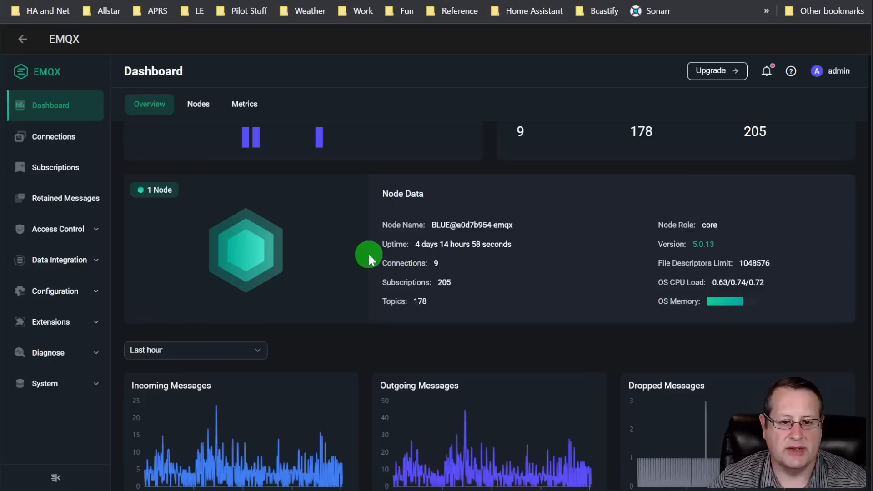
{"action": "mouse_move", "coordinate": [162, 138]}
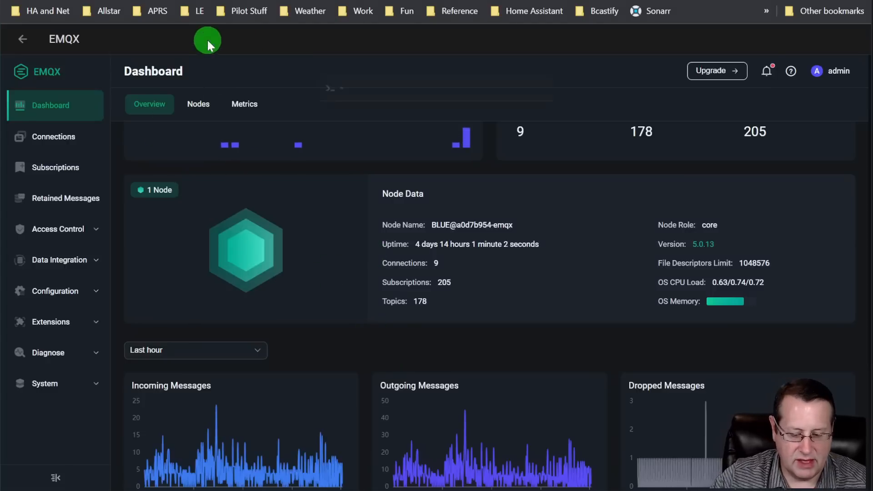
{"action": "type", "text": "add"}
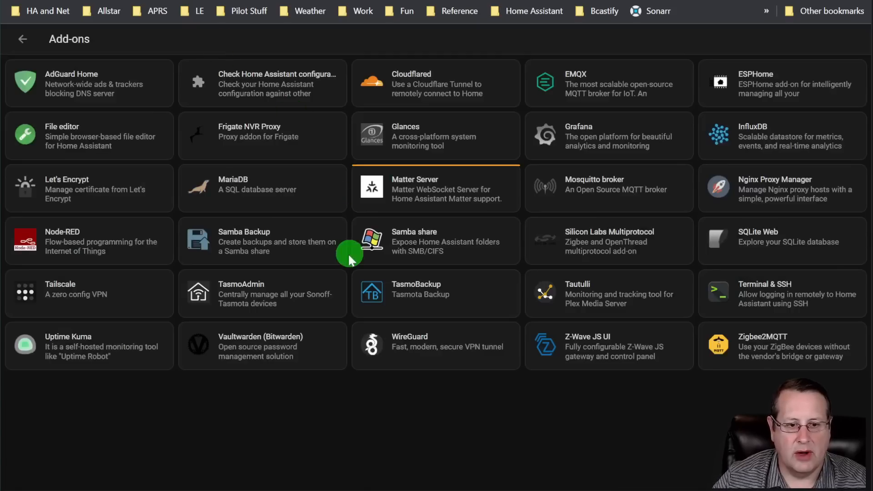
{"action": "mouse_move", "coordinate": [634, 260]}
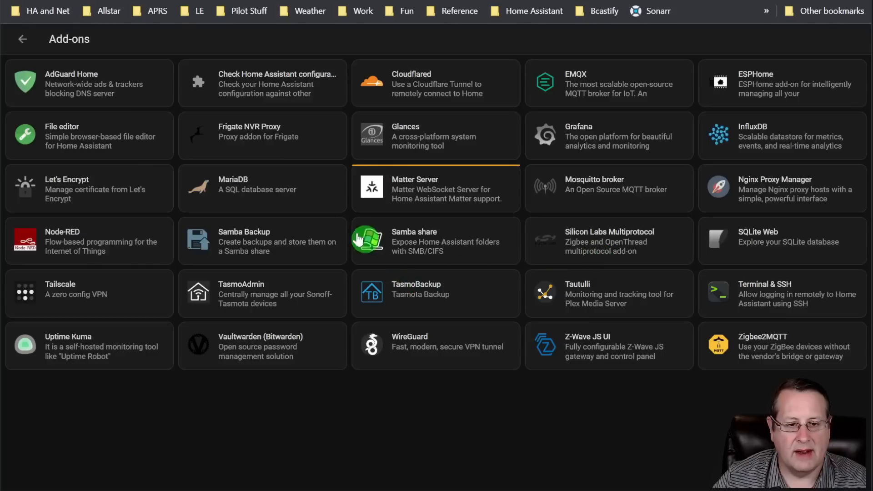
{"action": "mouse_move", "coordinate": [650, 179]}
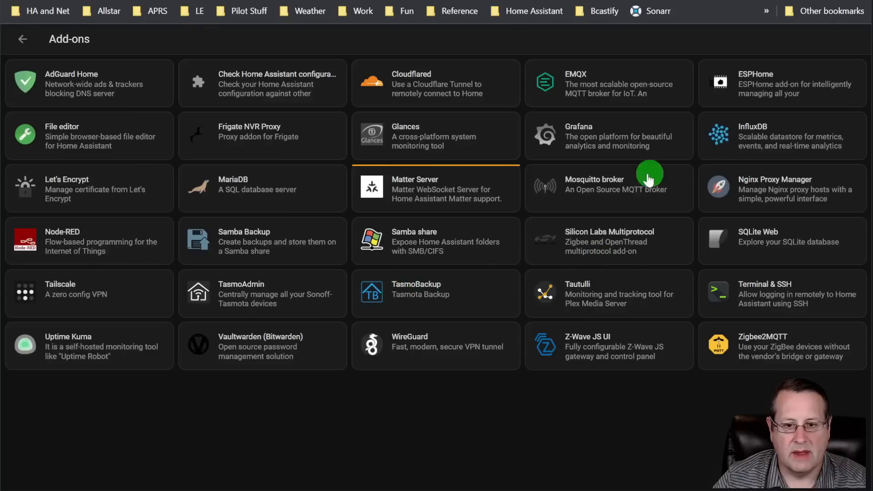
View the Mosquitto broker add-on page, version 6.1.3, then return to the installed add-ons list.
{"action": "left_click", "coordinate": [594, 184]}
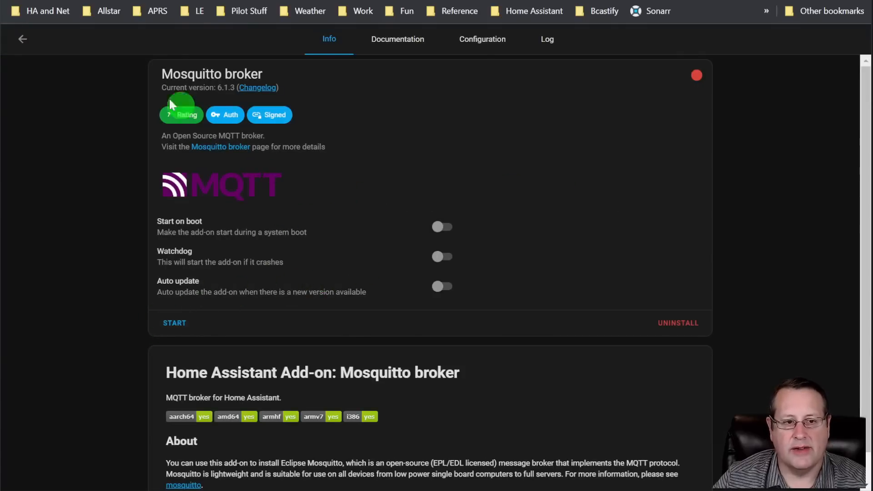
{"action": "mouse_move", "coordinate": [246, 185]}
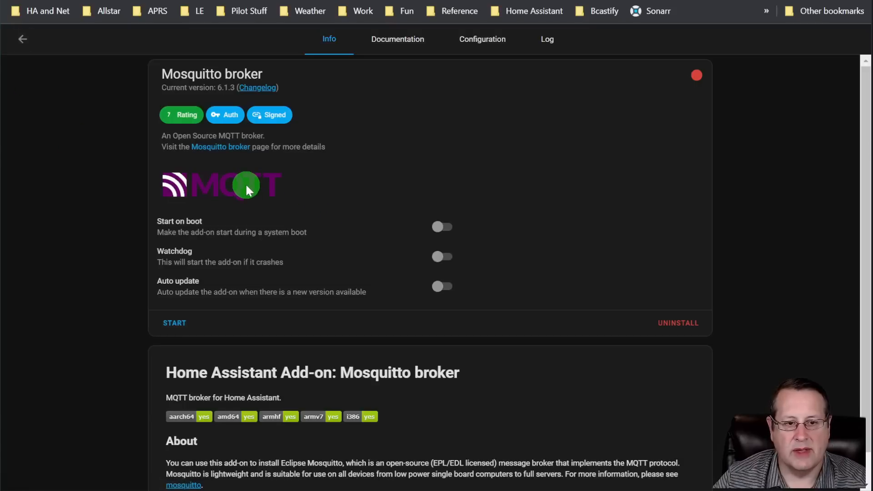
{"action": "left_click", "coordinate": [22, 39]}
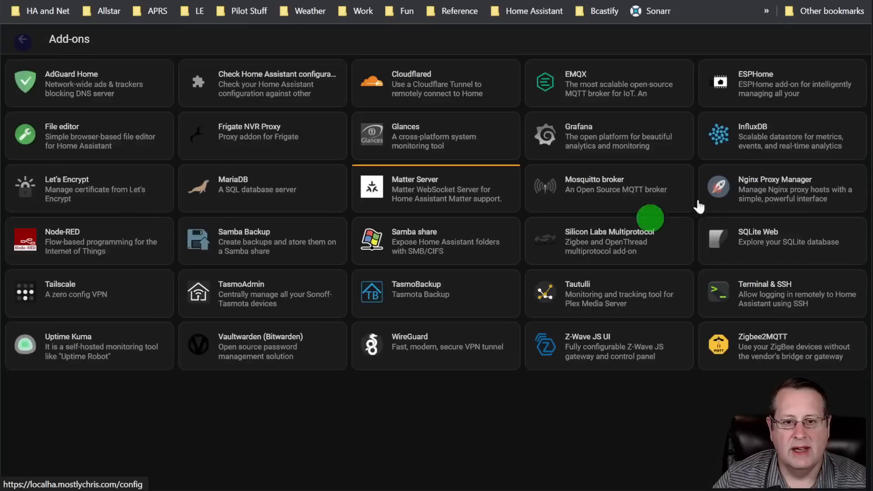
{"action": "mouse_move", "coordinate": [567, 83]}
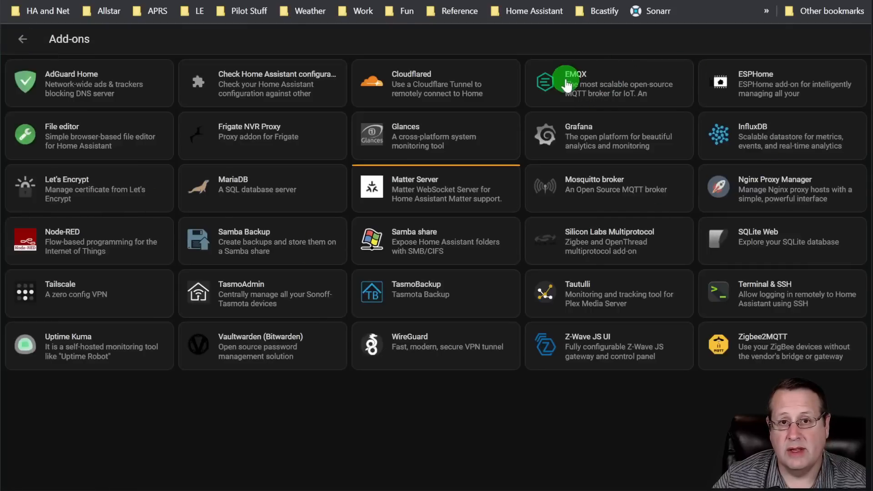
{"action": "mouse_move", "coordinate": [601, 100]}
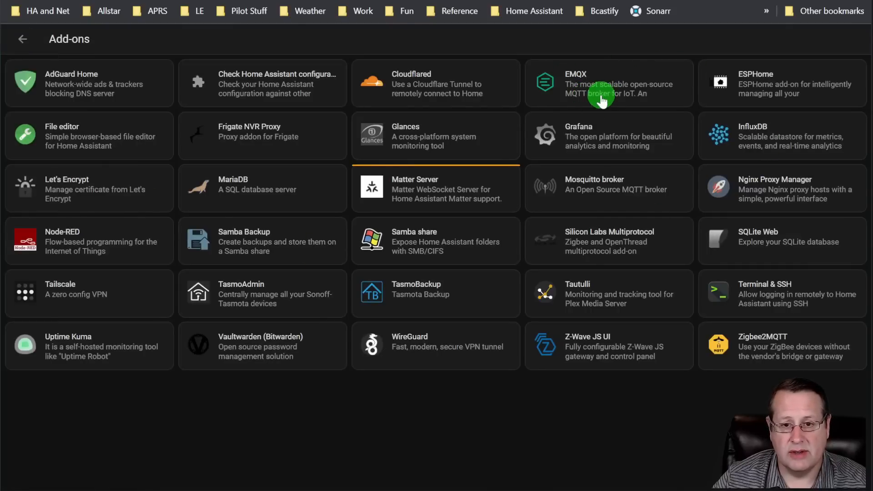
{"action": "mouse_move", "coordinate": [687, 92]}
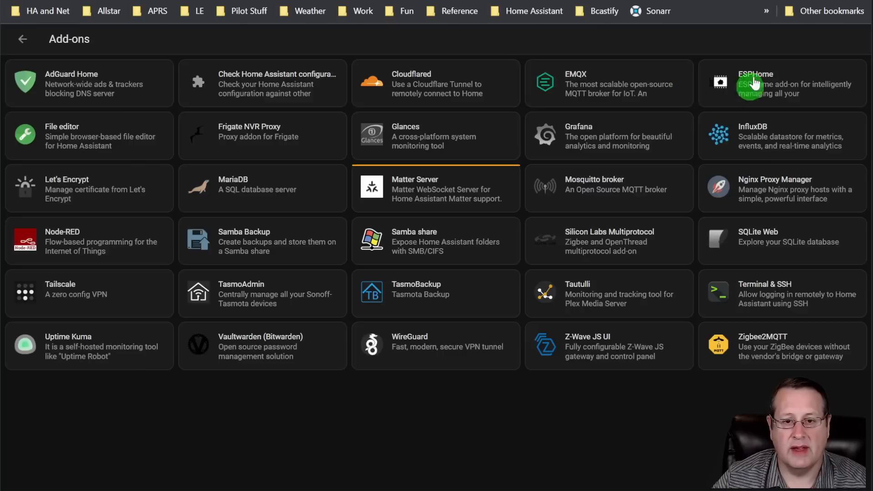
{"action": "mouse_move", "coordinate": [543, 82]}
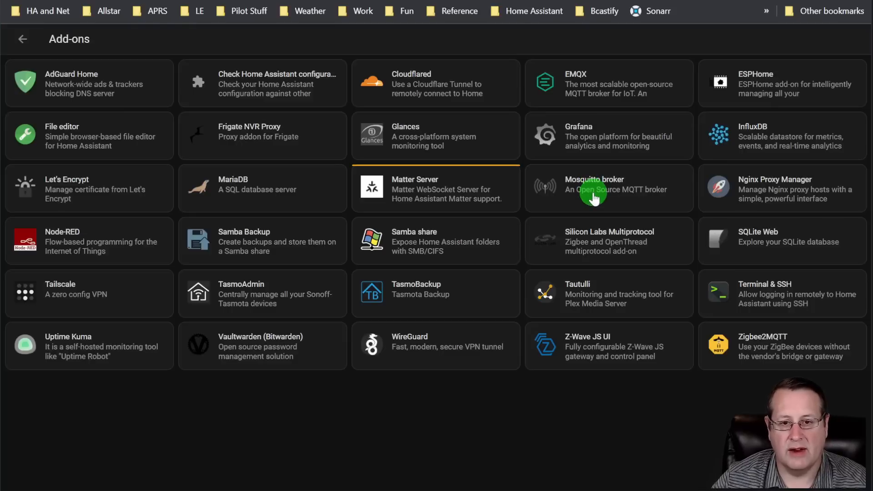
{"action": "mouse_move", "coordinate": [576, 443]}
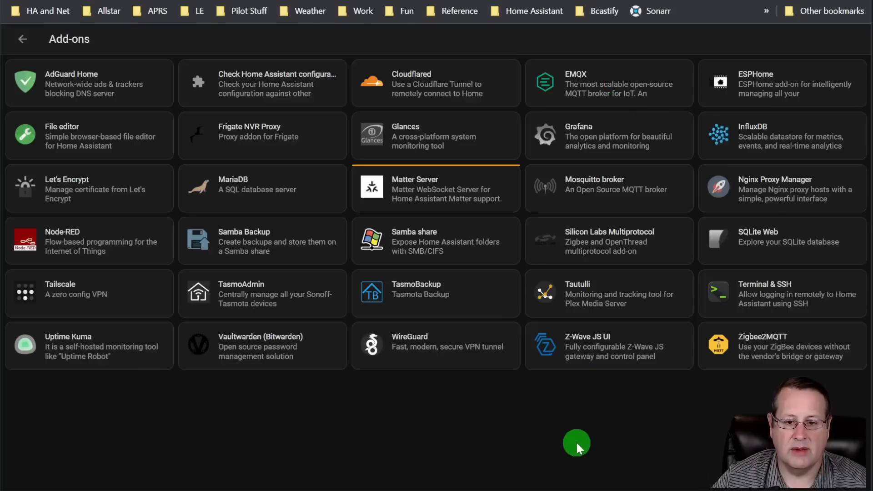
{"action": "mouse_move", "coordinate": [512, 427]}
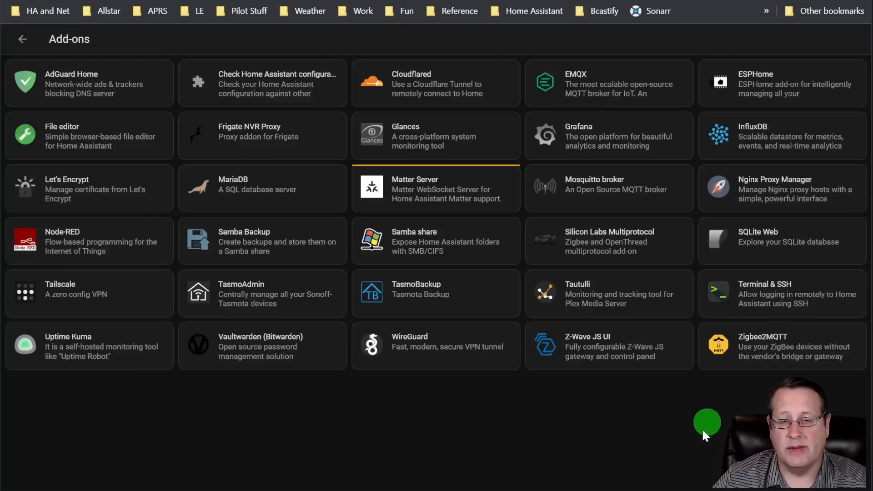
{"action": "mouse_move", "coordinate": [681, 447]}
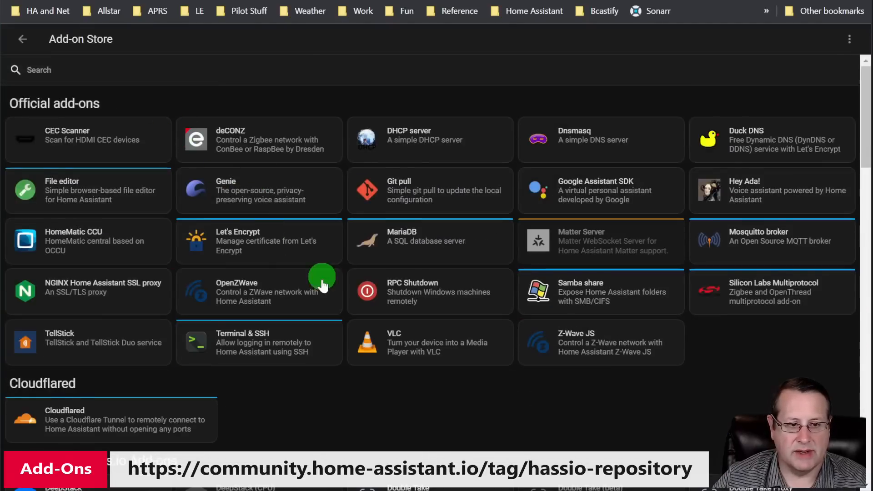
Browse the Add-on Store's third-party repositories like Frigate, Zigbee2MQTT and Community Add-ons, then return to Official add-ons.
{"action": "scroll", "scroll_direction": "down", "scroll_amount": 3}
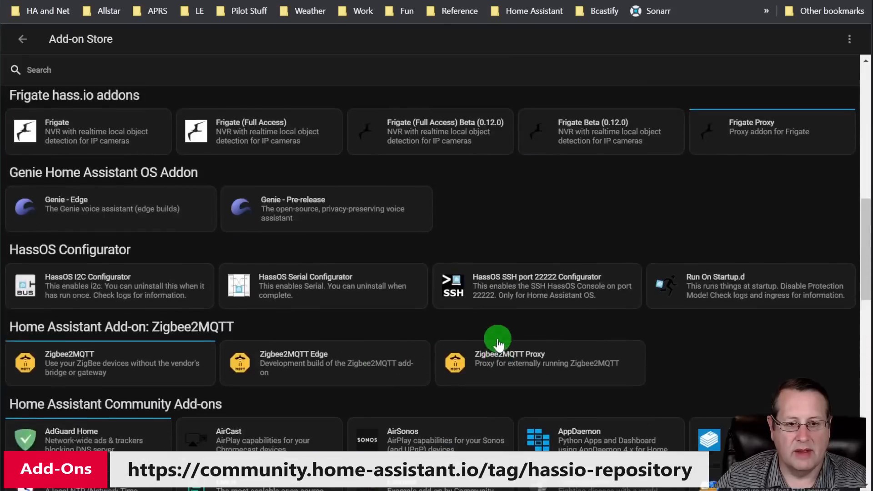
{"action": "left_click", "coordinate": [23, 39]}
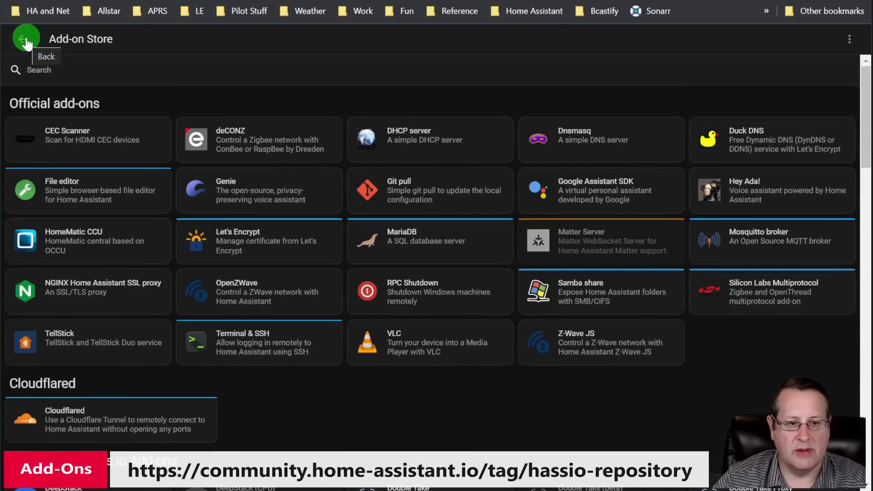
Leave the Add-on Store back to the installed add-ons list.
{"action": "left_click", "coordinate": [25, 38]}
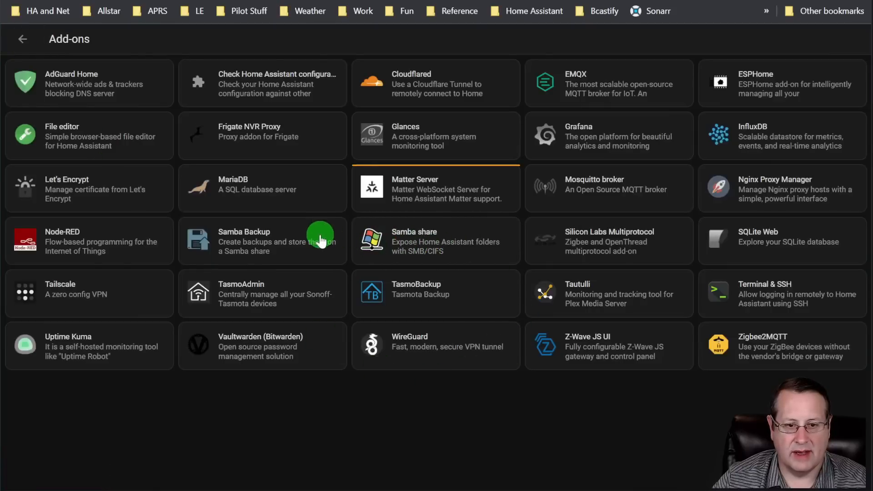
{"action": "mouse_move", "coordinate": [426, 490]}
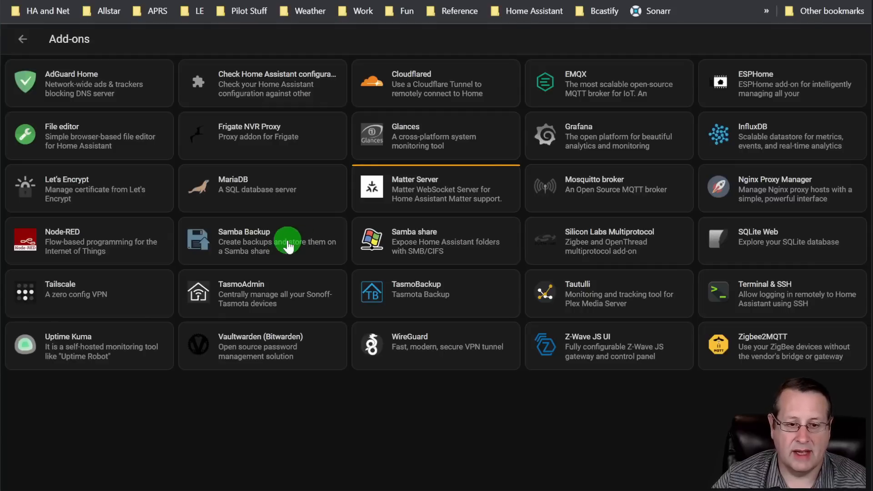
{"action": "mouse_move", "coordinate": [443, 340]}
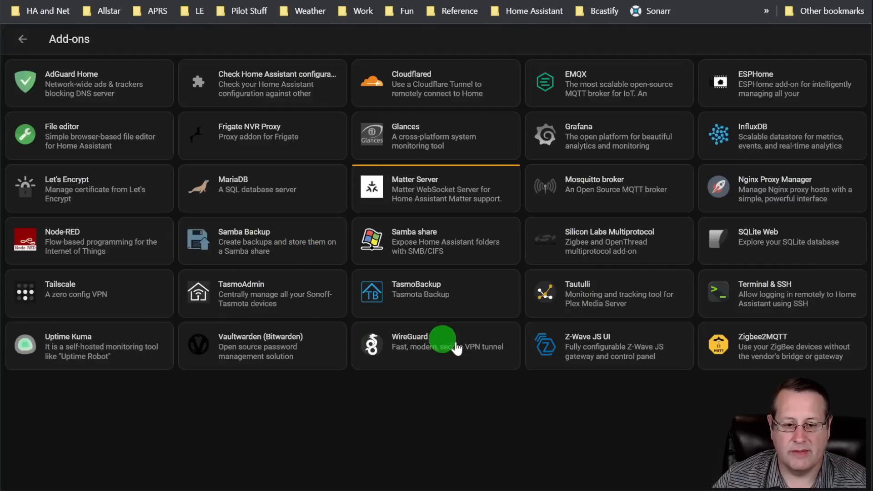